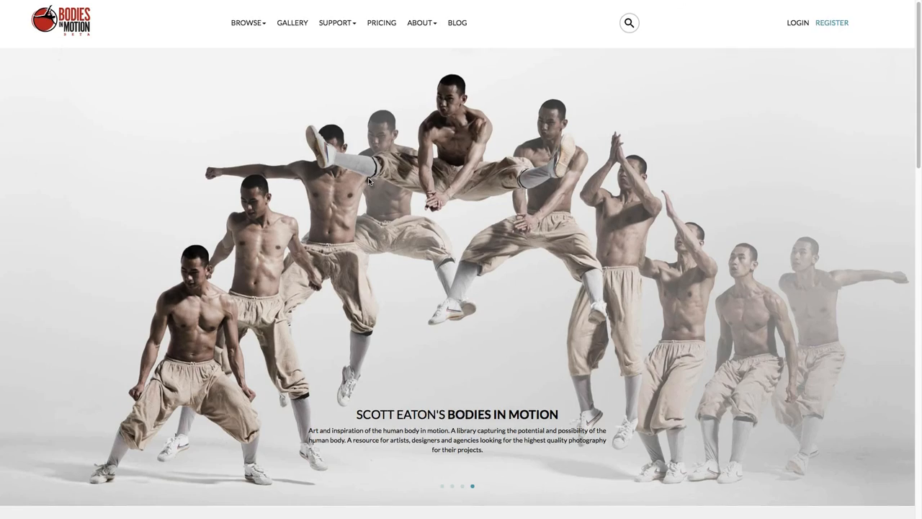
- Scroll the home page and page twice through the Editor's Choice motions
scroll(down, 3)
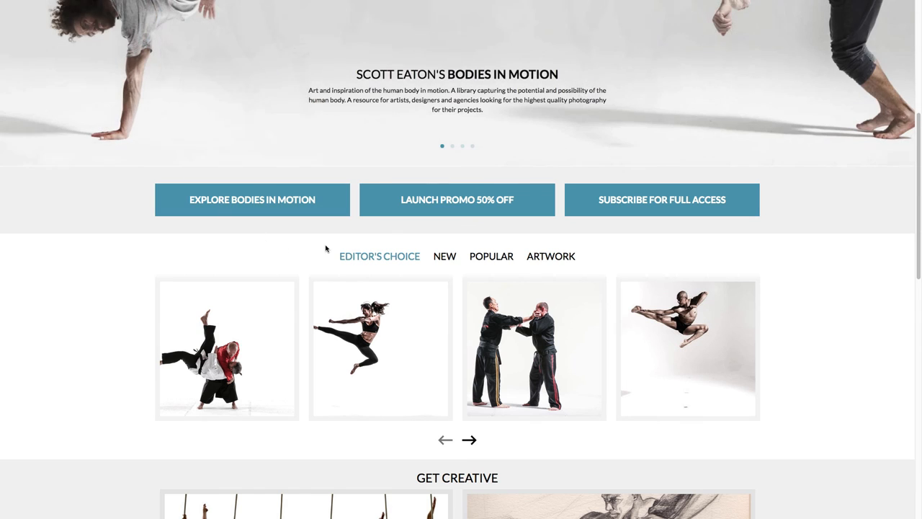
mouse_move(302, 252)
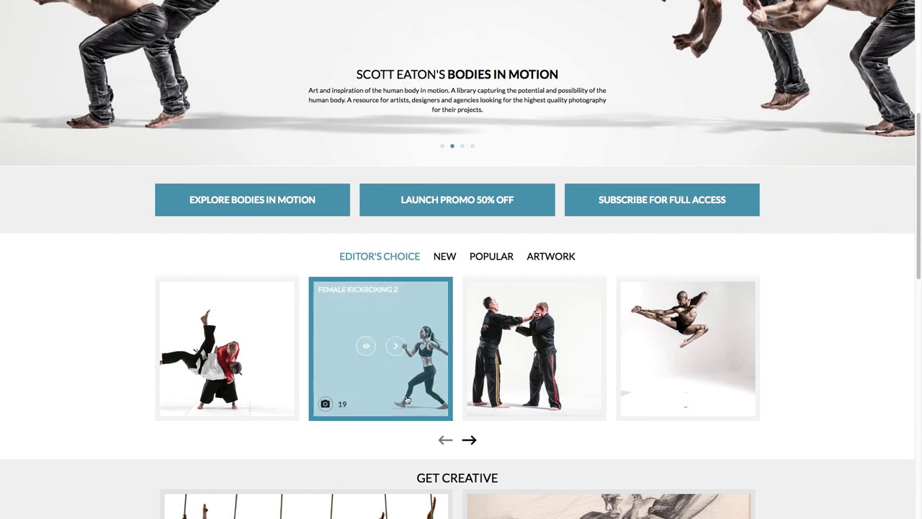
click(469, 441)
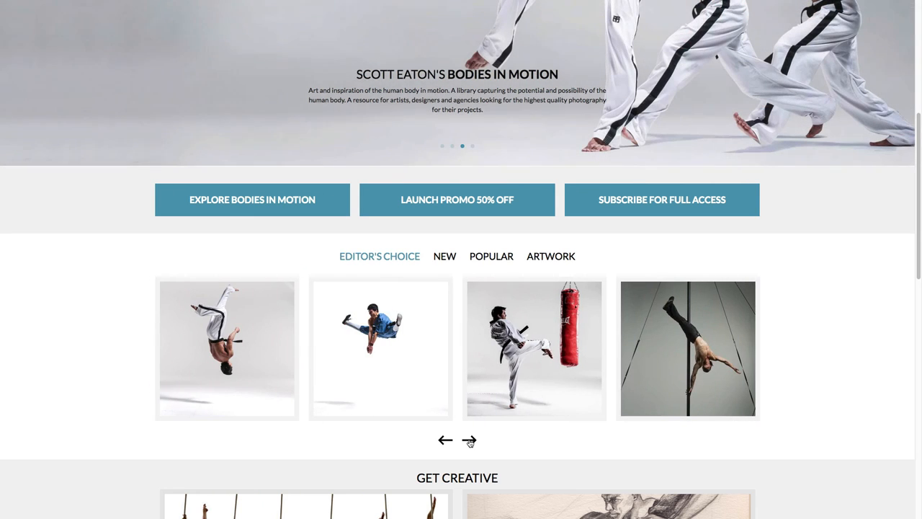
click(469, 441)
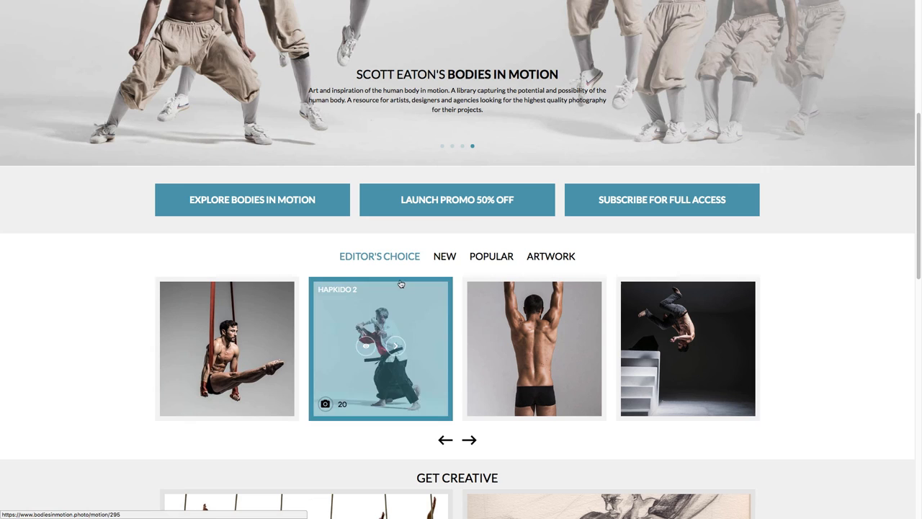
- Browse two pages of the newest motions and open Parkour 10
click(444, 256)
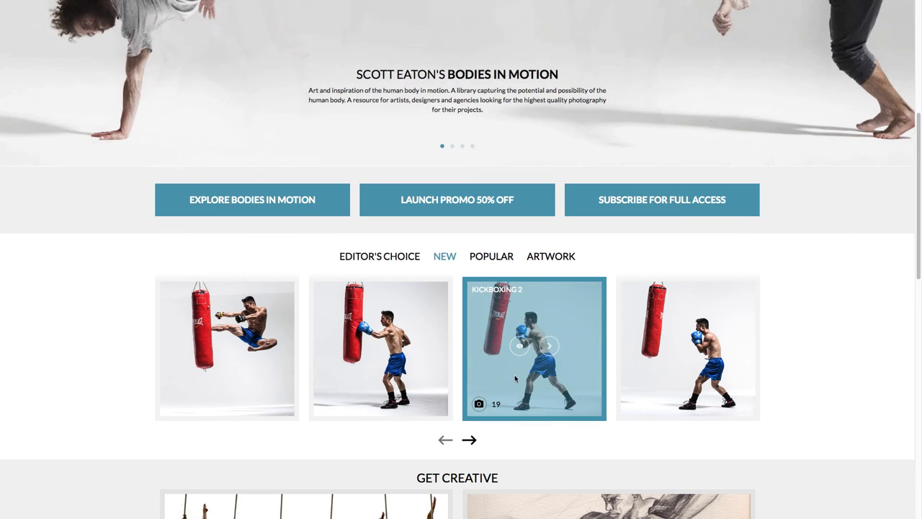
click(469, 440)
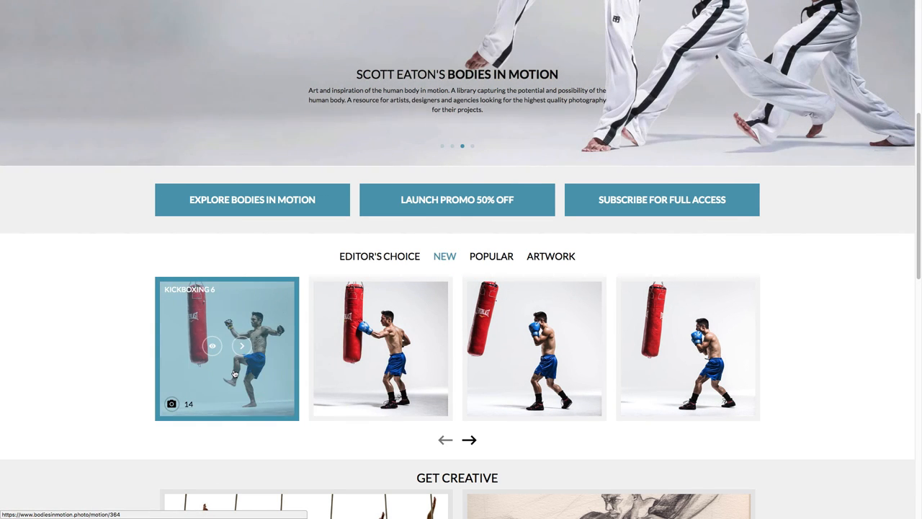
click(469, 441)
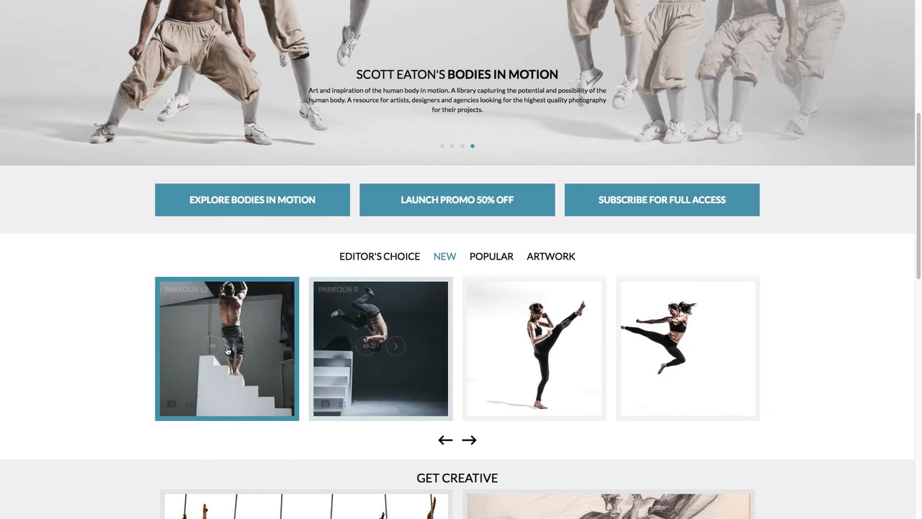
click(445, 441)
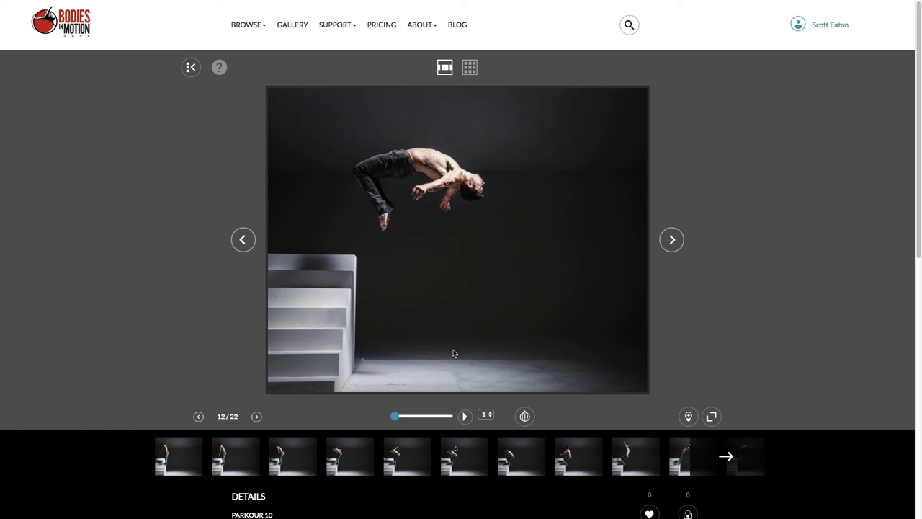
- Switch the Parkour 10 viewer to Full Window mode at frame 12
click(710, 416)
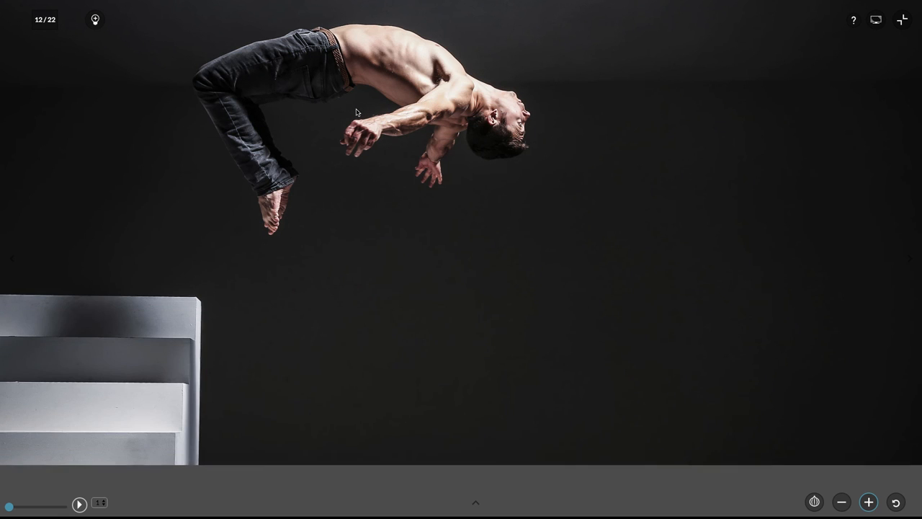
- Turn on onion-skin ghosting of neighbouring backflip frames
click(867, 501)
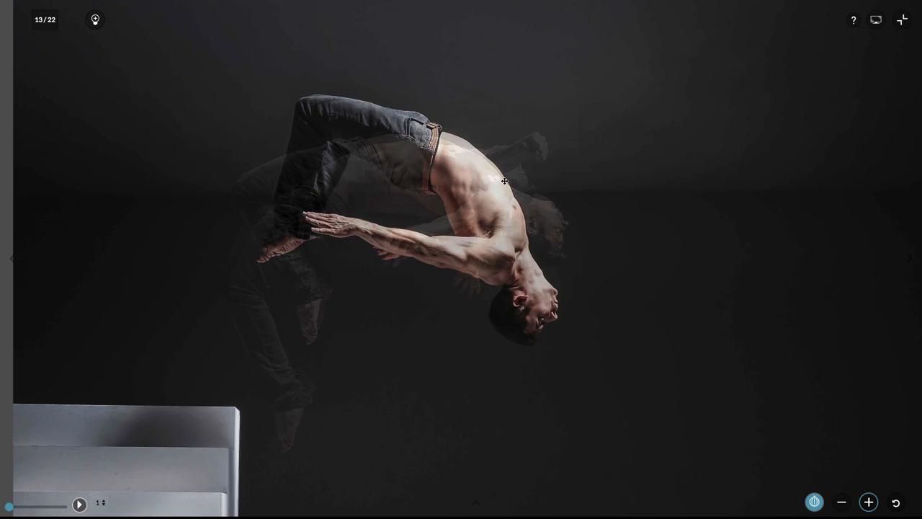
mouse_move(334, 324)
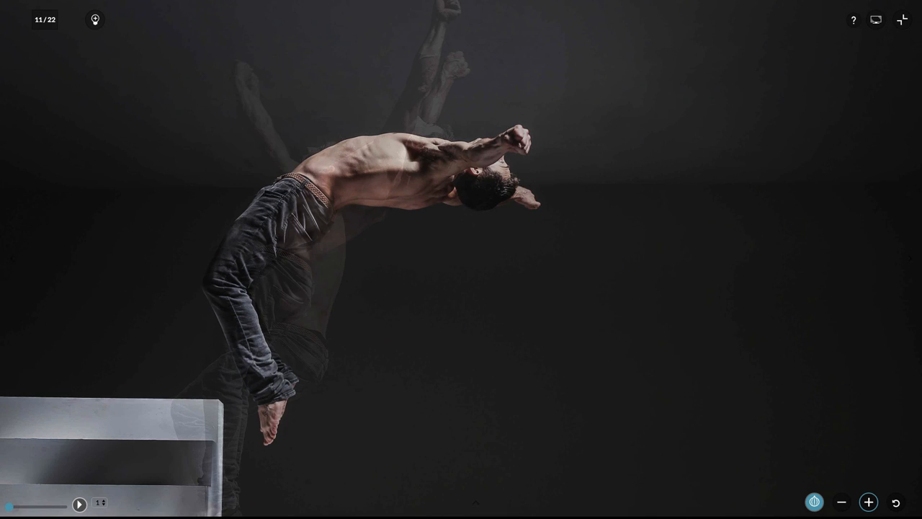
mouse_move(321, 197)
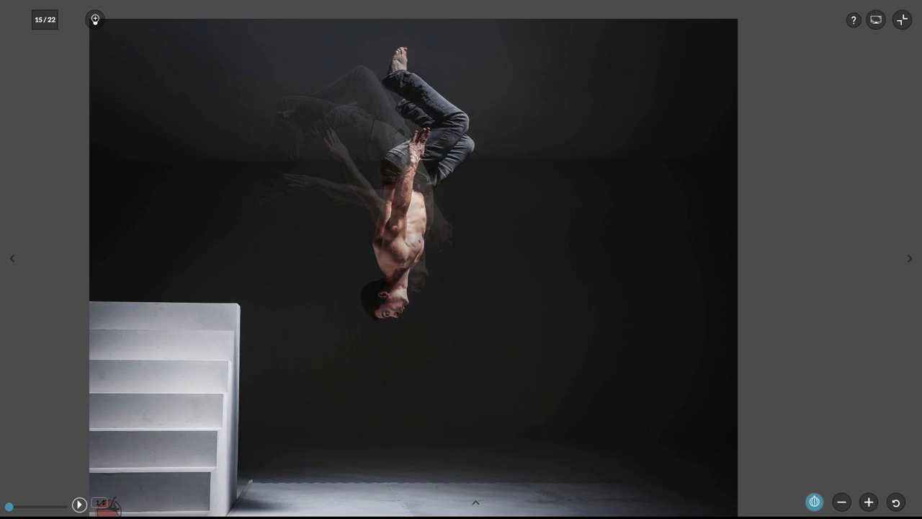
- Step back to frame 12 and turn off onion-skin ghosting
click(11, 258)
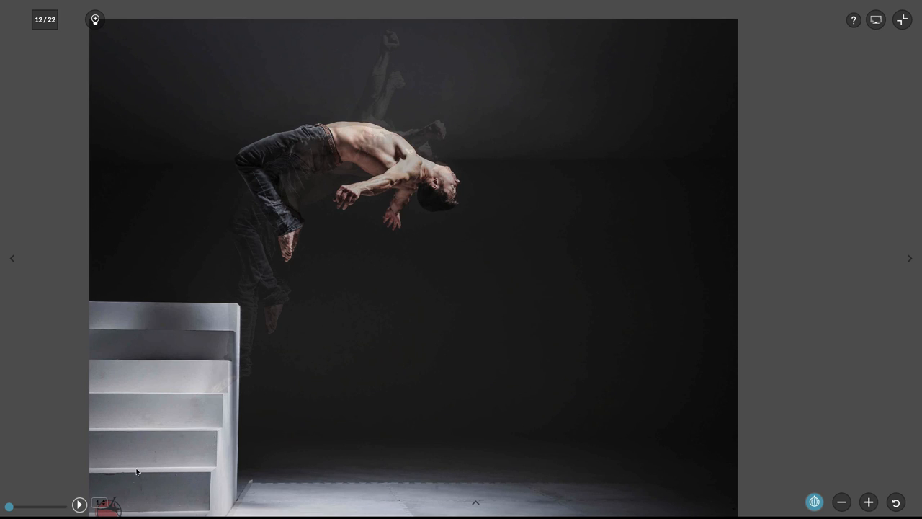
click(101, 504)
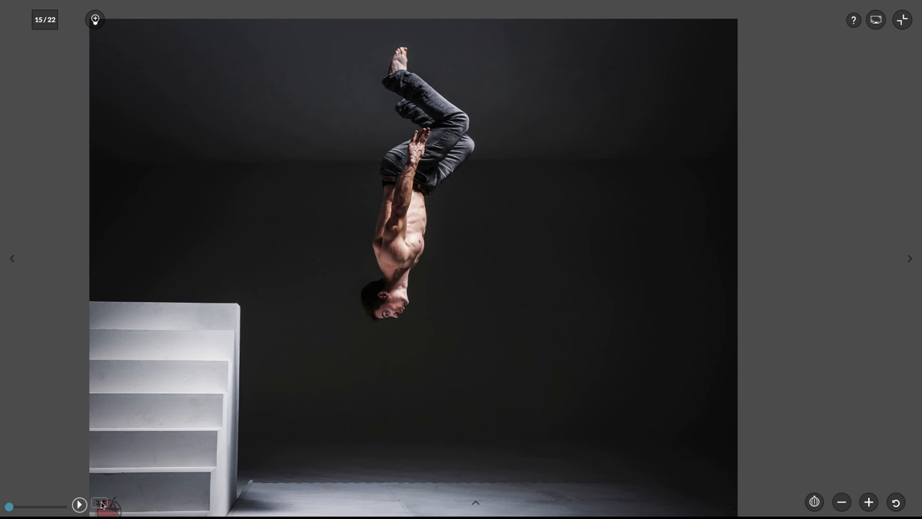
mouse_move(79, 504)
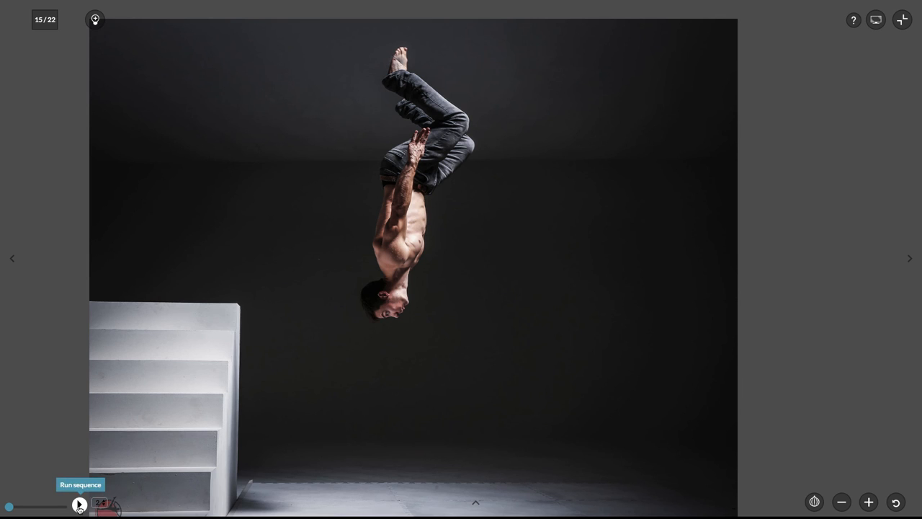
- Run the Parkour 10 sequence with the timer set to 58 seconds
click(80, 505)
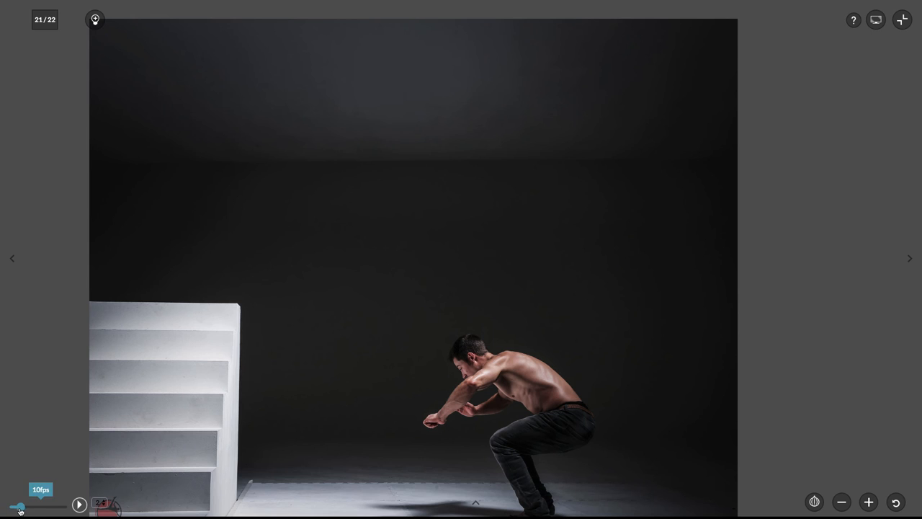
drag(18, 507, 34, 508)
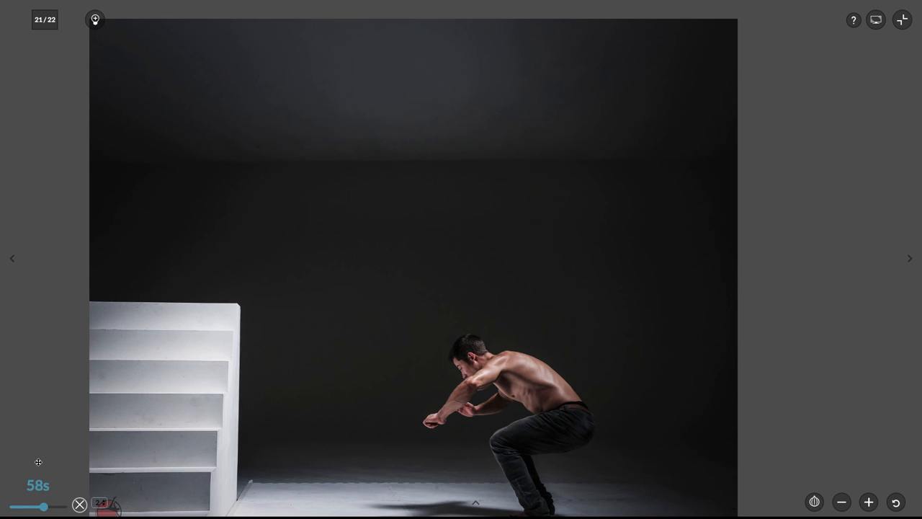
mouse_move(277, 426)
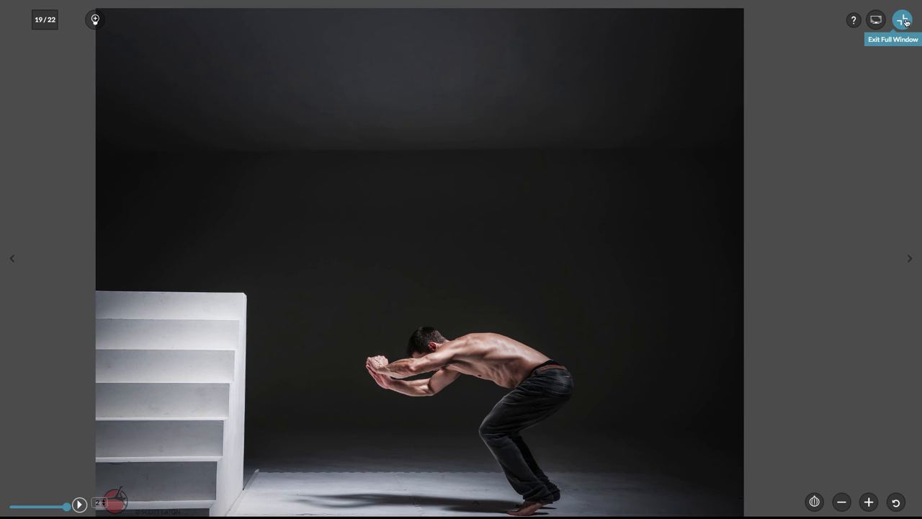
- Exit Full Window and scroll down to the Parkour 10 Details and Keywords
click(903, 19)
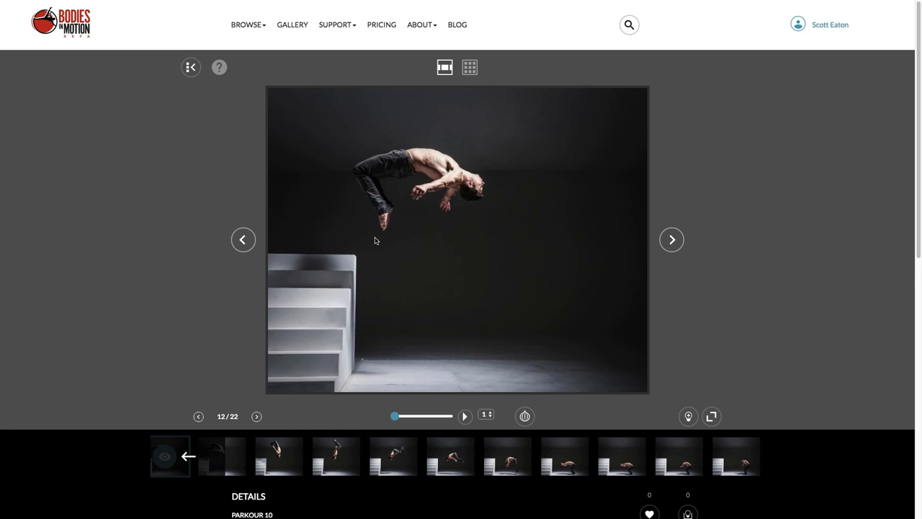
scroll(down, 3)
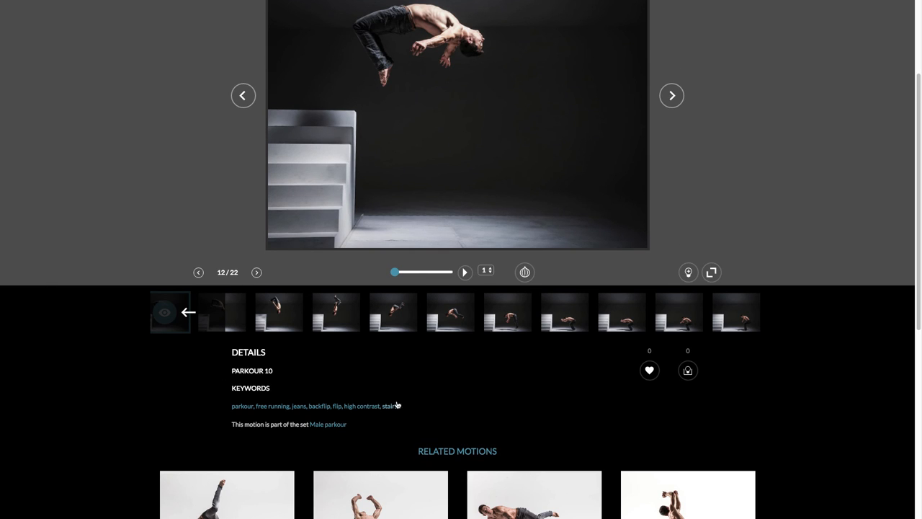
scroll(down, 3)
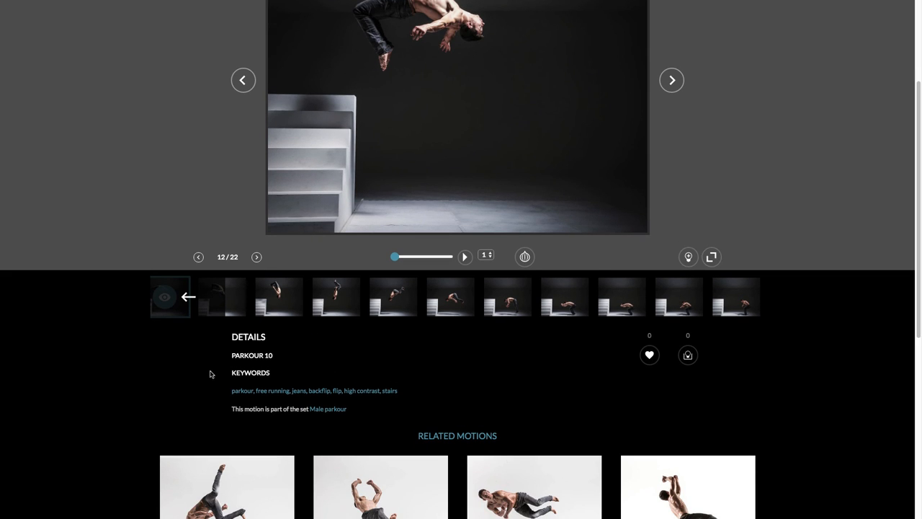
scroll(down, 3)
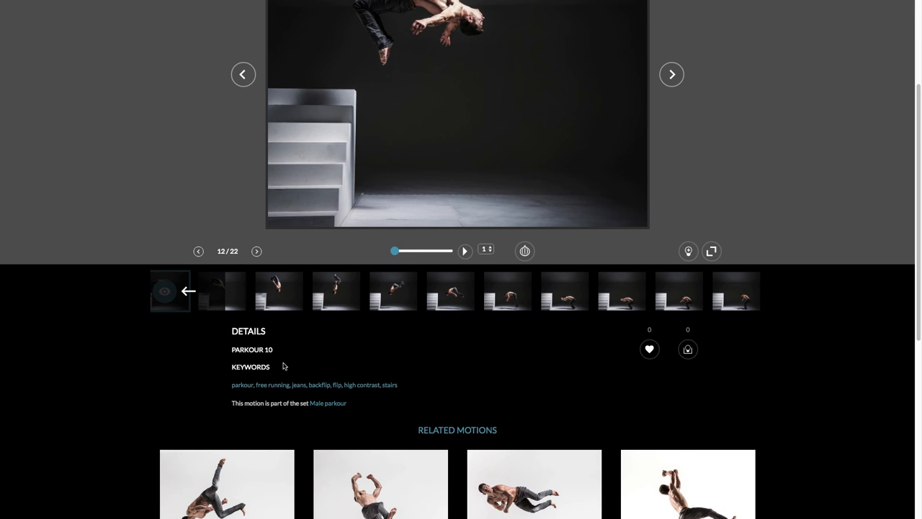
mouse_move(368, 385)
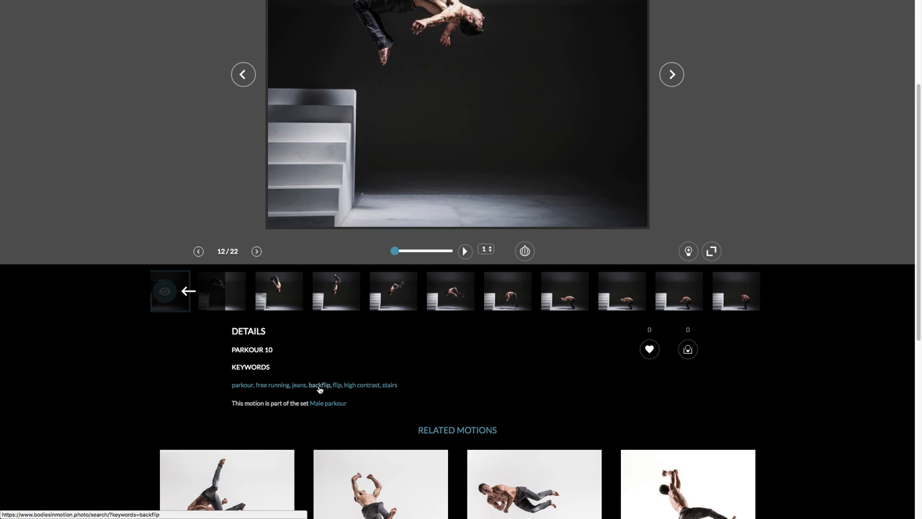
mouse_move(321, 389)
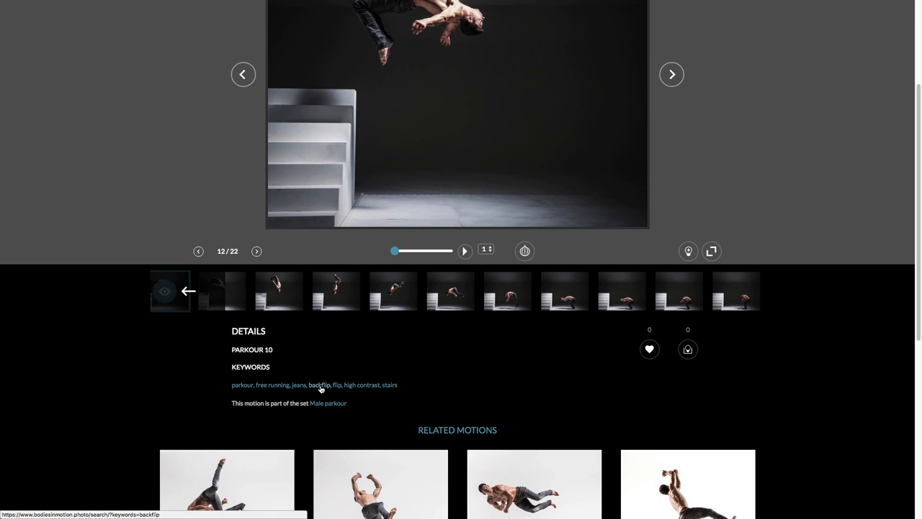
mouse_move(319, 387)
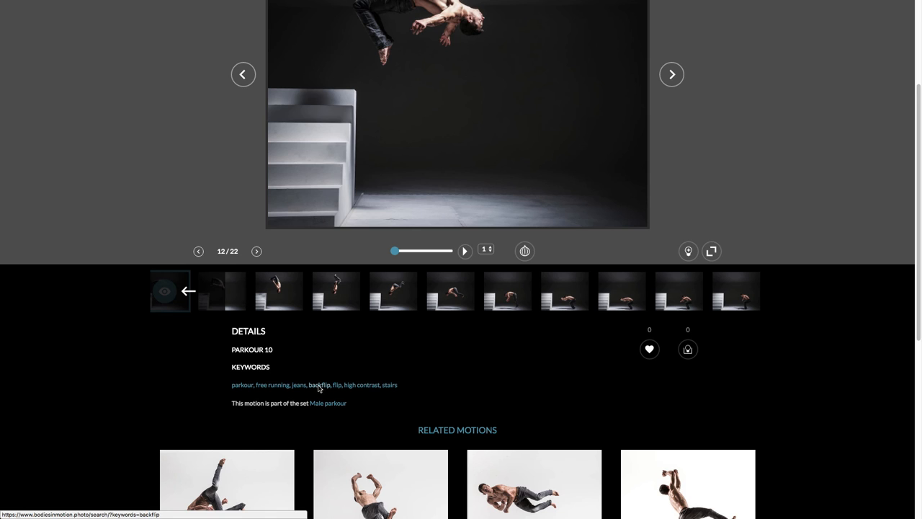
- List the motion results for the backflip keyword, scroll them, then return to the top
click(319, 385)
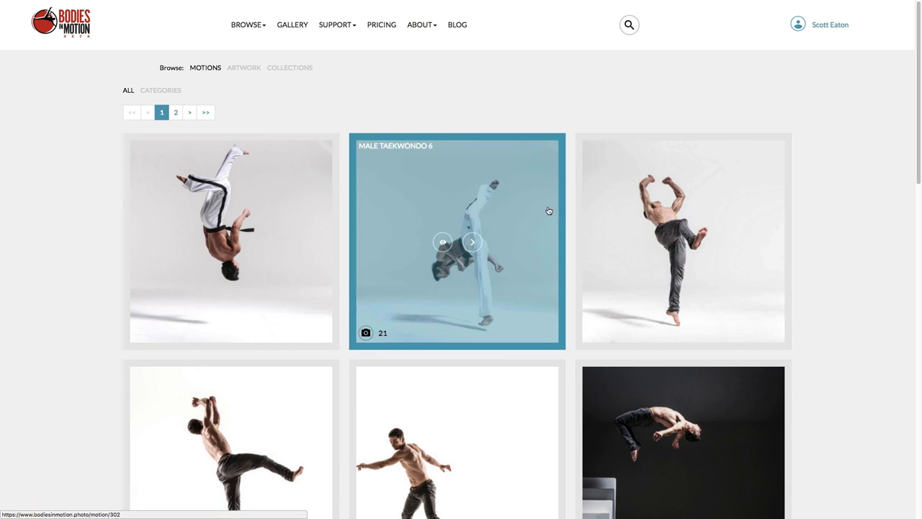
scroll(down, 3)
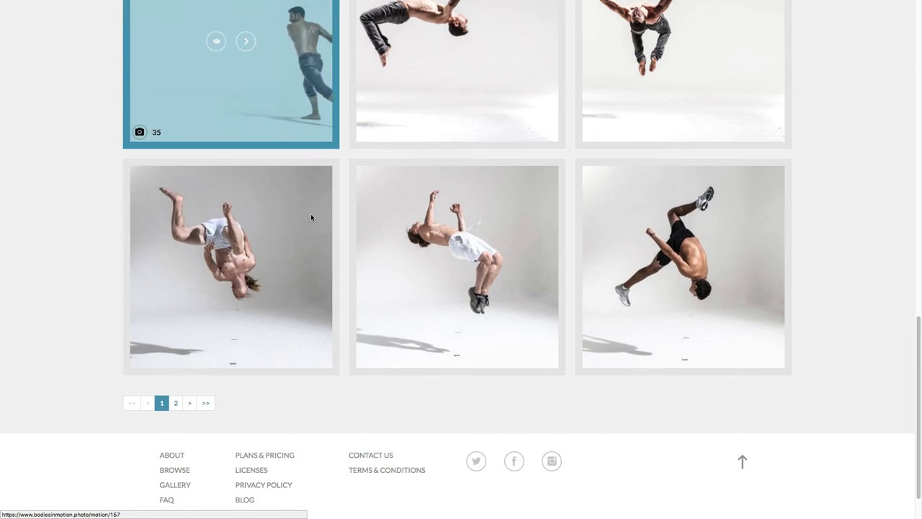
click(175, 403)
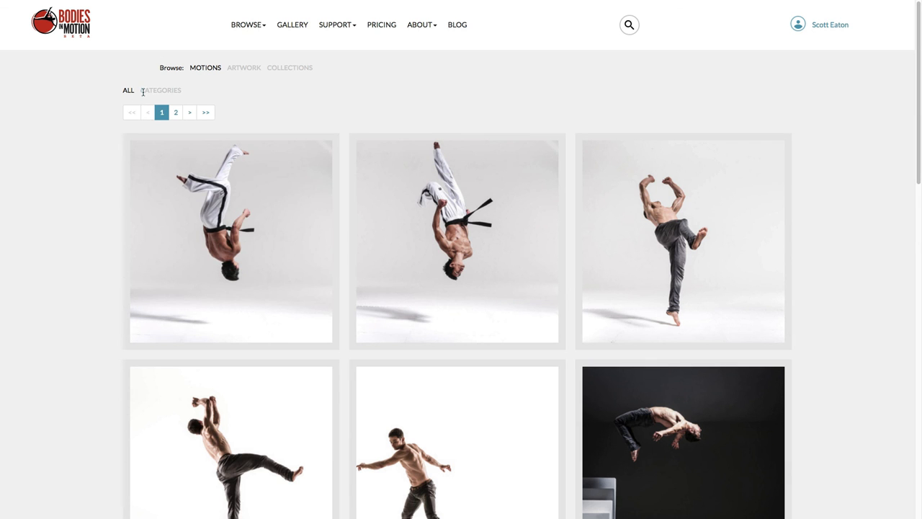
mouse_move(221, 93)
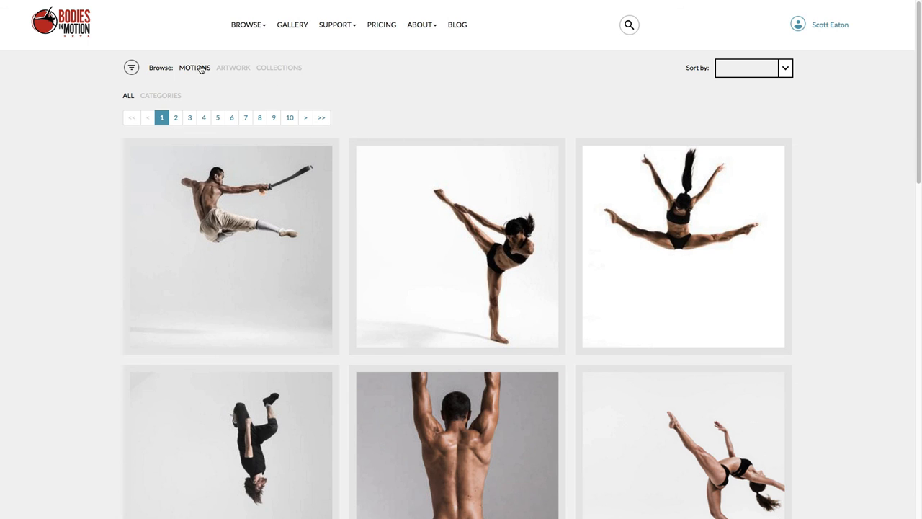
mouse_move(130, 67)
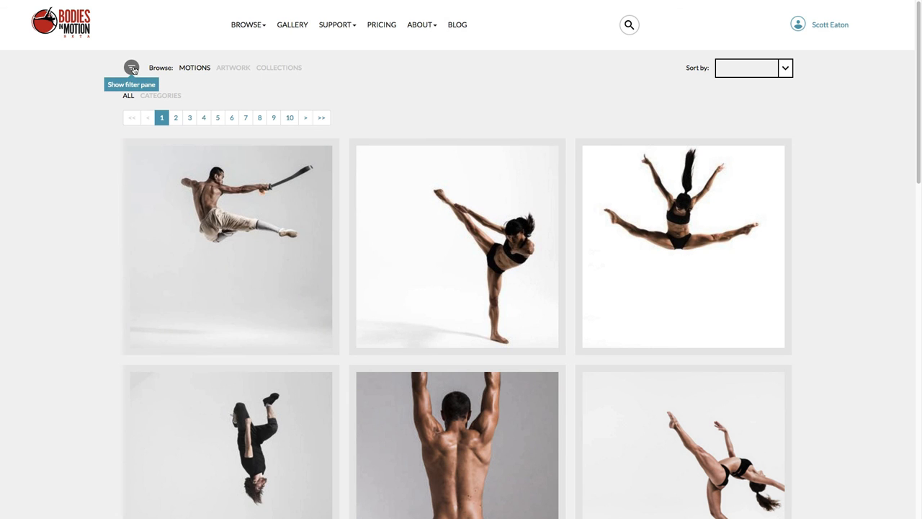
- Show the Motions filter pane and drop open its motion set list
click(129, 67)
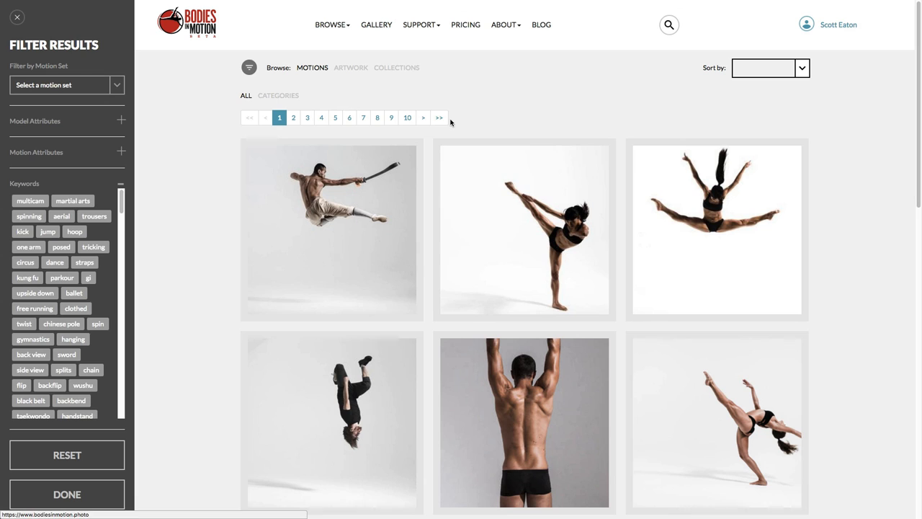
mouse_move(206, 245)
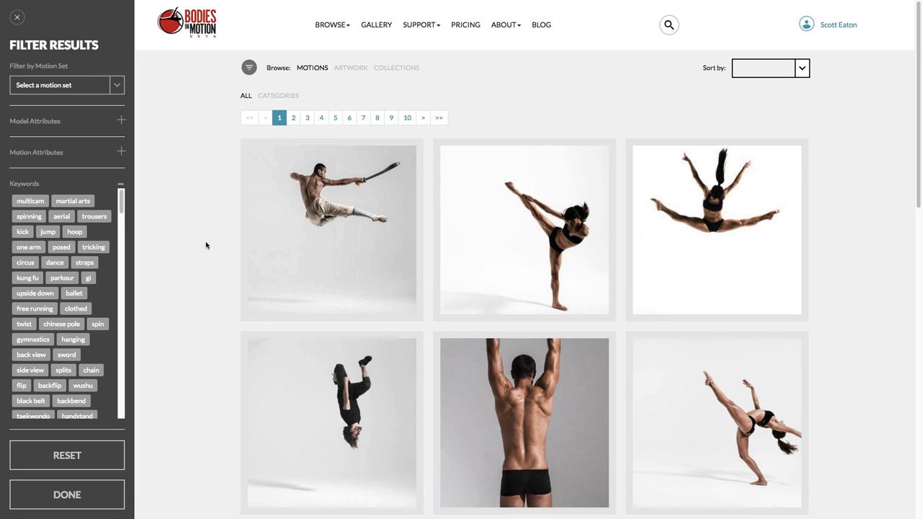
click(65, 84)
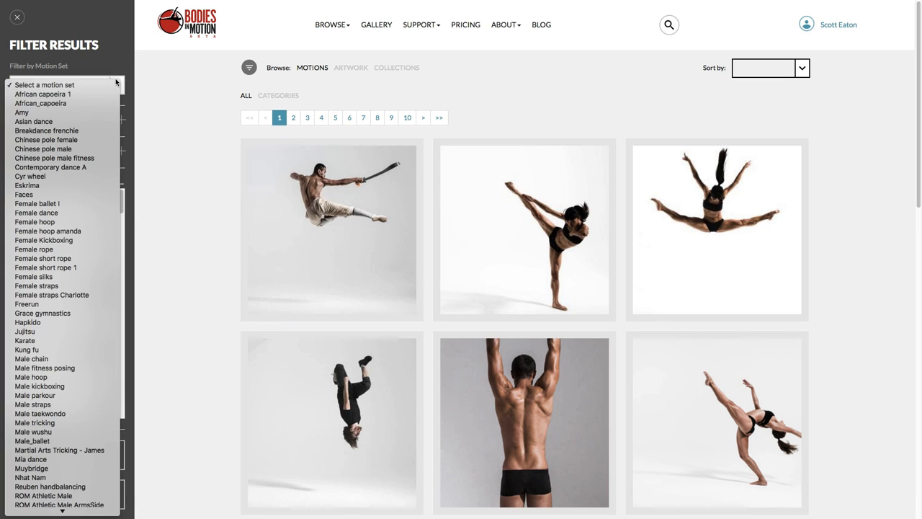
mouse_move(22, 112)
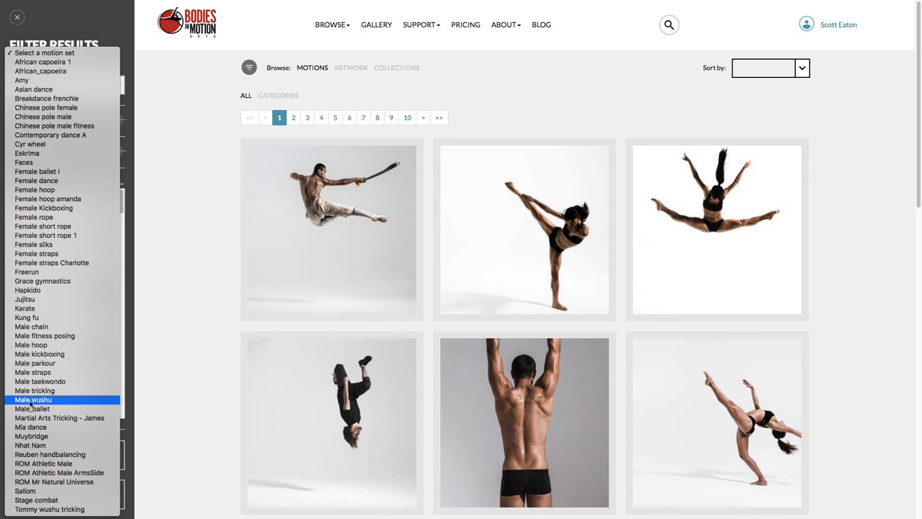
mouse_move(25, 308)
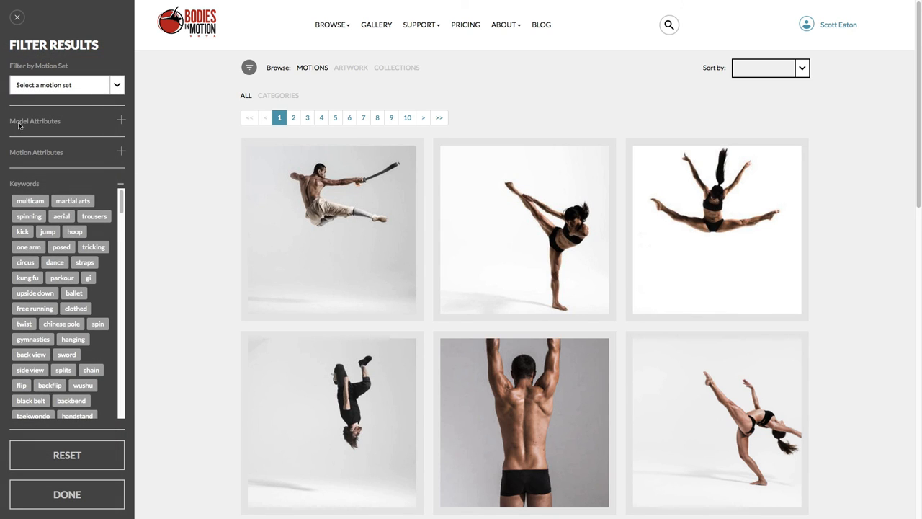
mouse_move(94, 217)
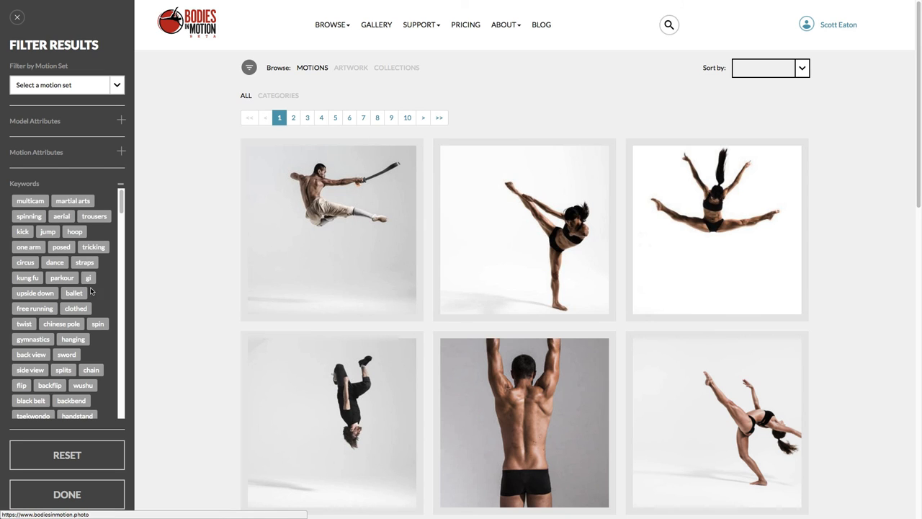
mouse_move(62, 278)
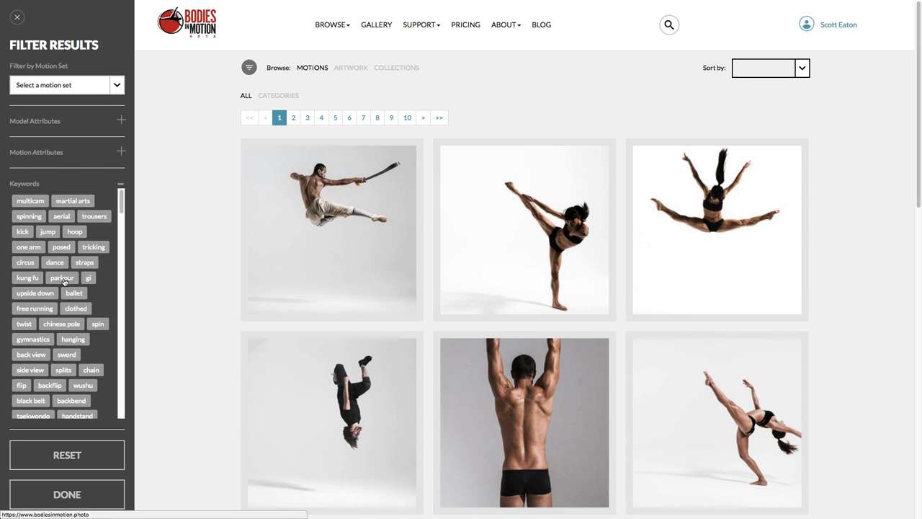
click(61, 277)
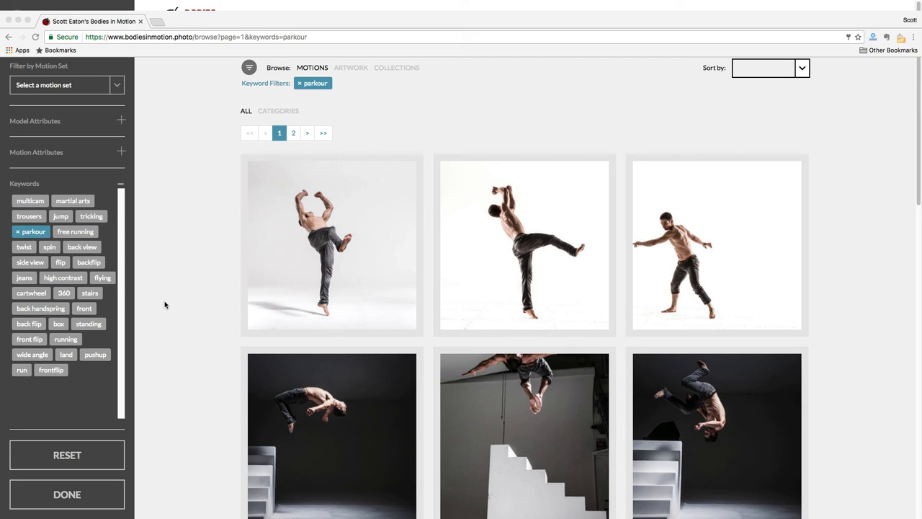
mouse_move(247, 131)
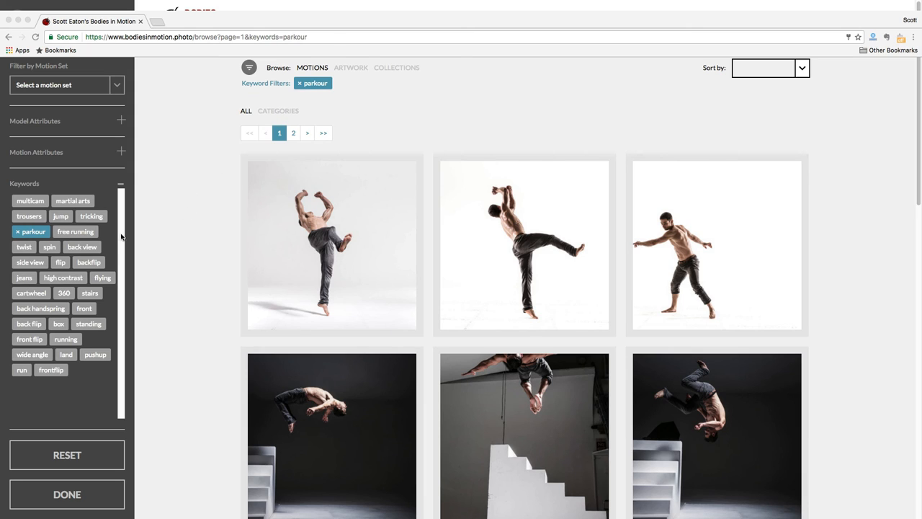
mouse_move(300, 99)
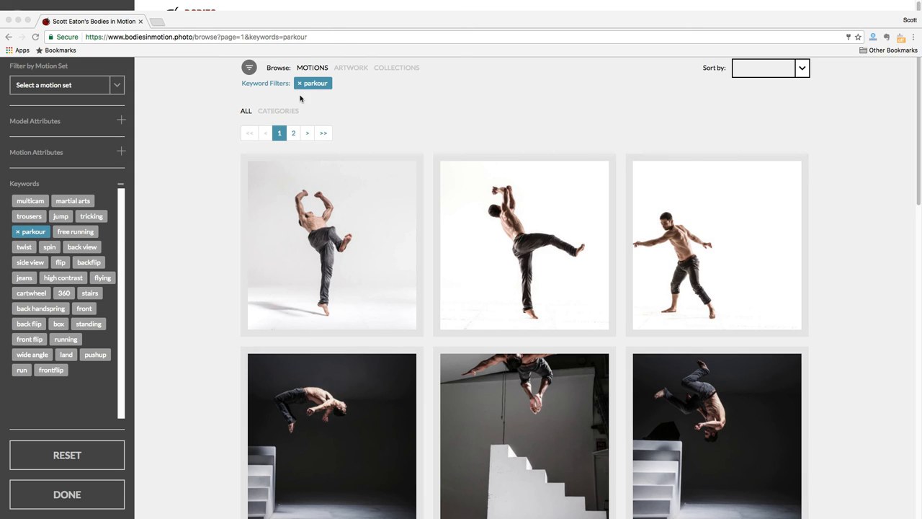
mouse_move(153, 180)
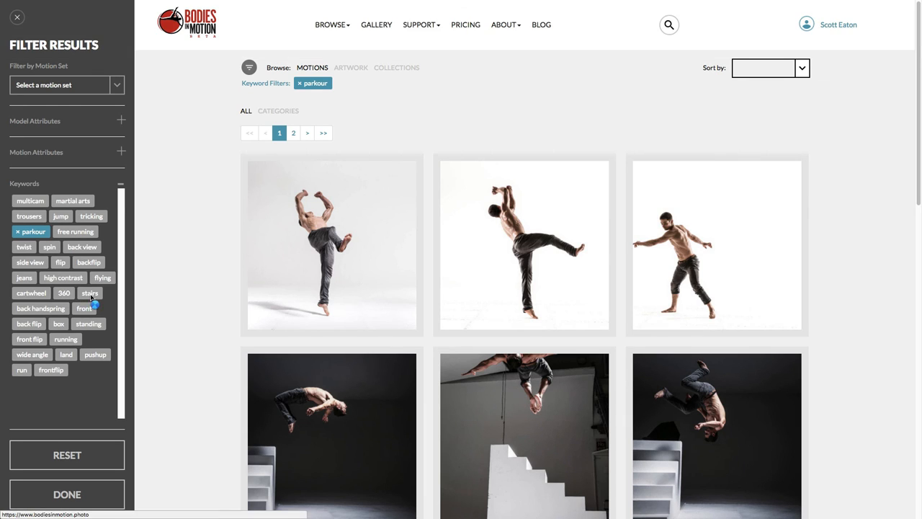
click(90, 292)
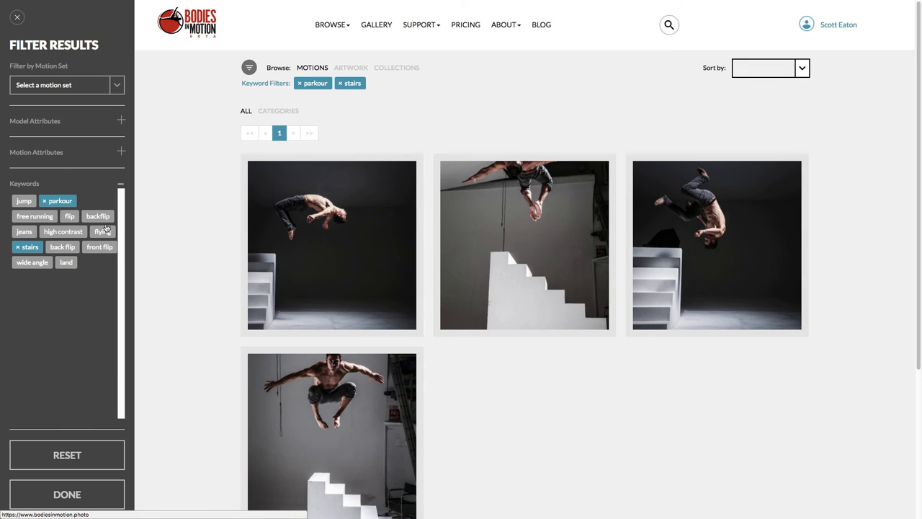
mouse_move(320, 196)
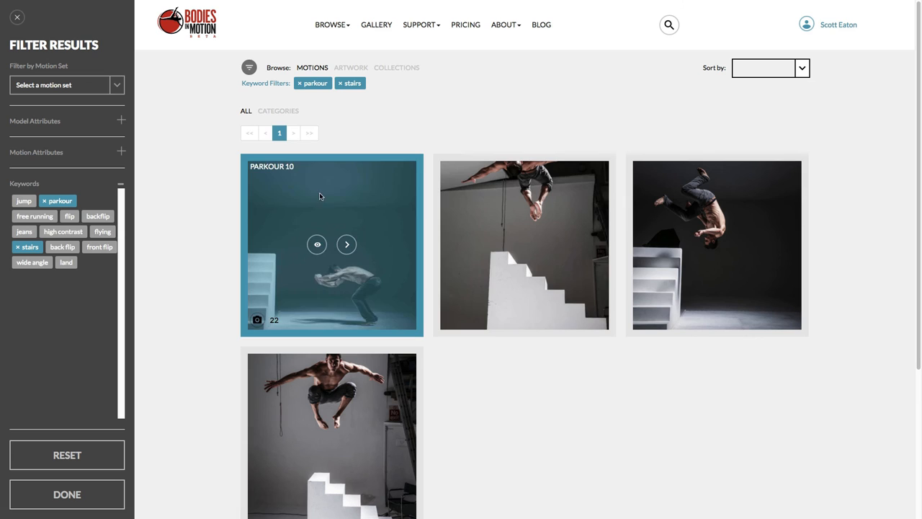
scroll(down, 3)
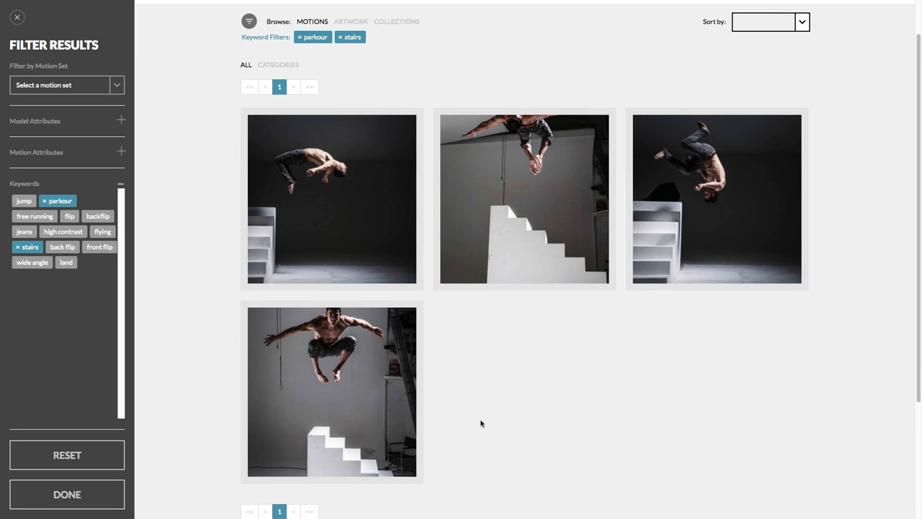
mouse_move(68, 216)
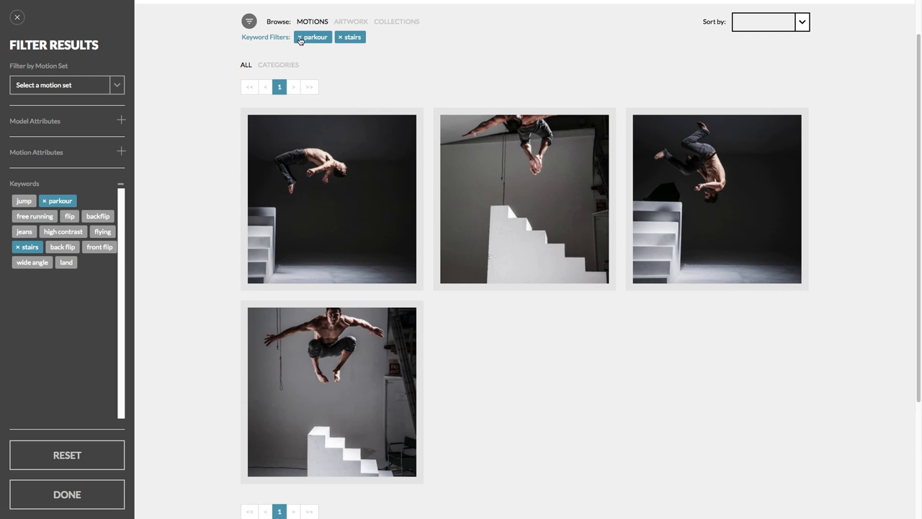
click(300, 37)
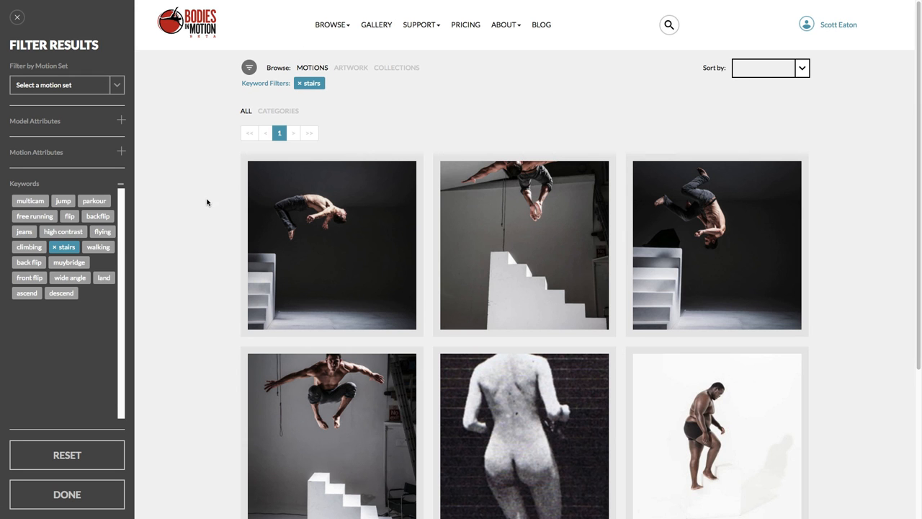
scroll(down, 3)
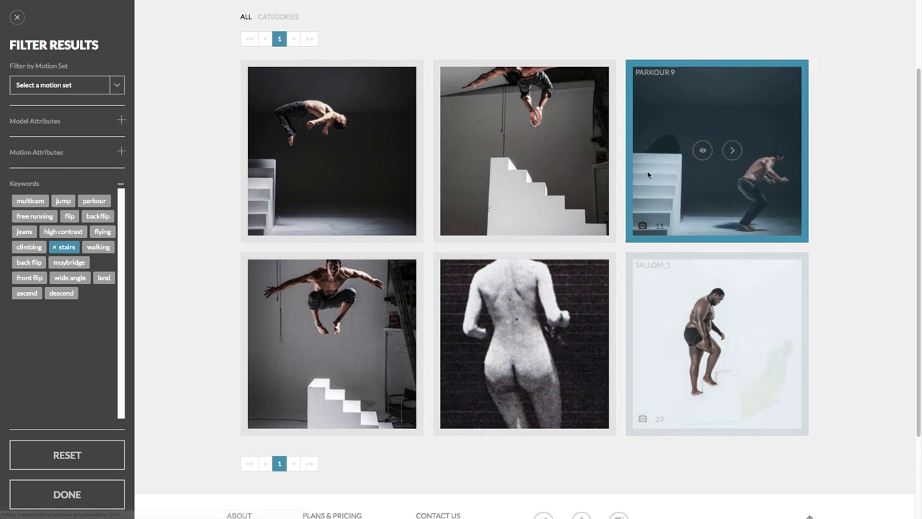
mouse_move(511, 343)
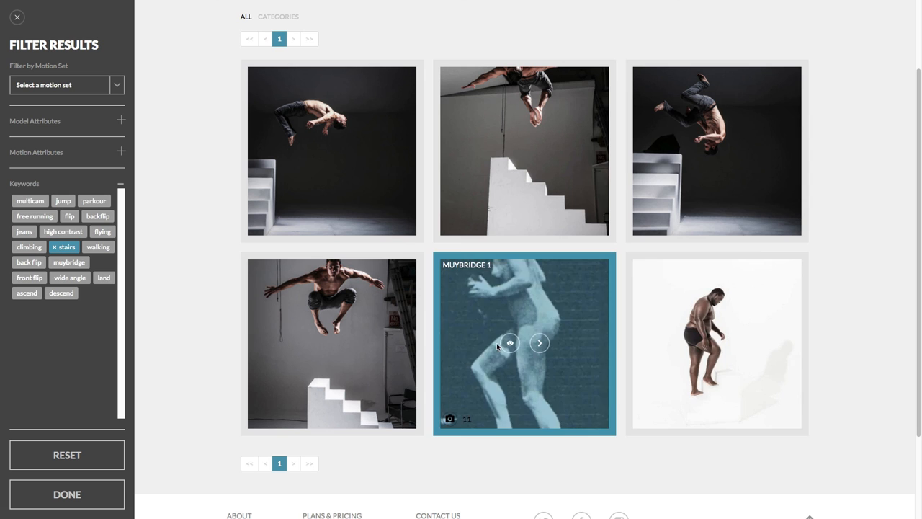
click(509, 342)
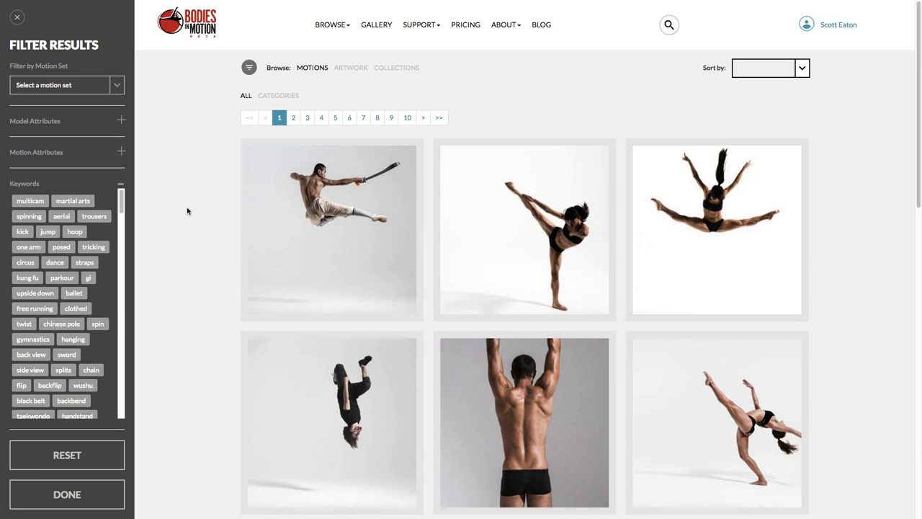
mouse_move(178, 197)
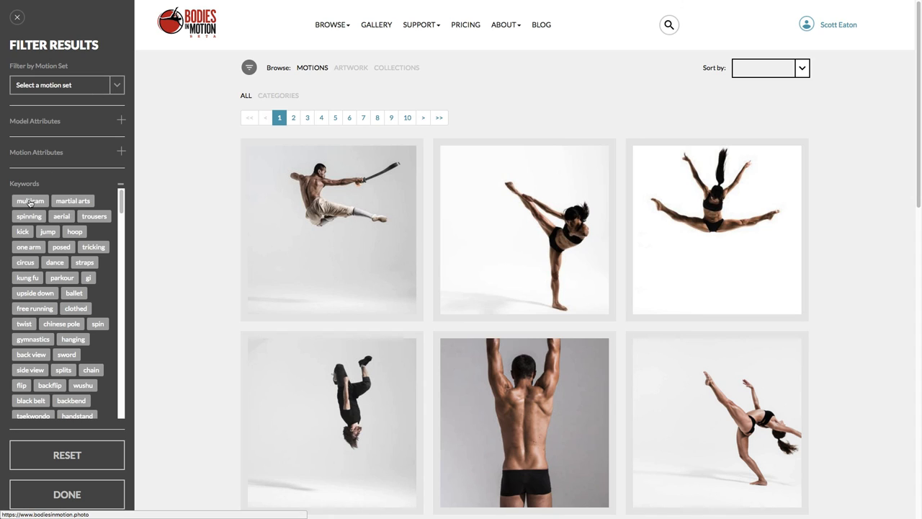
mouse_move(41, 207)
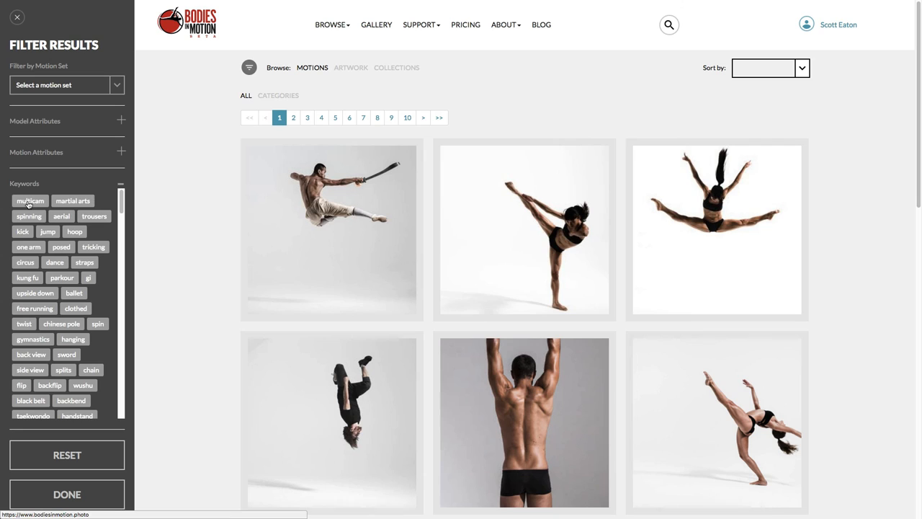
mouse_move(13, 191)
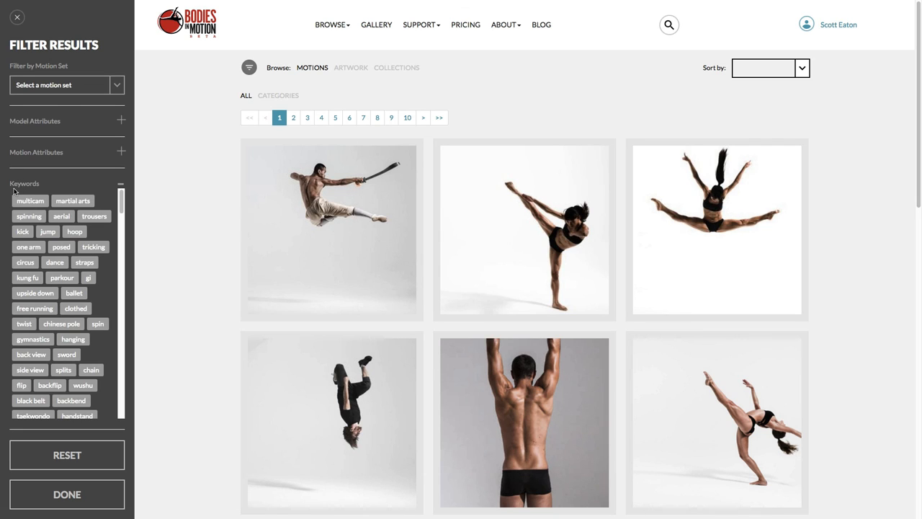
mouse_move(70, 192)
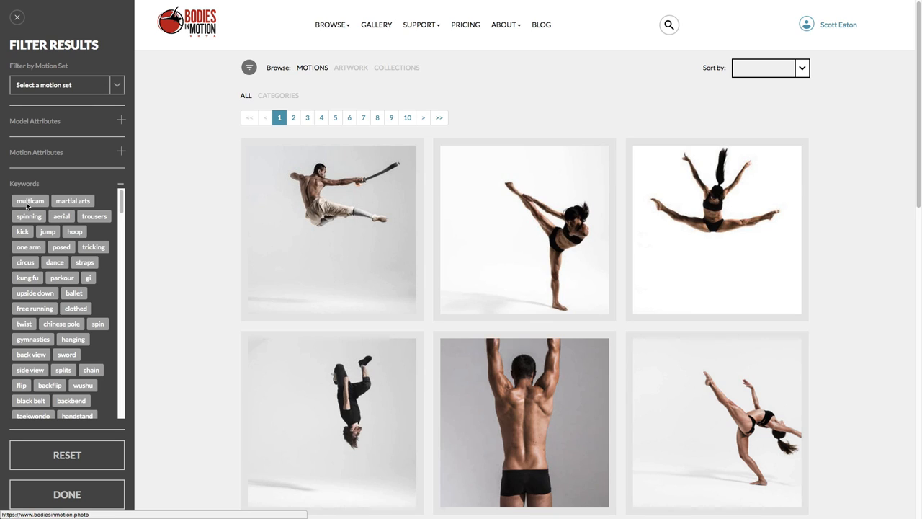
mouse_move(40, 204)
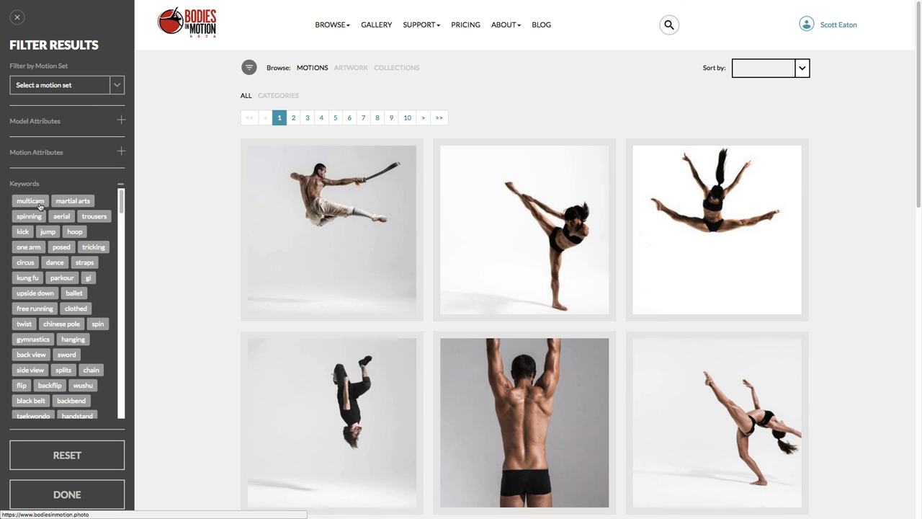
mouse_move(33, 201)
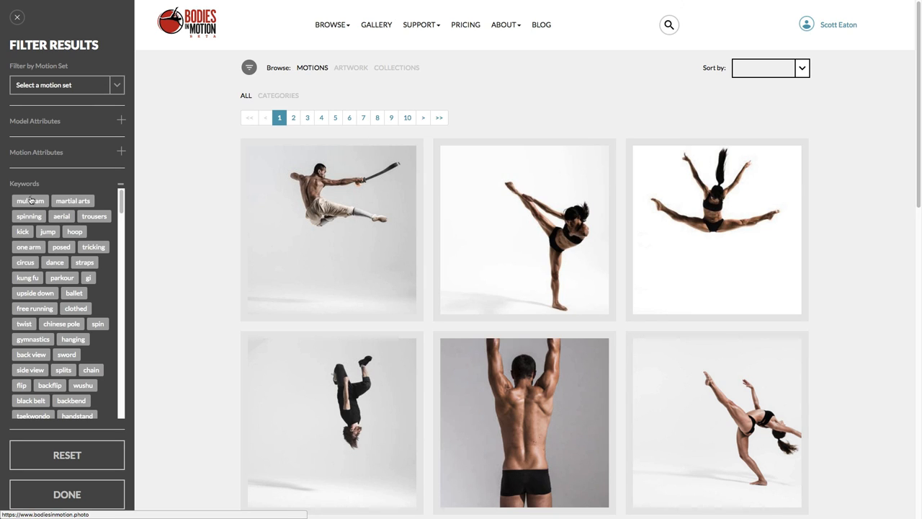
- Filter motions by the multicam keyword, scroll the results, and open Male Ballet 1
click(30, 200)
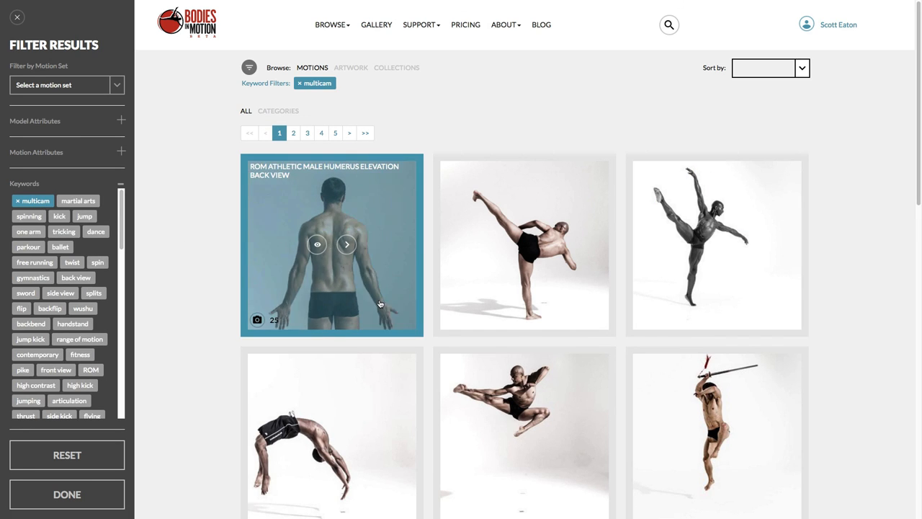
scroll(down, 3)
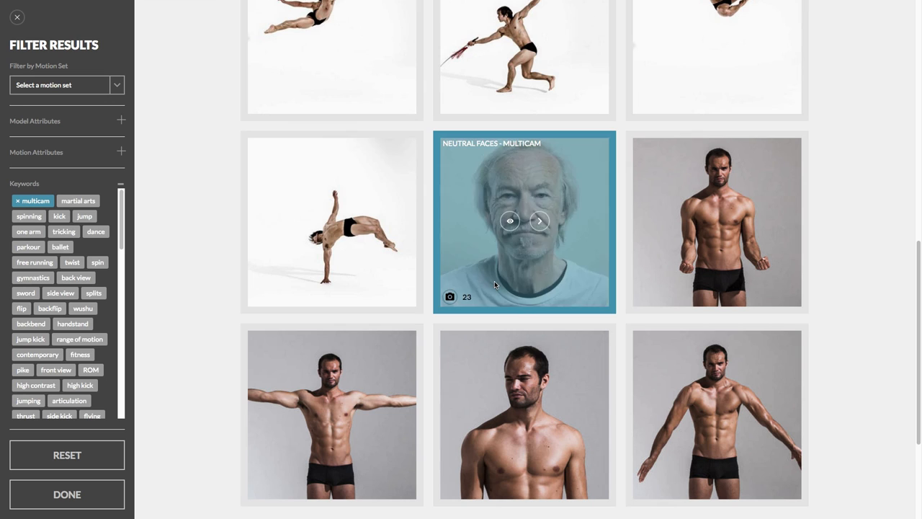
scroll(down, 3)
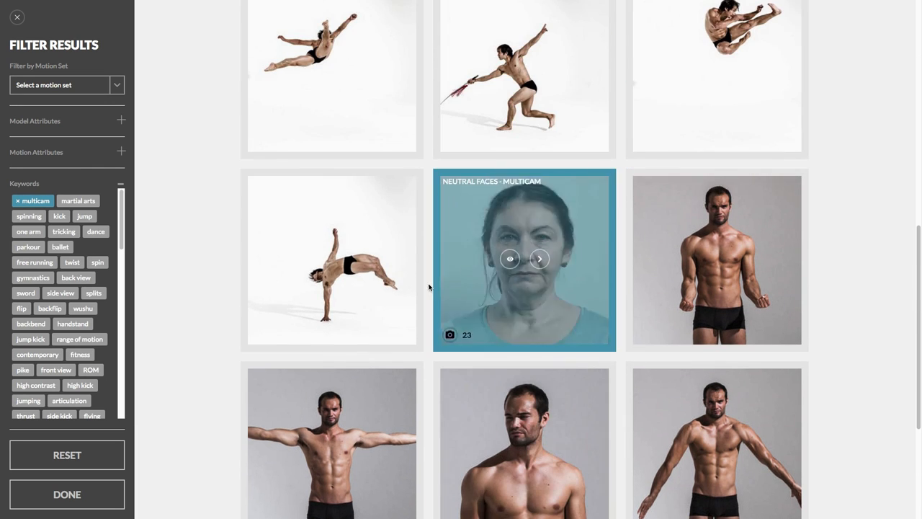
scroll(down, 3)
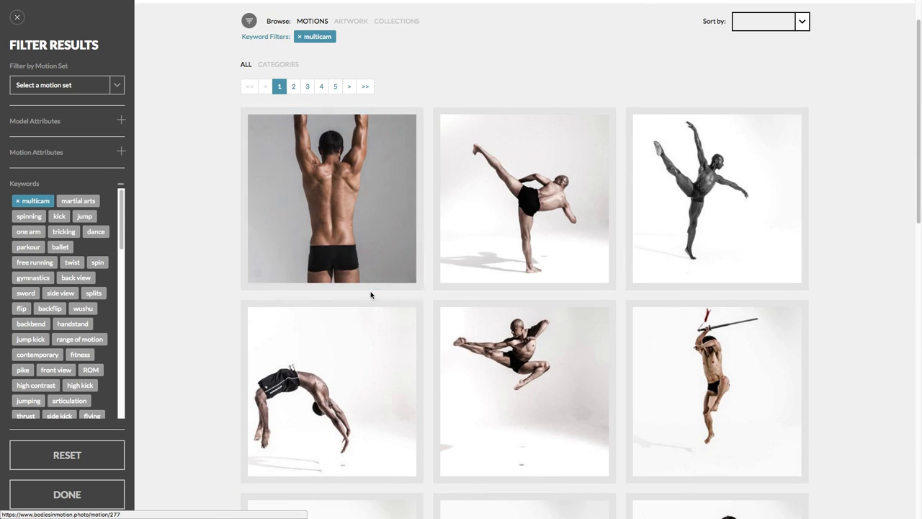
mouse_move(691, 240)
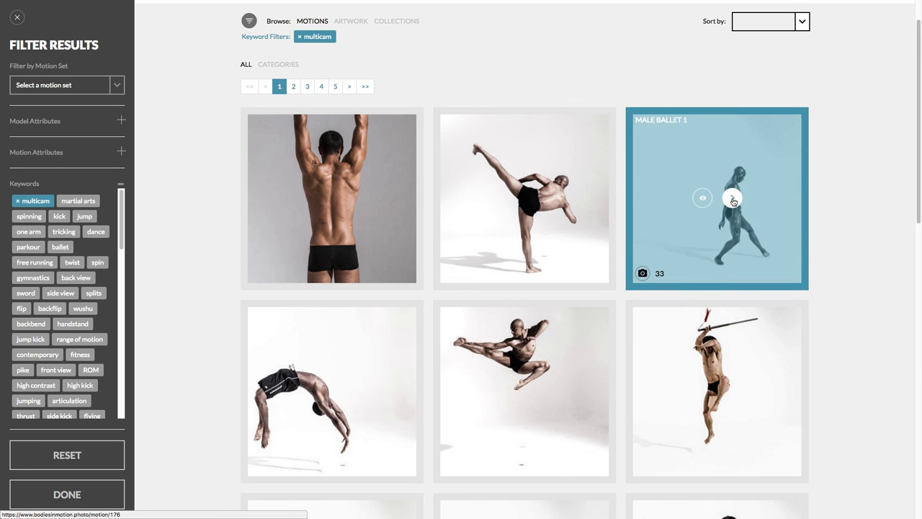
click(702, 197)
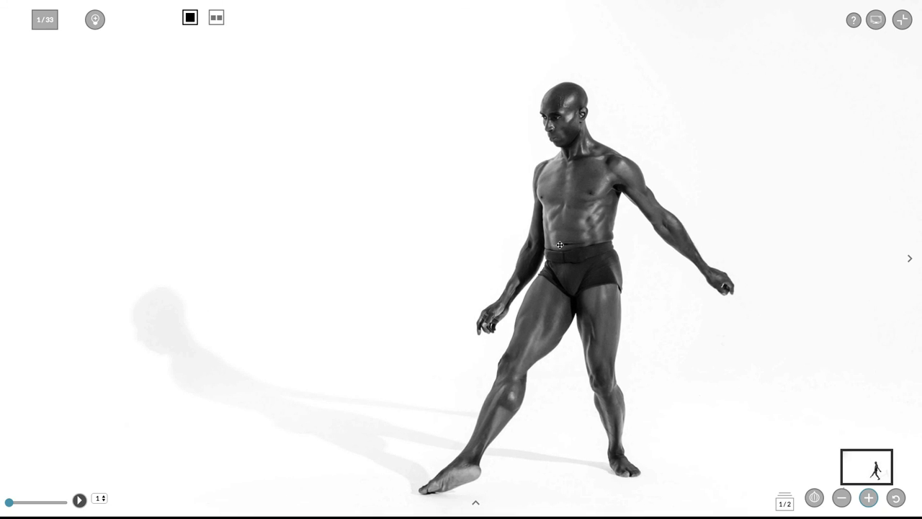
mouse_move(216, 17)
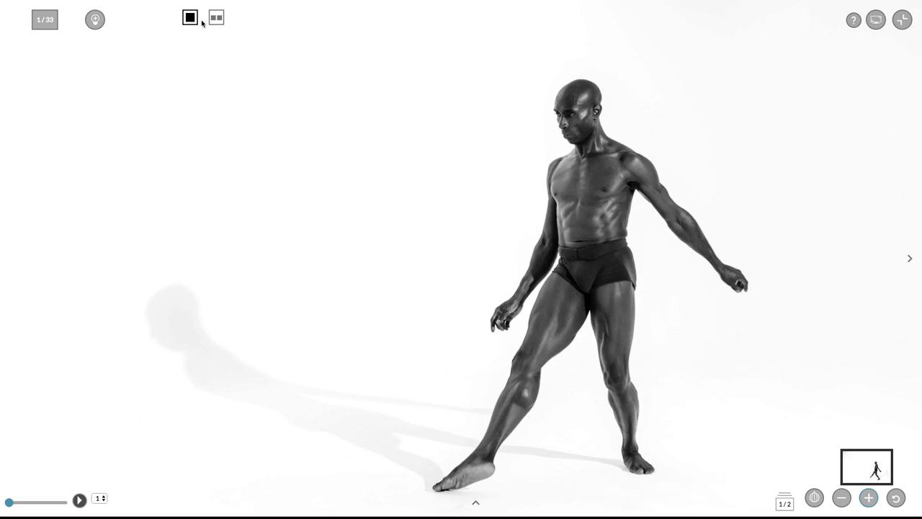
mouse_move(216, 17)
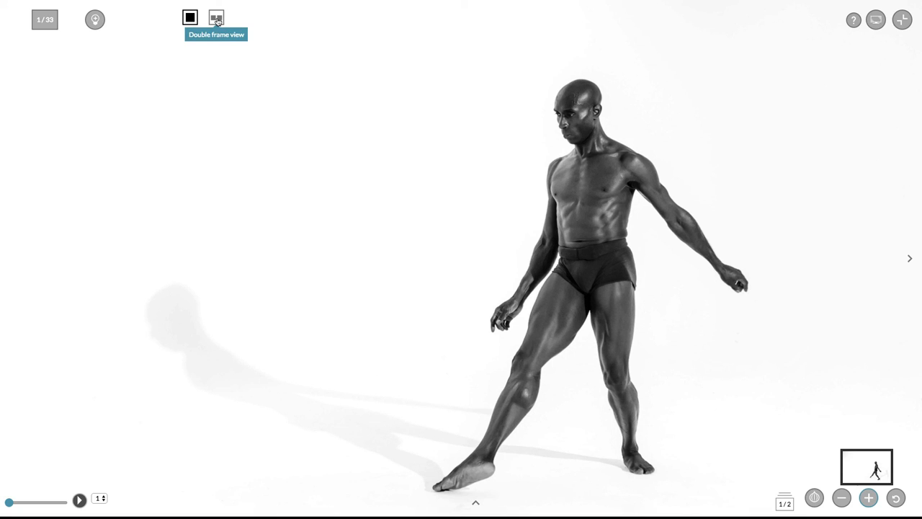
- Turn on Double frame view for Male Ballet 1
click(216, 17)
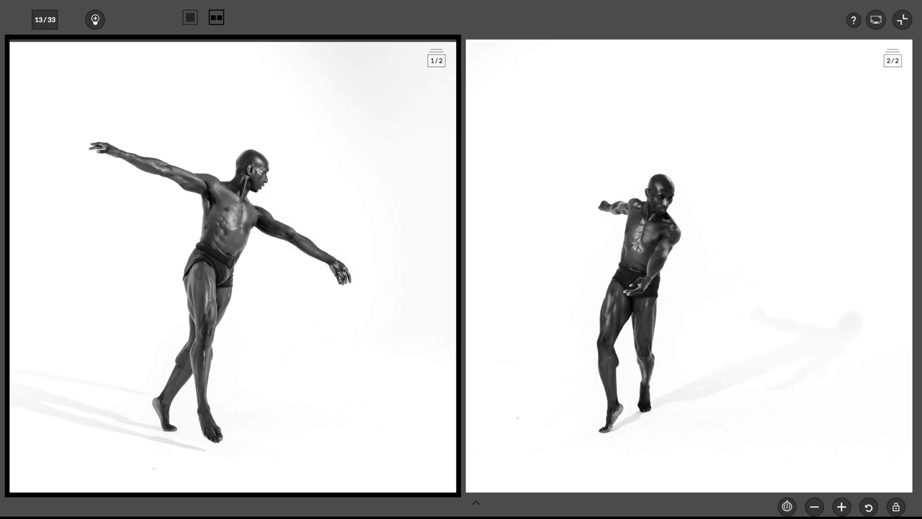
mouse_move(159, 226)
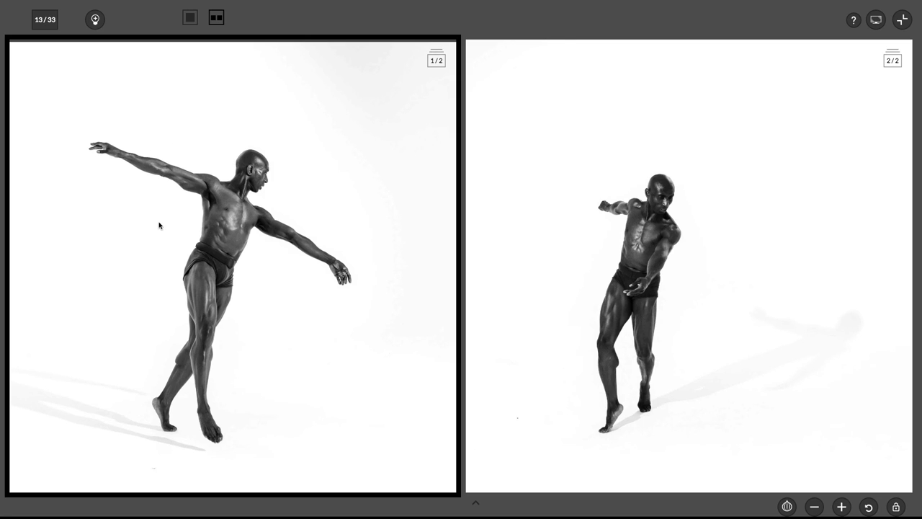
mouse_move(249, 322)
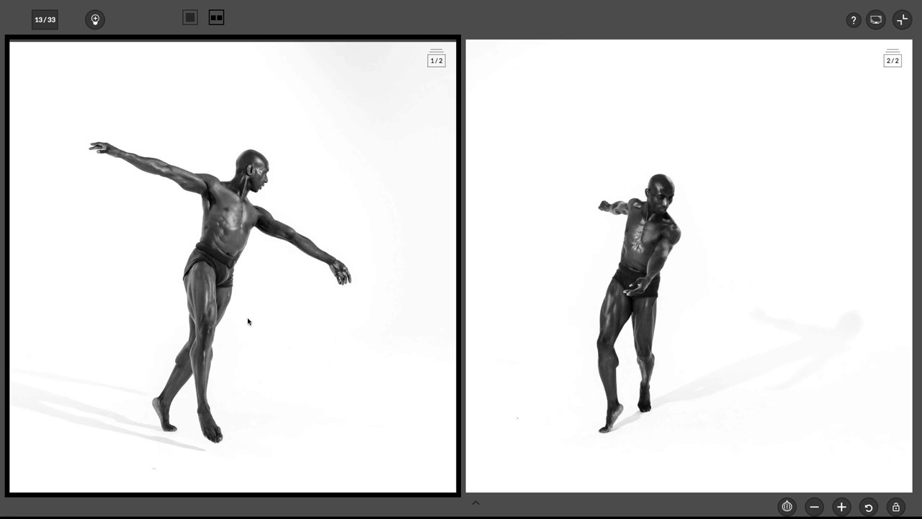
mouse_move(190, 149)
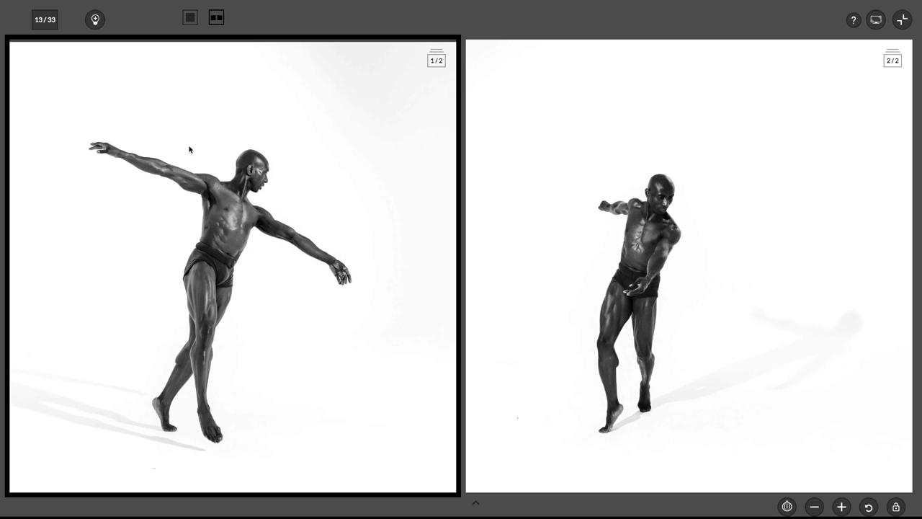
mouse_move(149, 404)
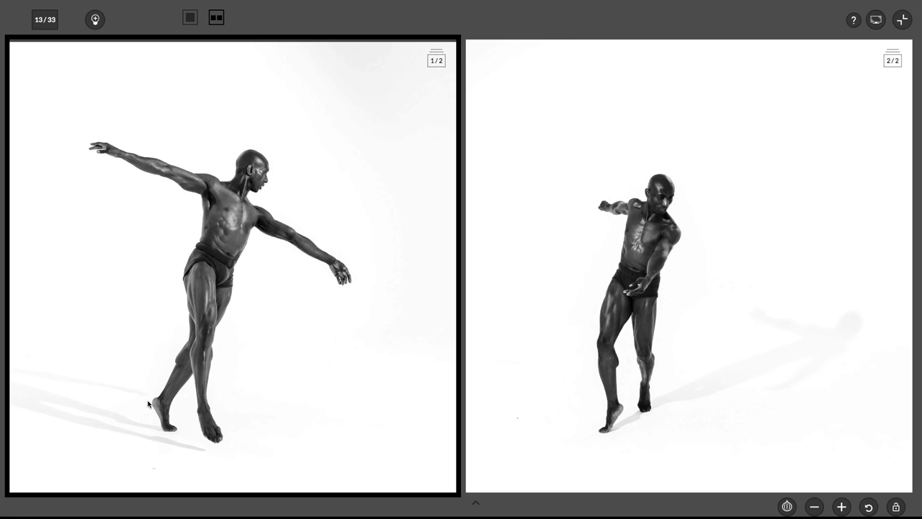
mouse_move(686, 393)
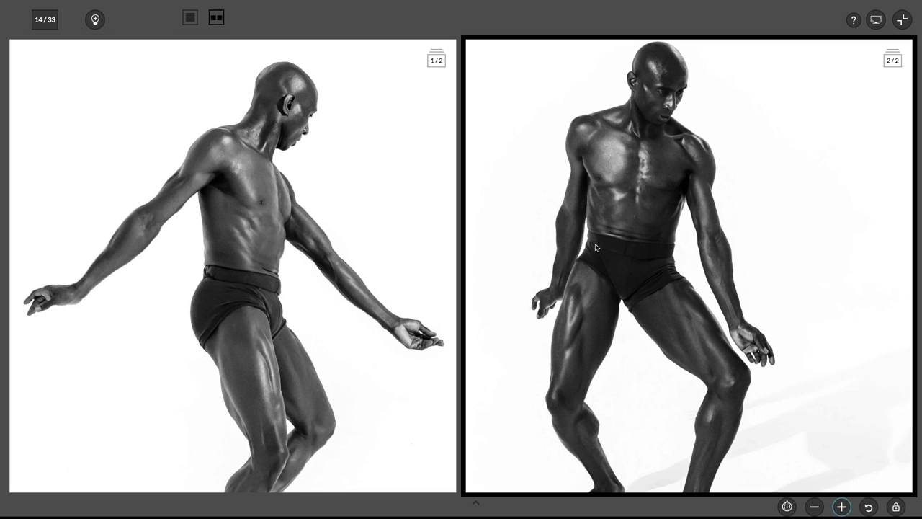
mouse_move(288, 347)
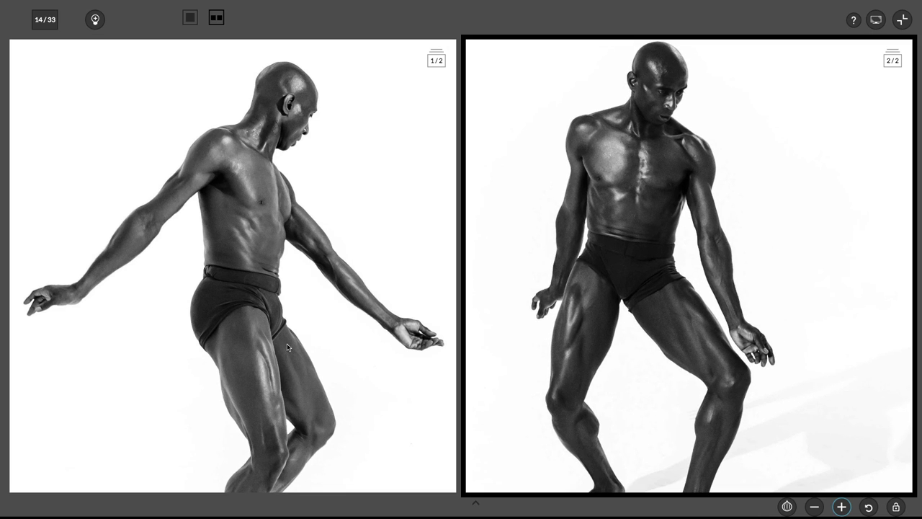
mouse_move(313, 429)
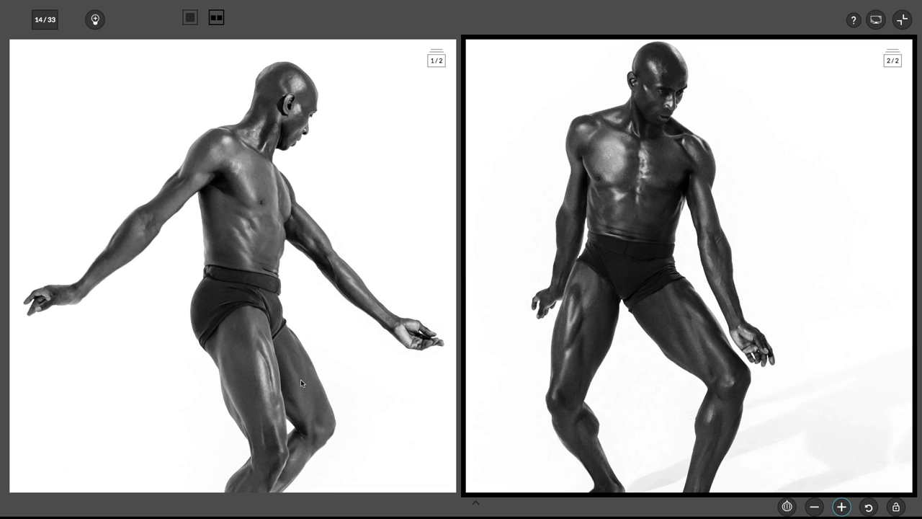
mouse_move(285, 329)
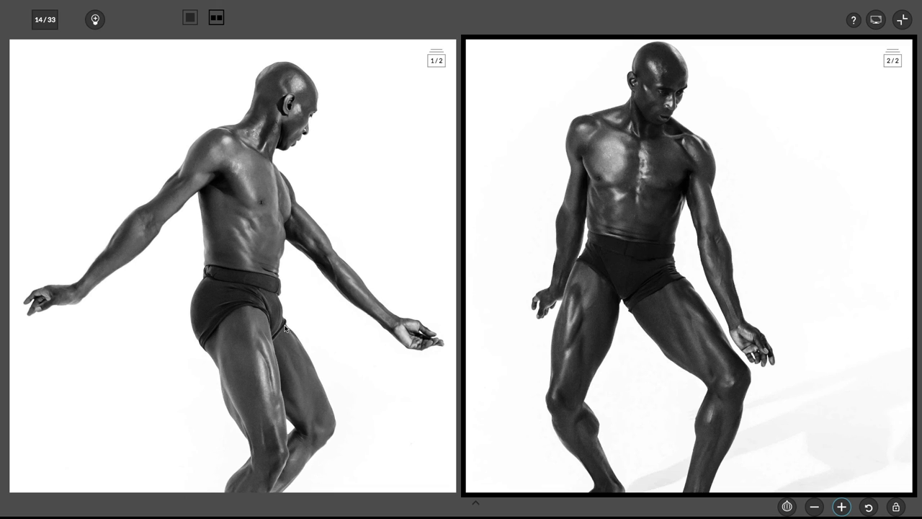
mouse_move(312, 411)
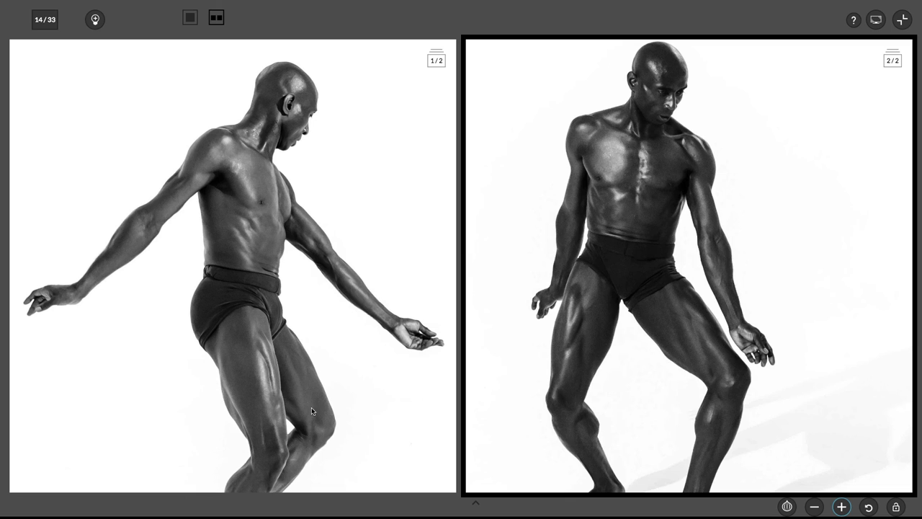
mouse_move(293, 351)
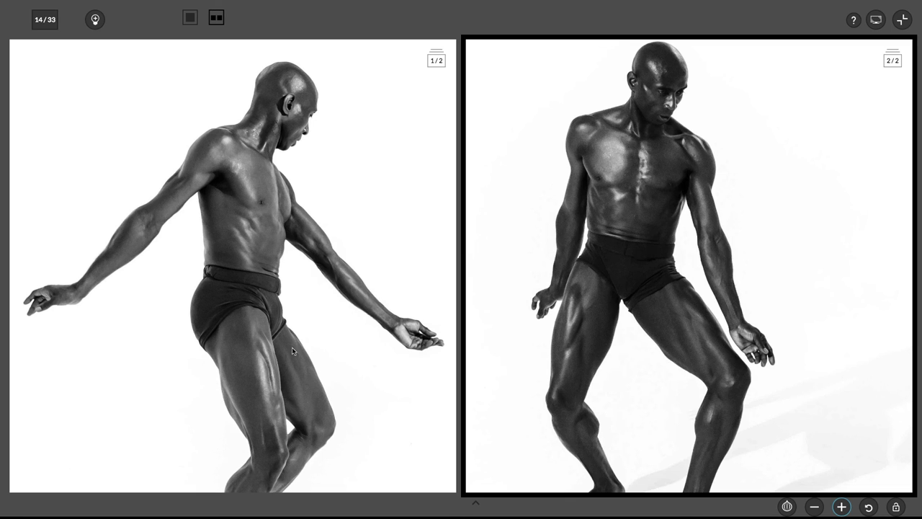
mouse_move(443, 384)
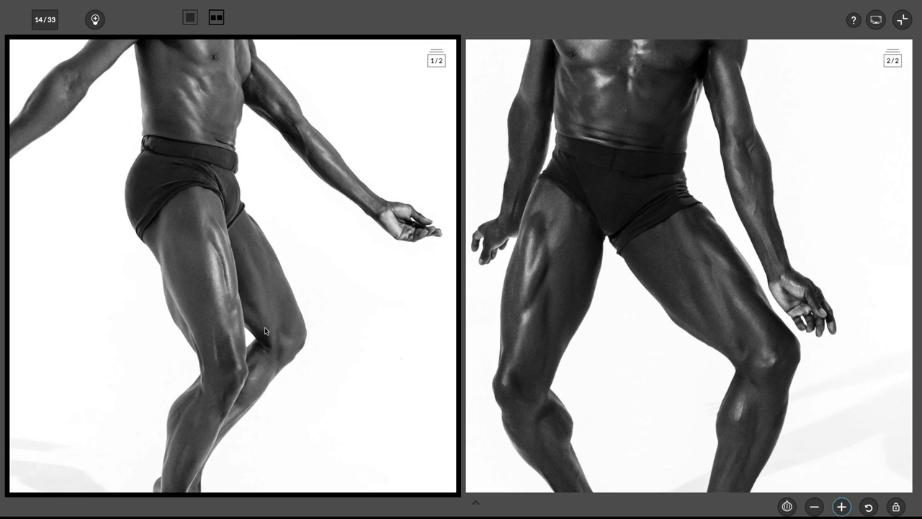
mouse_move(286, 344)
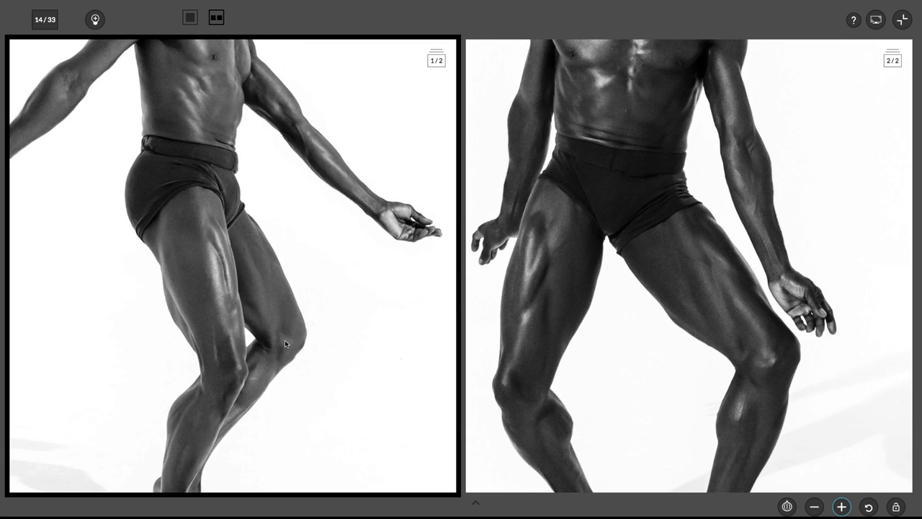
mouse_move(292, 352)
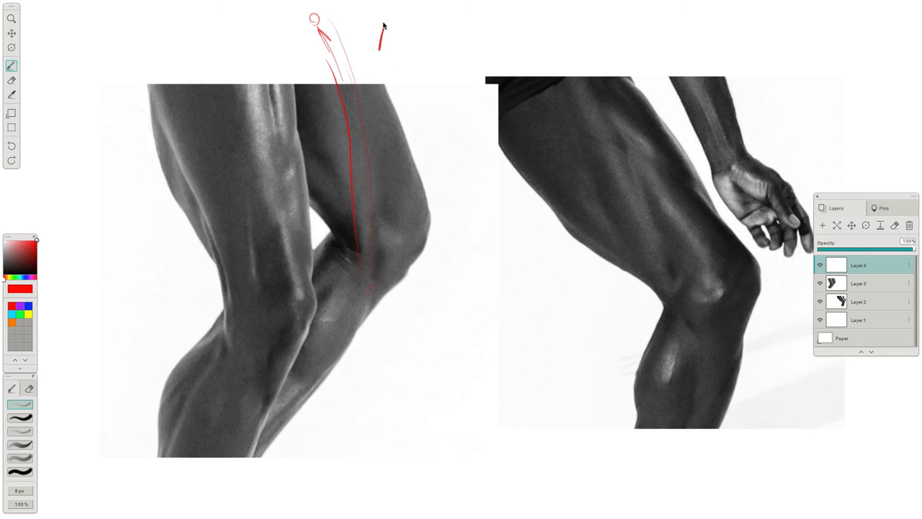
- Draw red axis lines down both thighs past the knees and label them AXIS
drag(378, 43, 429, 36)
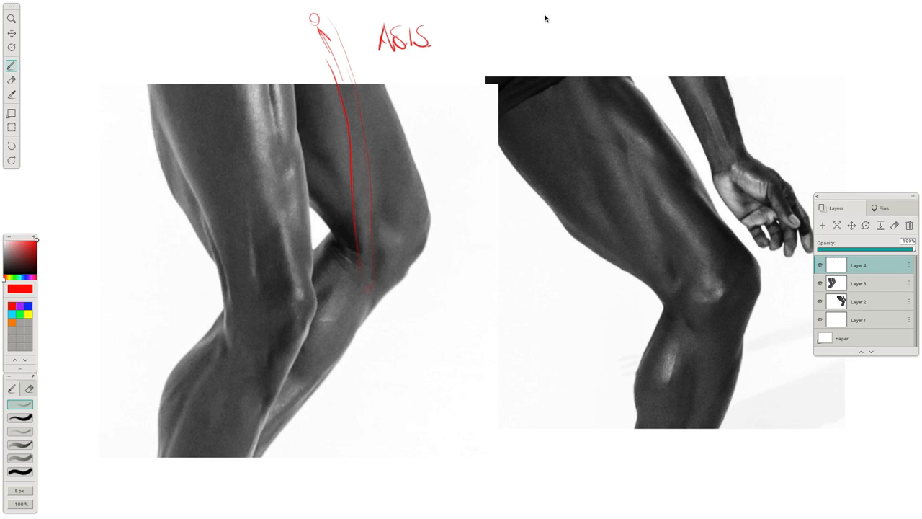
drag(537, 15, 606, 199)
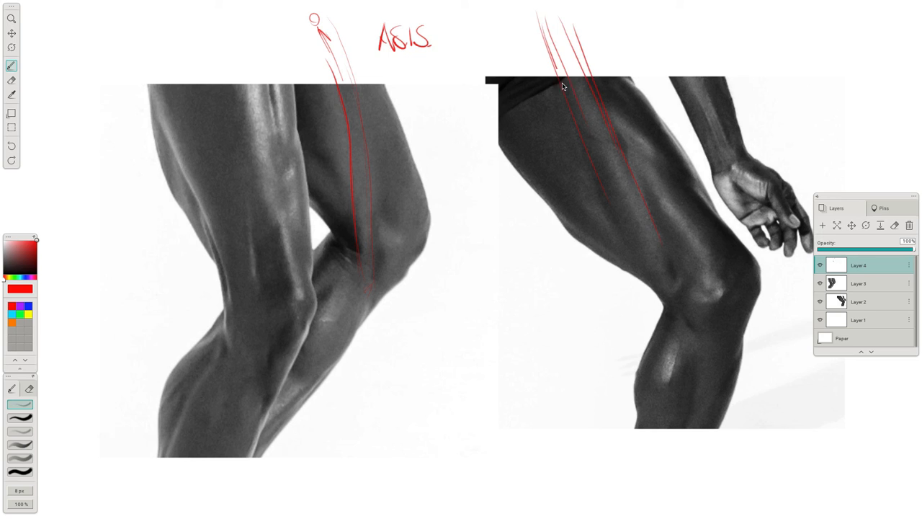
drag(562, 83, 645, 271)
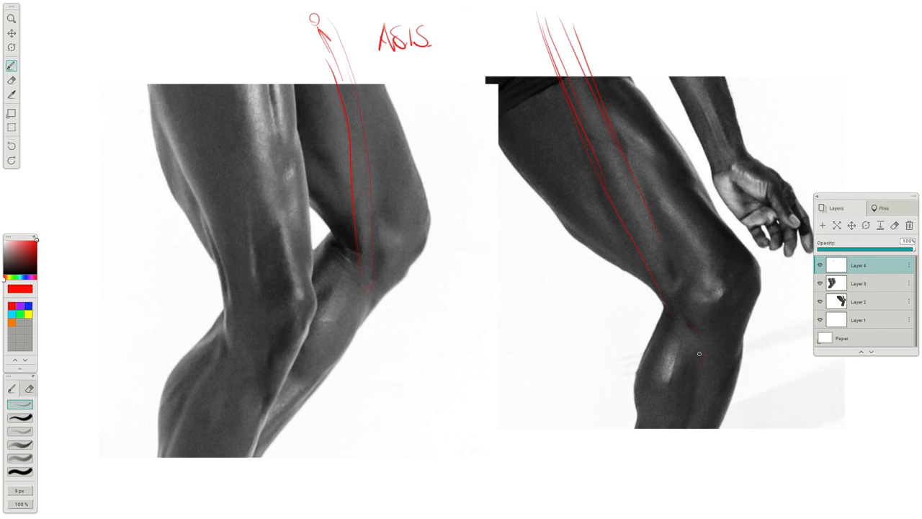
drag(670, 265, 699, 353)
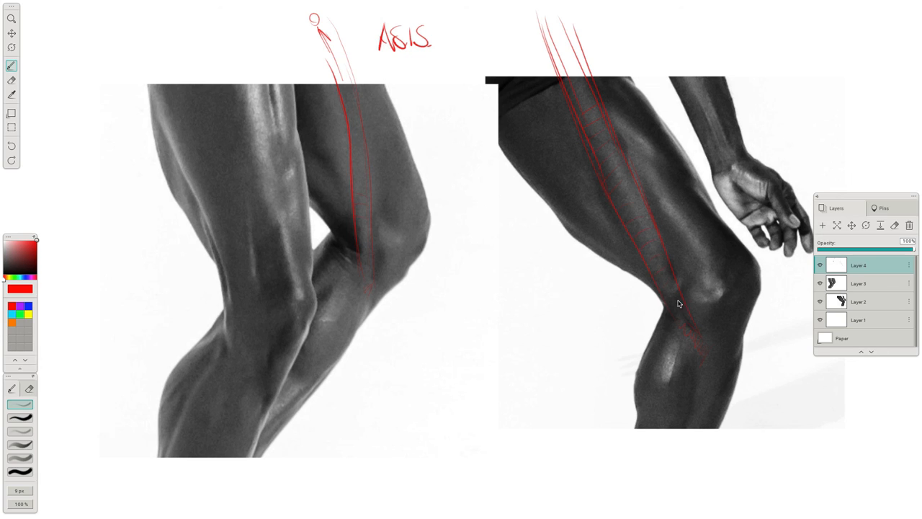
mouse_move(374, 236)
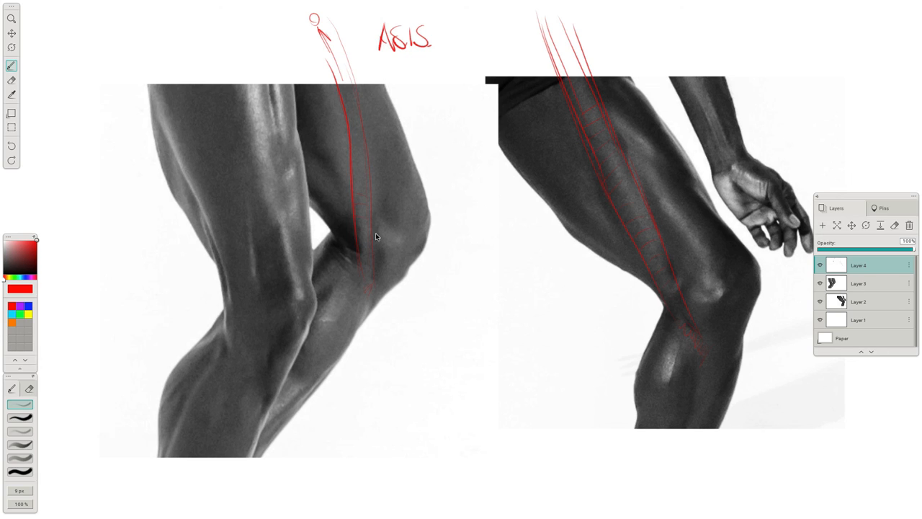
mouse_move(355, 161)
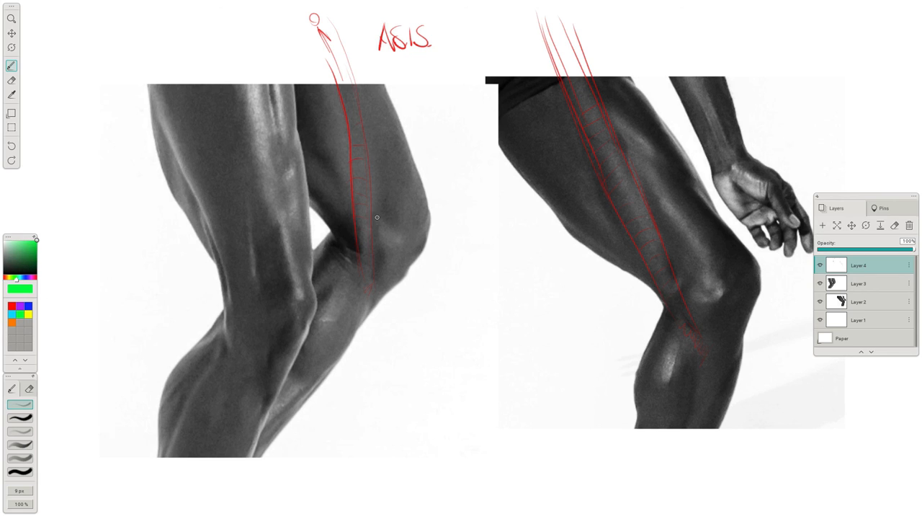
mouse_move(699, 313)
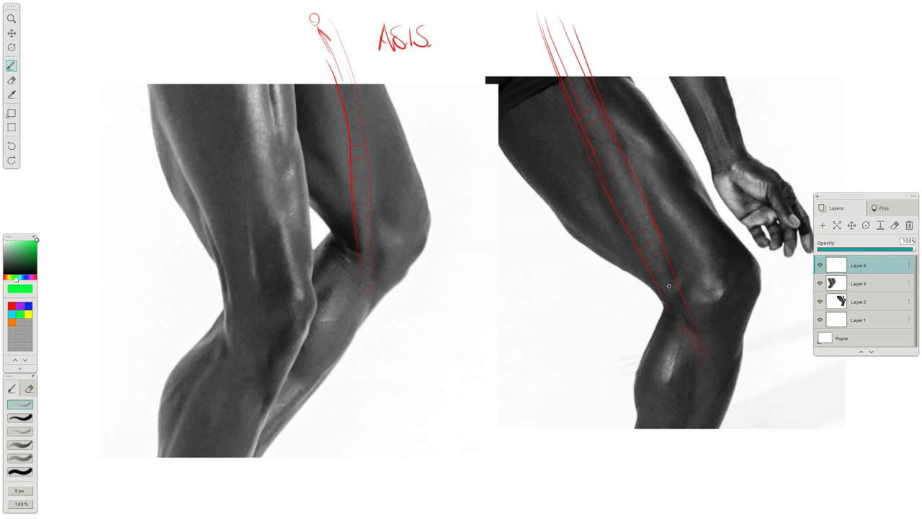
mouse_move(688, 314)
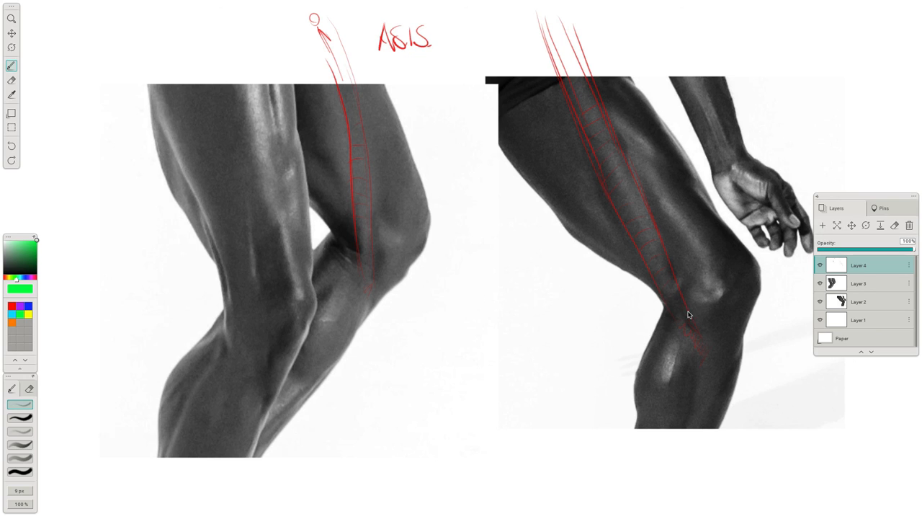
- Draw green kneecap outlines, tendon lines and hatching on both knees, plus an arrow up the right shin
drag(692, 297, 717, 302)
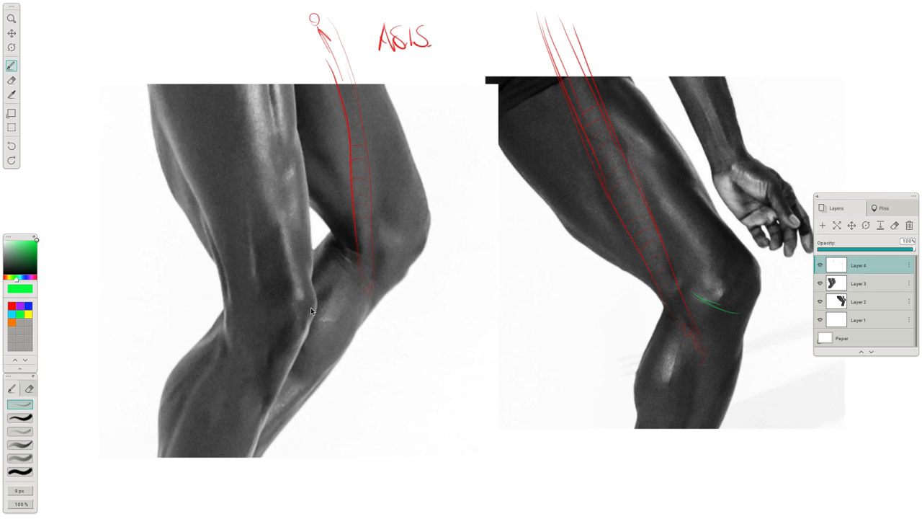
drag(380, 232, 407, 254)
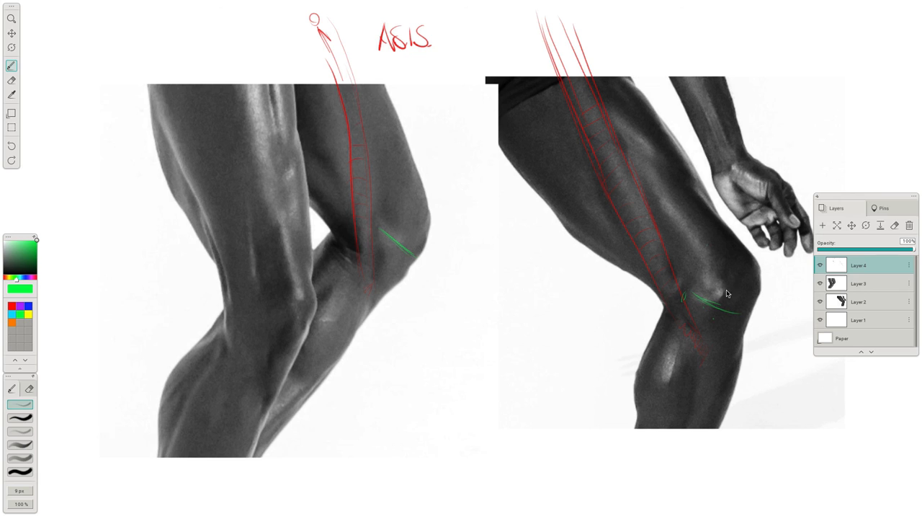
mouse_move(699, 402)
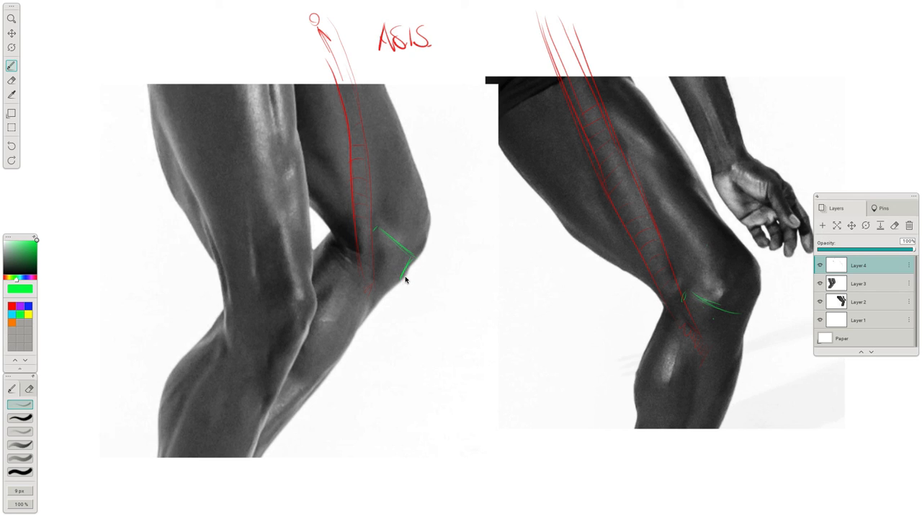
drag(408, 279, 353, 353)
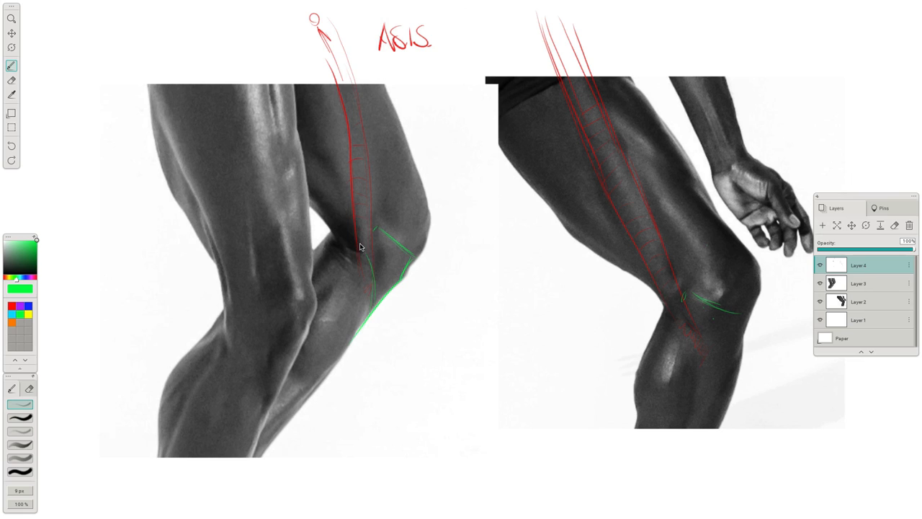
drag(371, 231, 392, 263)
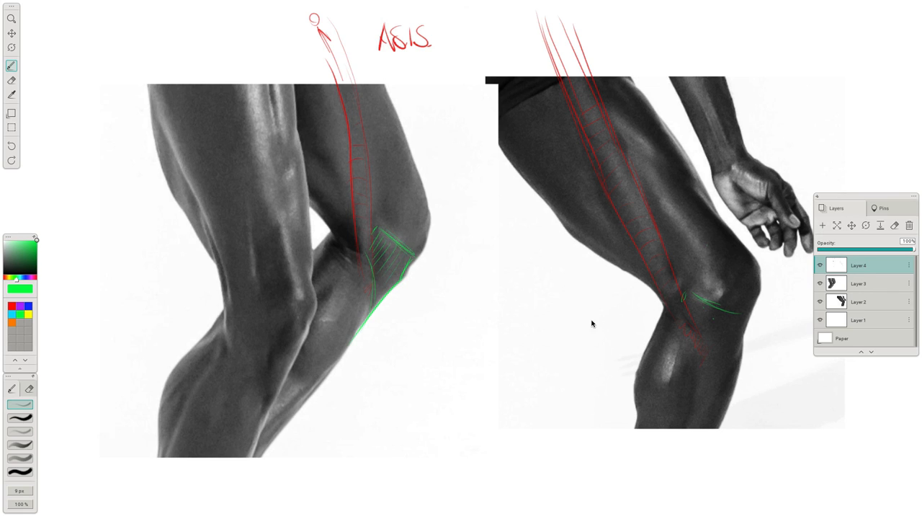
drag(681, 292, 750, 332)
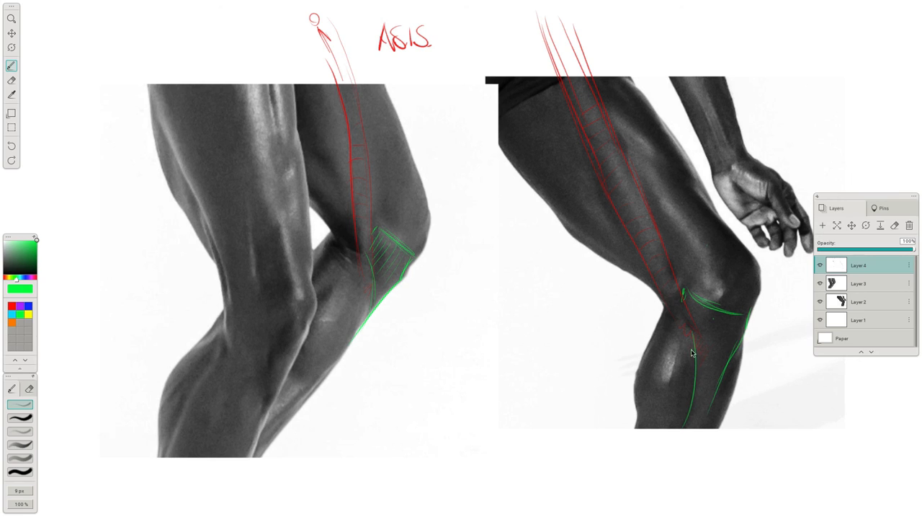
drag(695, 353, 609, 479)
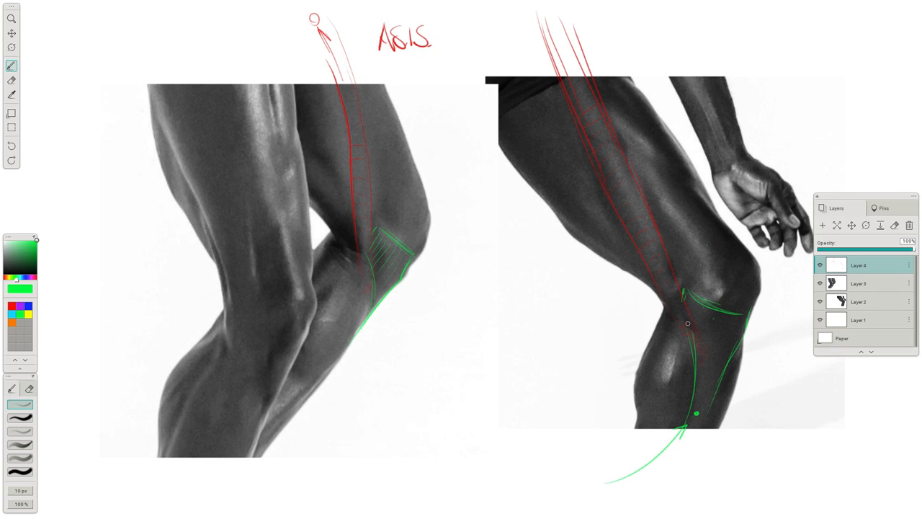
drag(683, 303, 705, 328)
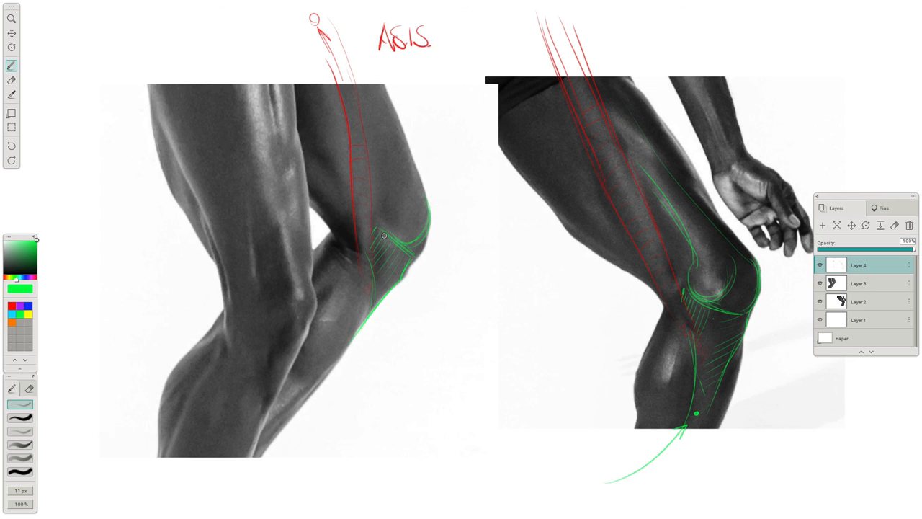
- Outline the left kneecap and thigh in green and hatch the right knee's outer side
drag(385, 235, 434, 222)
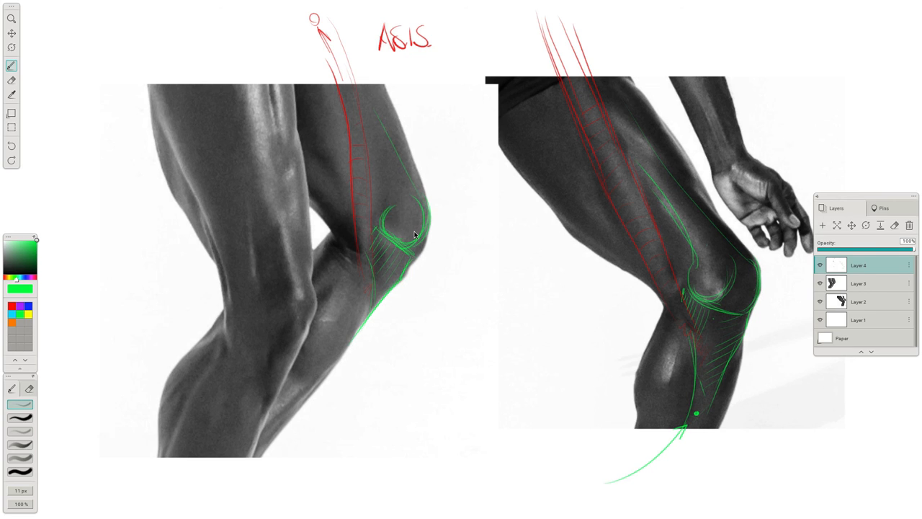
click(402, 224)
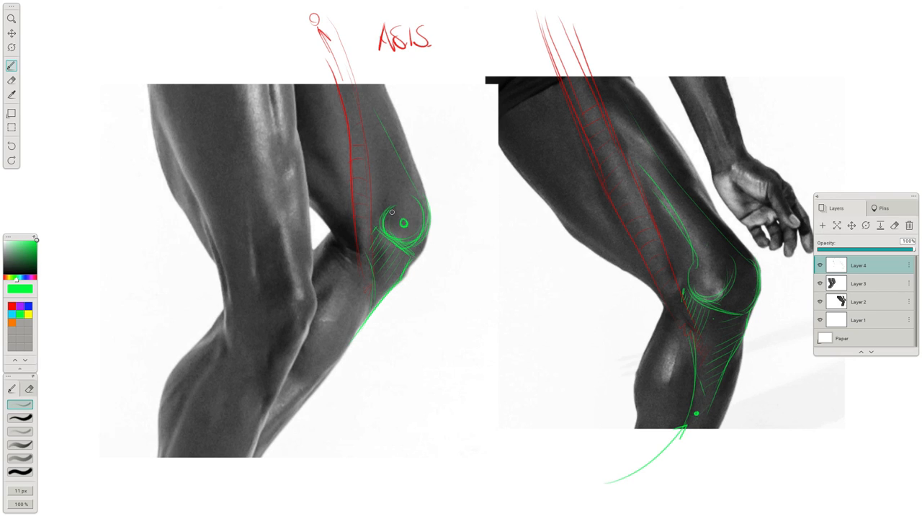
drag(392, 212, 356, 85)
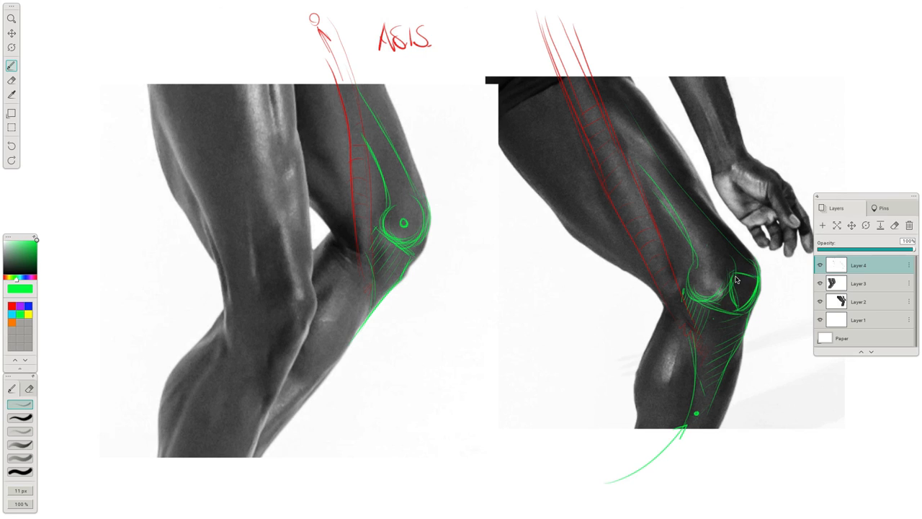
drag(692, 296, 750, 317)
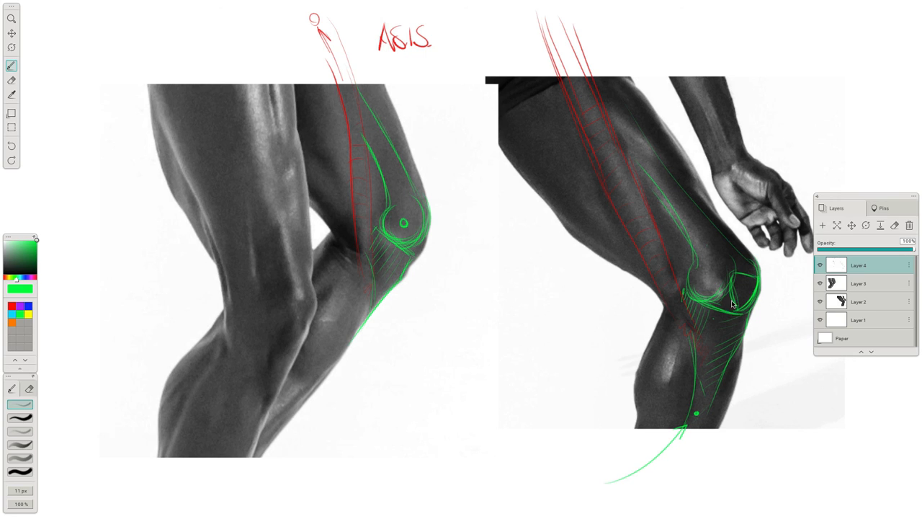
drag(731, 303, 742, 332)
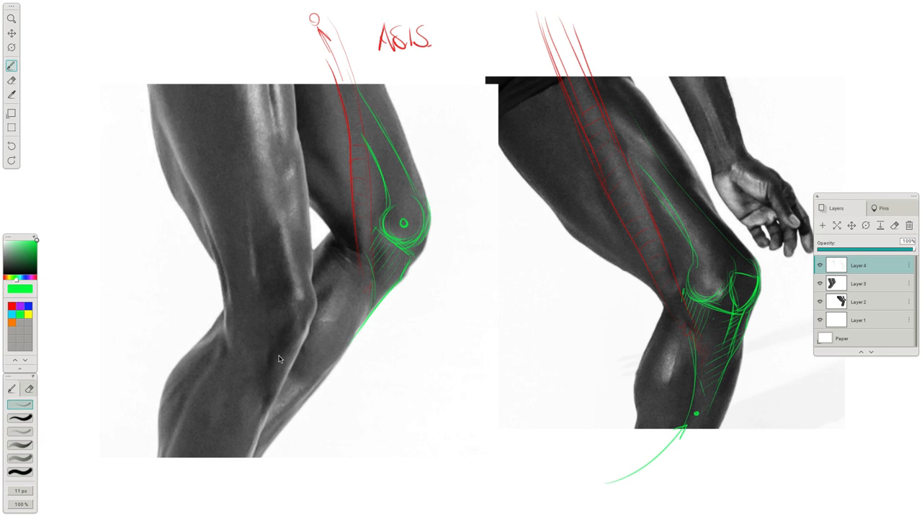
click(22, 256)
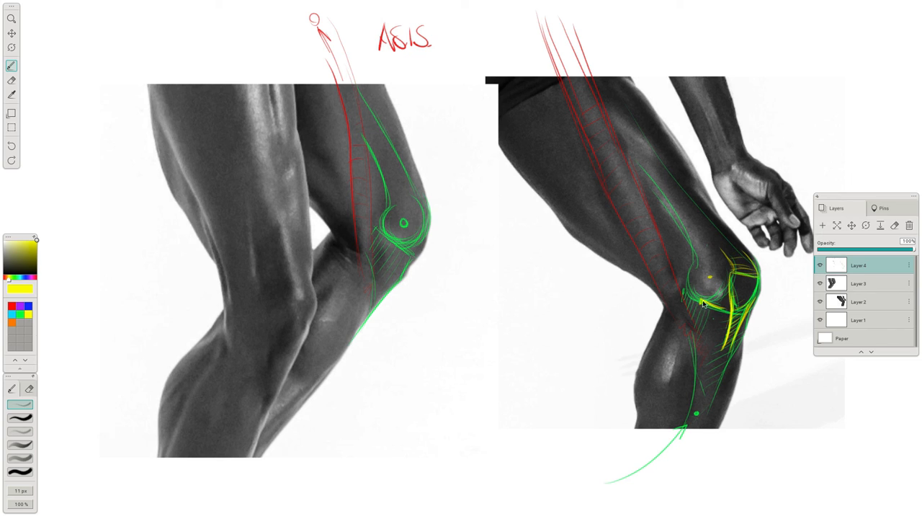
- Draw yellow lines along the right and left thighs
drag(699, 302, 735, 306)
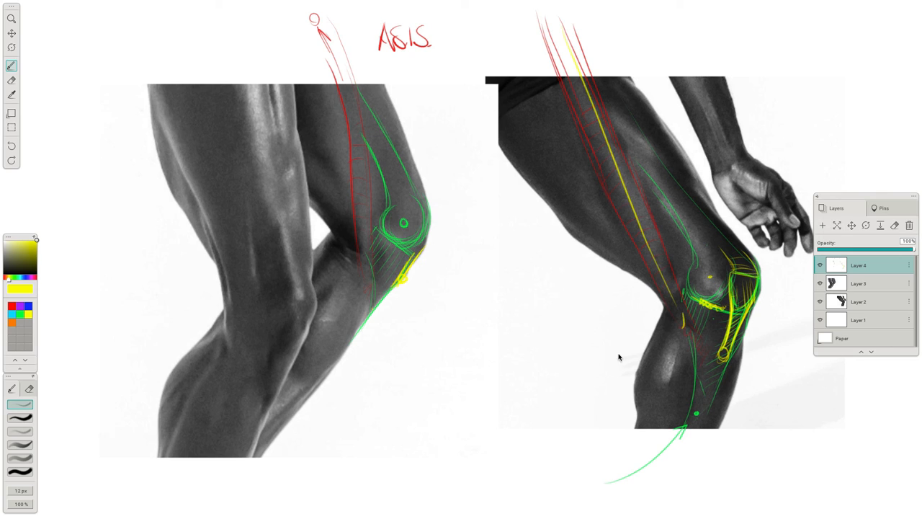
drag(346, 65, 364, 278)
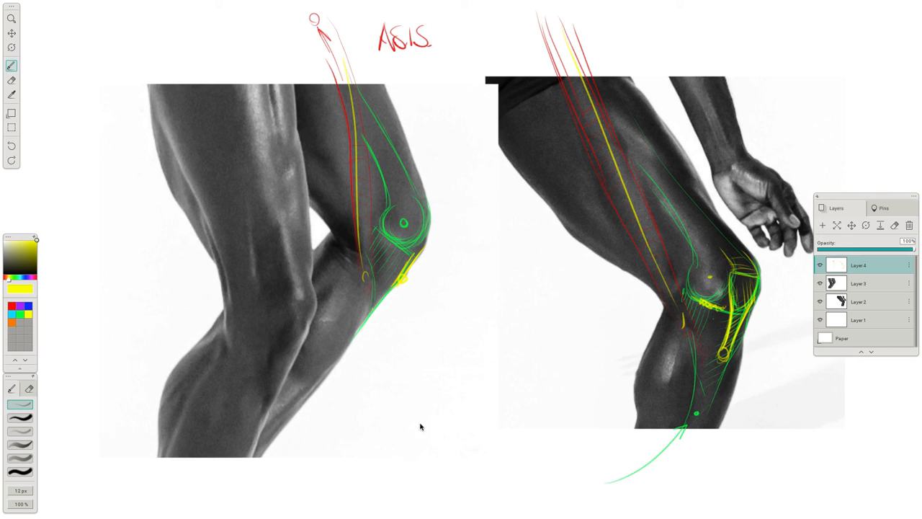
mouse_move(619, 143)
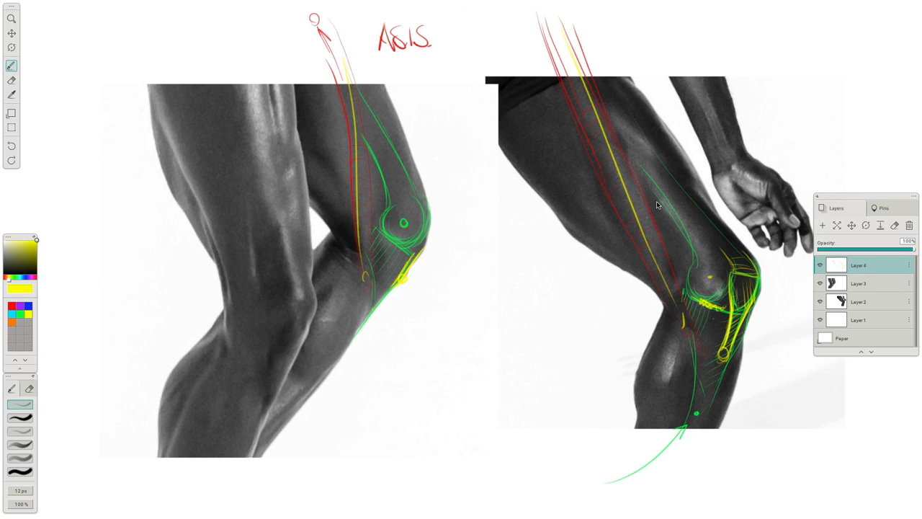
mouse_move(356, 88)
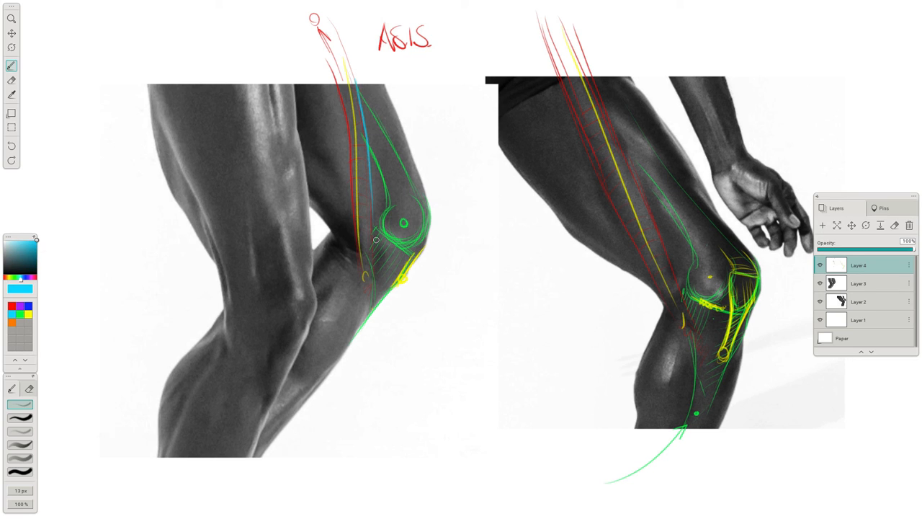
- Draw blue contour arrows, thigh muscle outlines and cross-contour lines on both thighs
drag(594, 76, 652, 220)
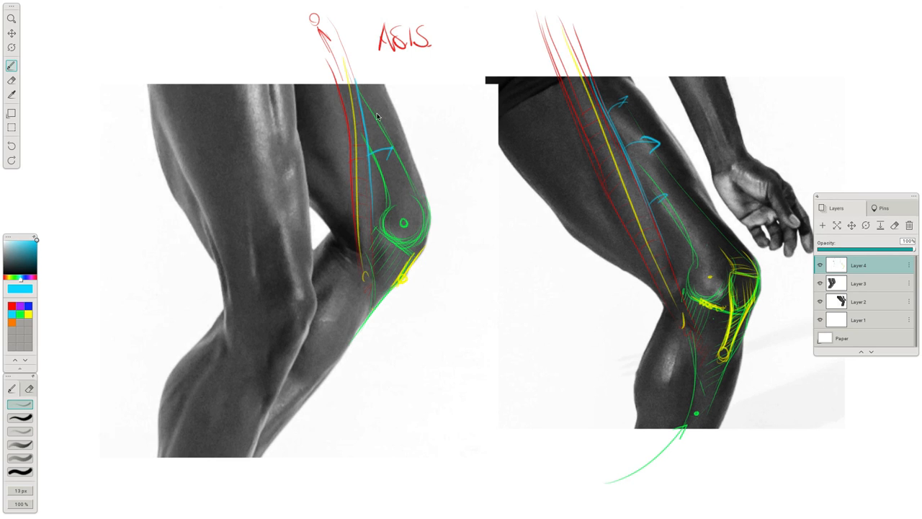
mouse_move(657, 223)
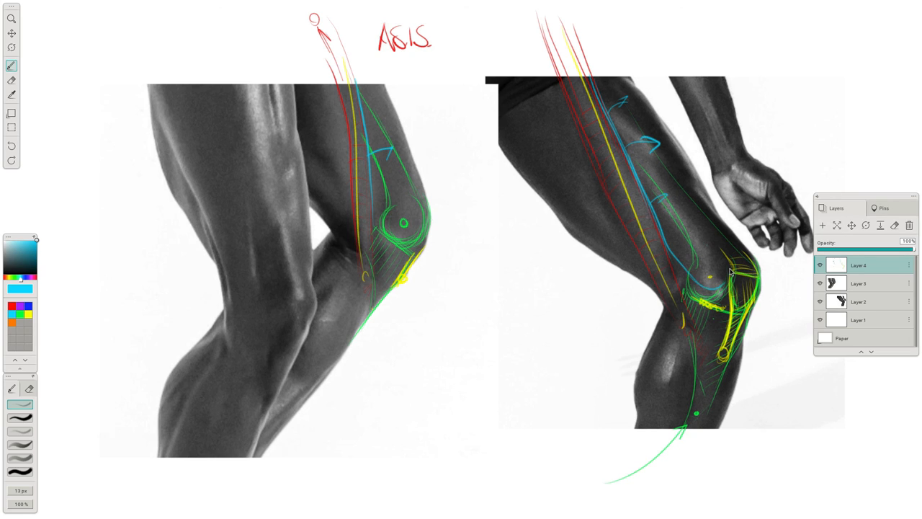
drag(731, 270, 704, 216)
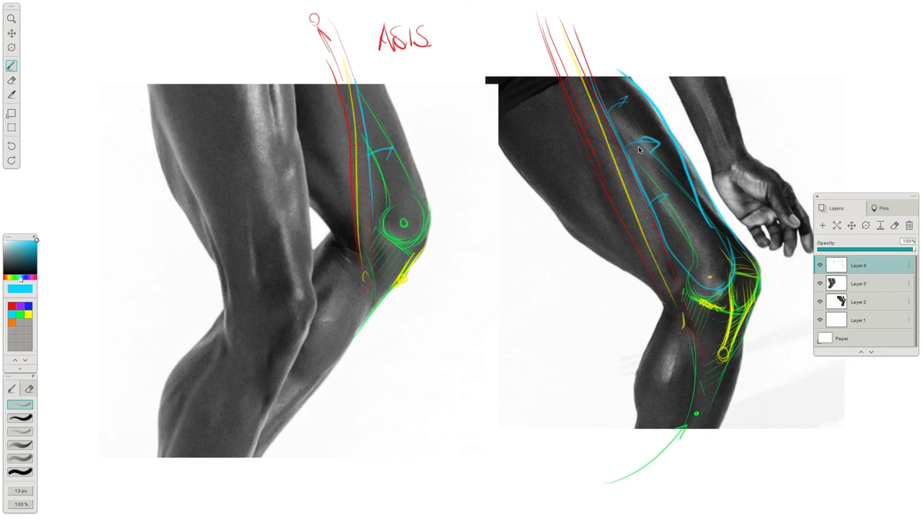
drag(642, 158, 671, 217)
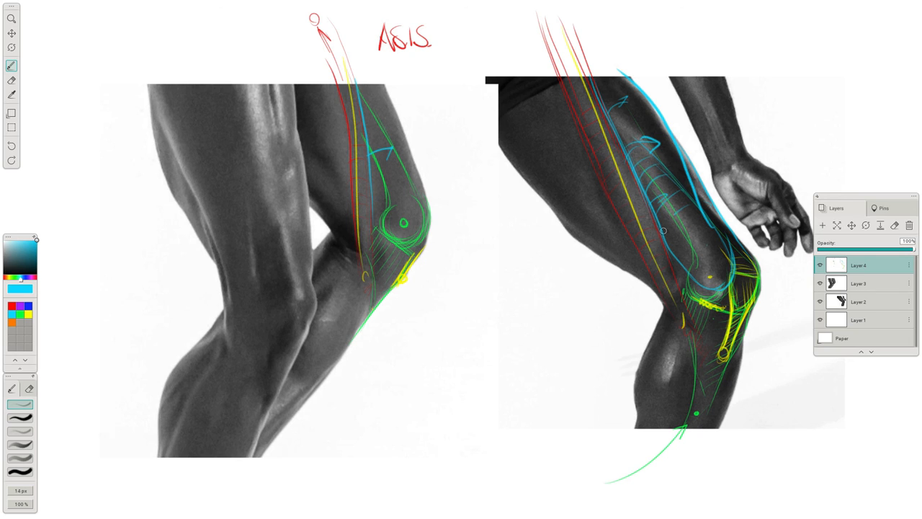
drag(663, 231, 681, 183)
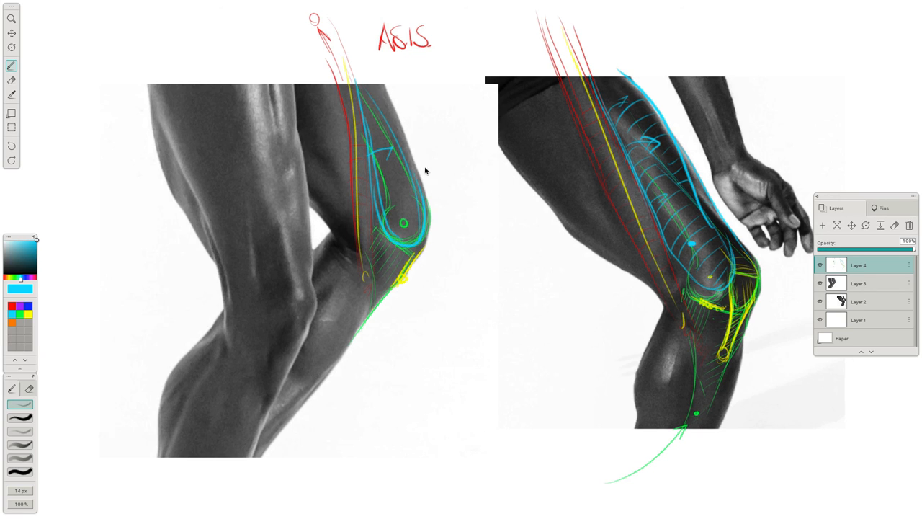
drag(695, 191, 721, 231)
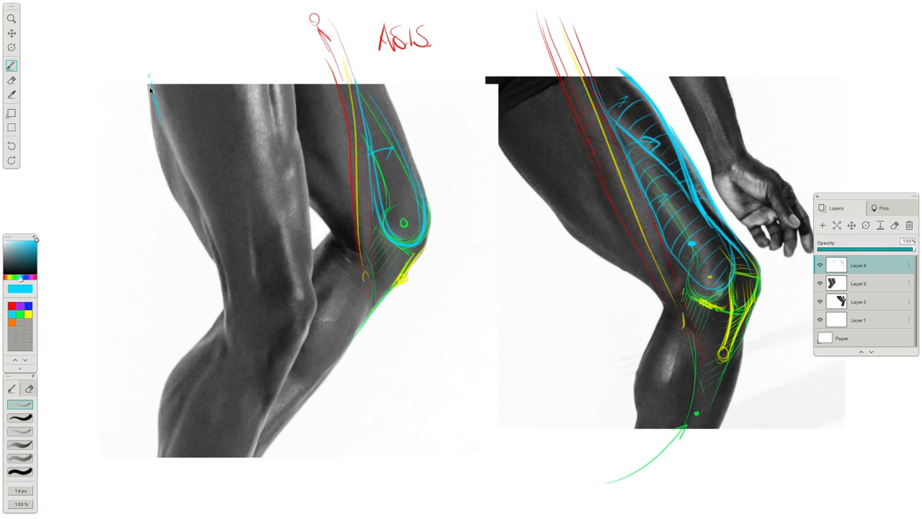
- Add blue contours, yellow lines and a yellow circle to the left photo's far leg
drag(149, 79, 257, 278)
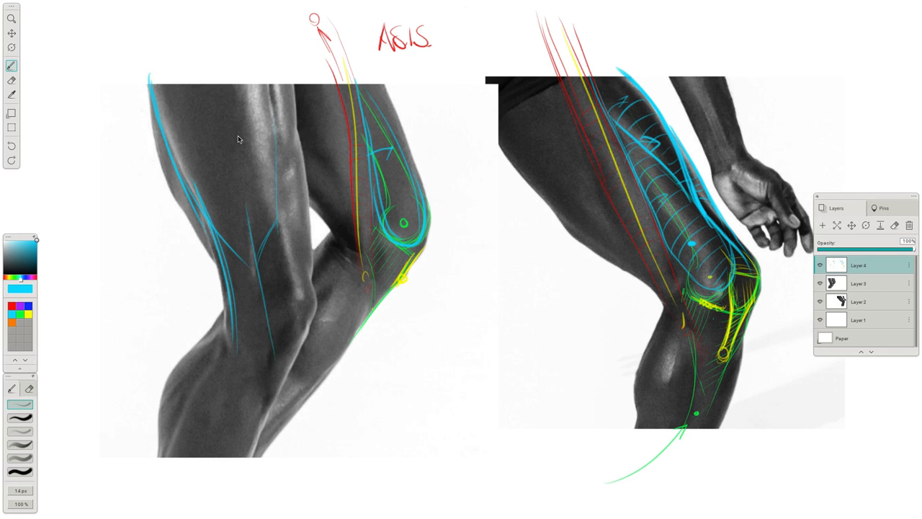
drag(239, 141, 257, 339)
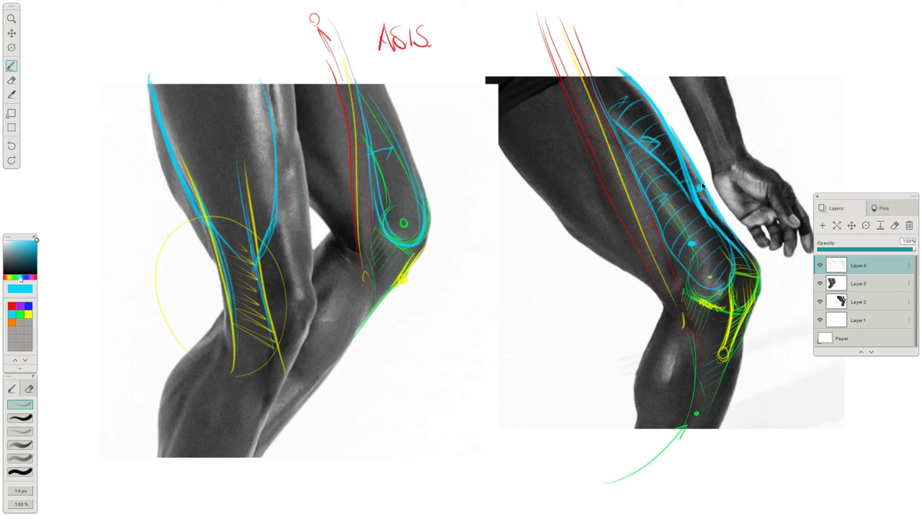
mouse_move(432, 287)
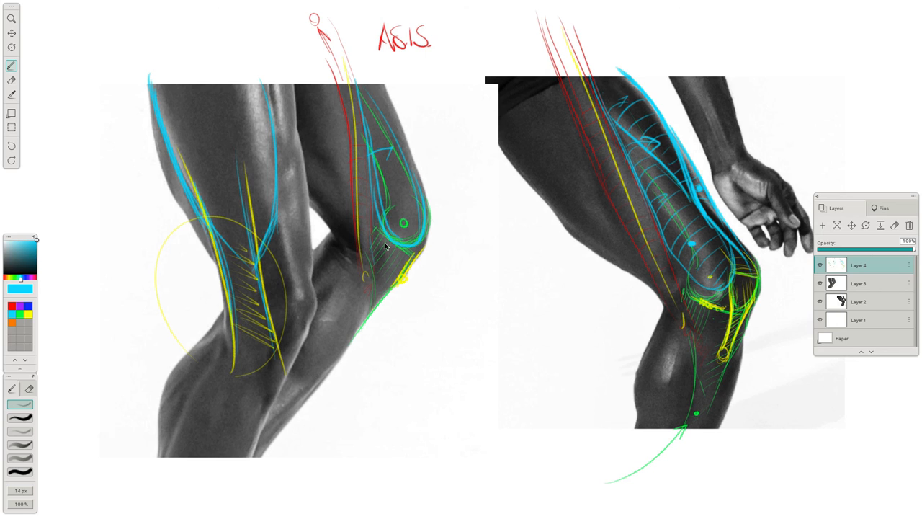
mouse_move(688, 263)
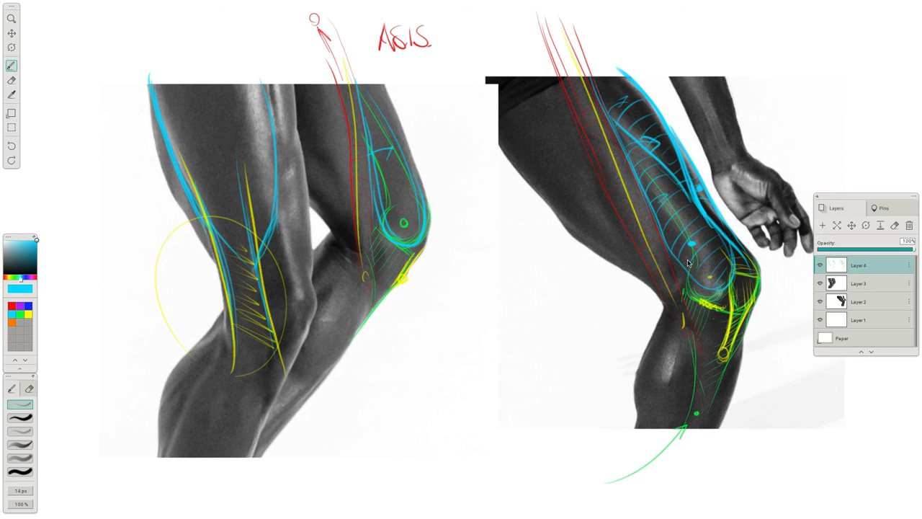
mouse_move(690, 173)
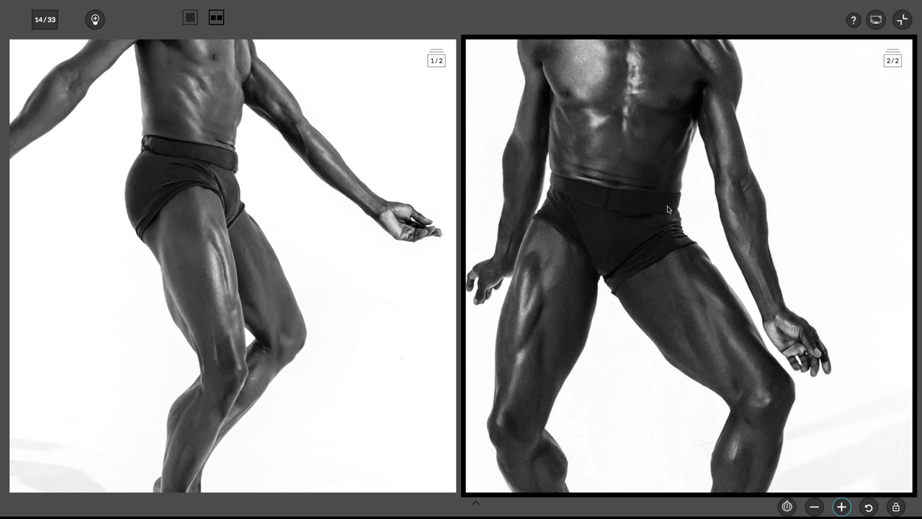
mouse_move(668, 225)
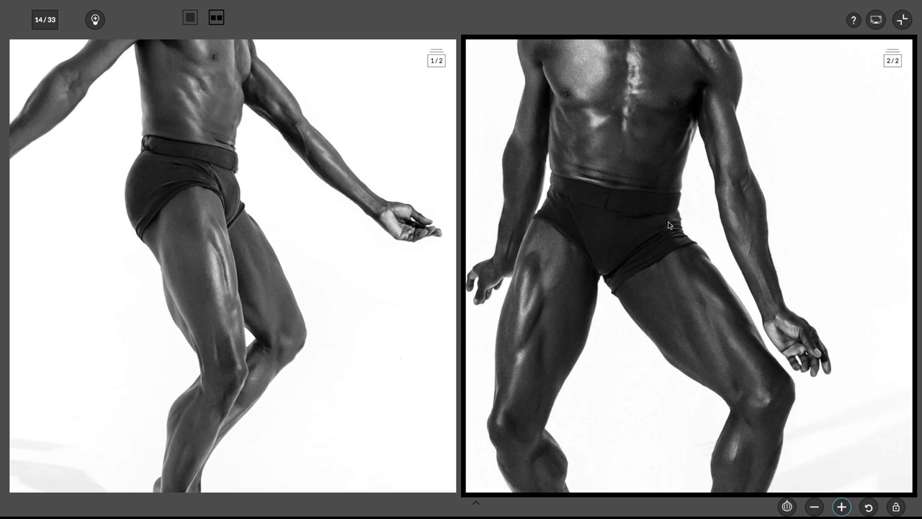
mouse_move(659, 212)
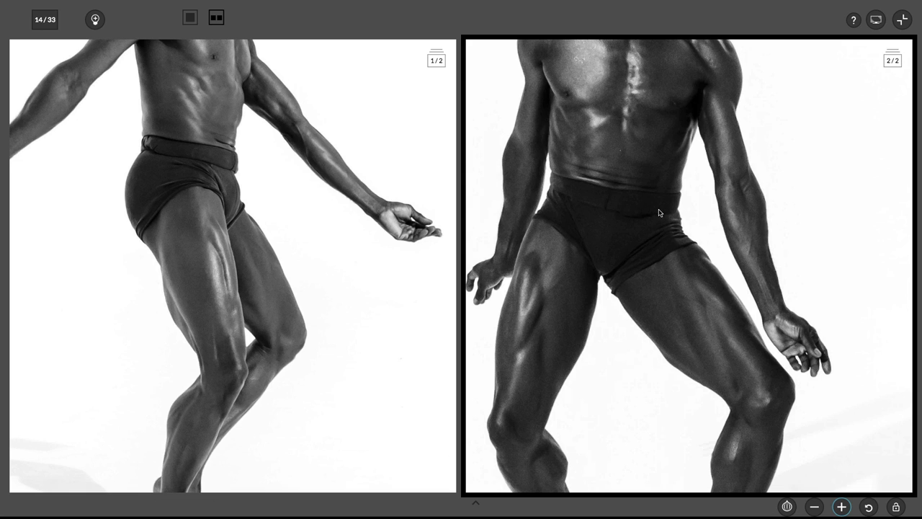
mouse_move(672, 257)
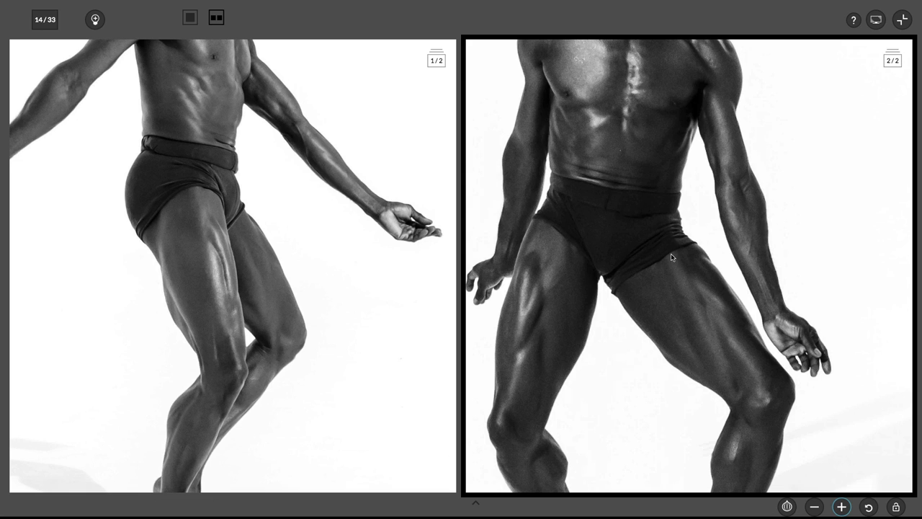
mouse_move(444, 220)
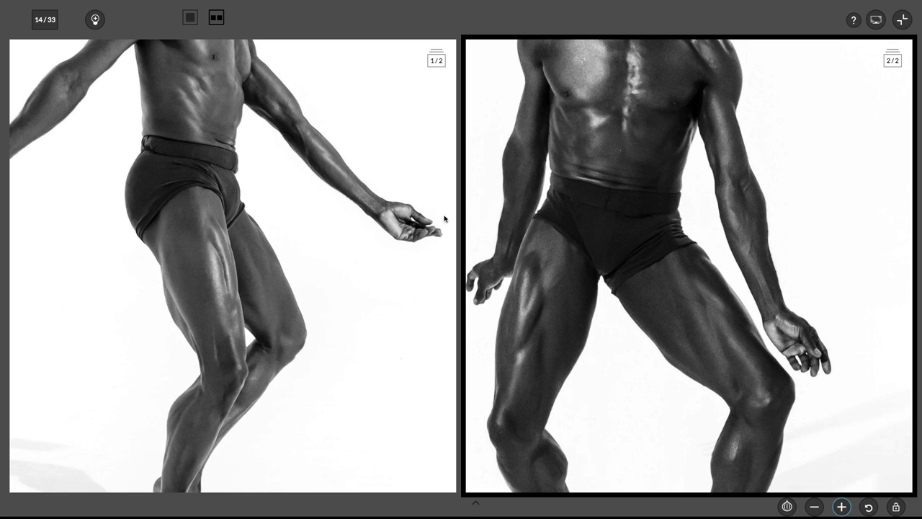
- Exit the full-screen Male Ballet 1 comparison and return to Browse Motions
click(901, 20)
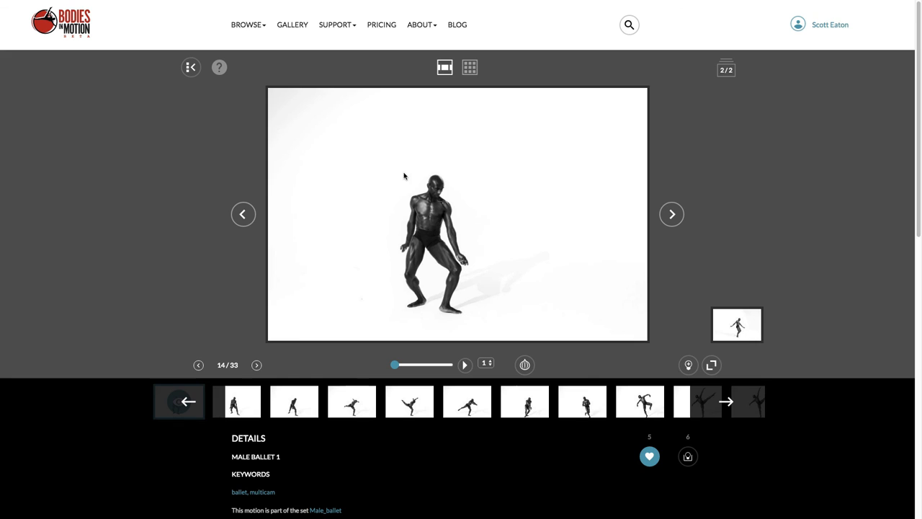
click(252, 24)
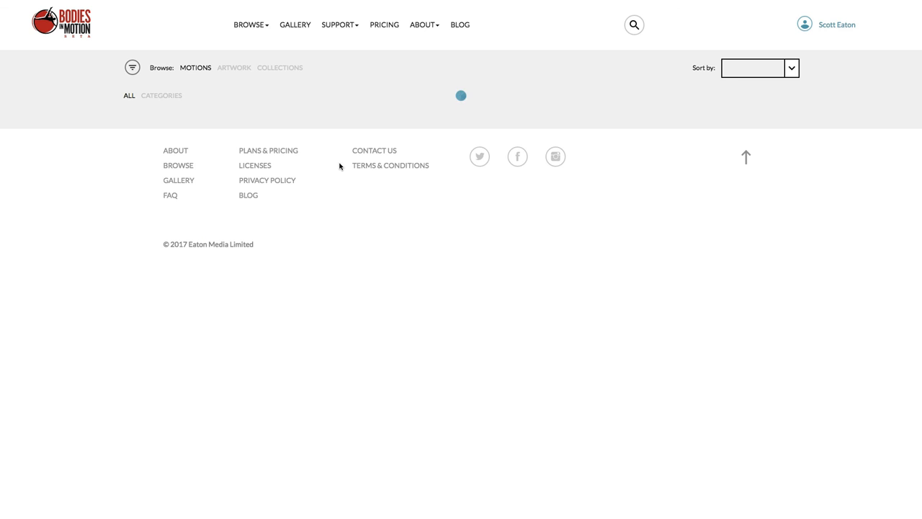
- Sort the motions by Newest and open Kickboxing 1
click(752, 68)
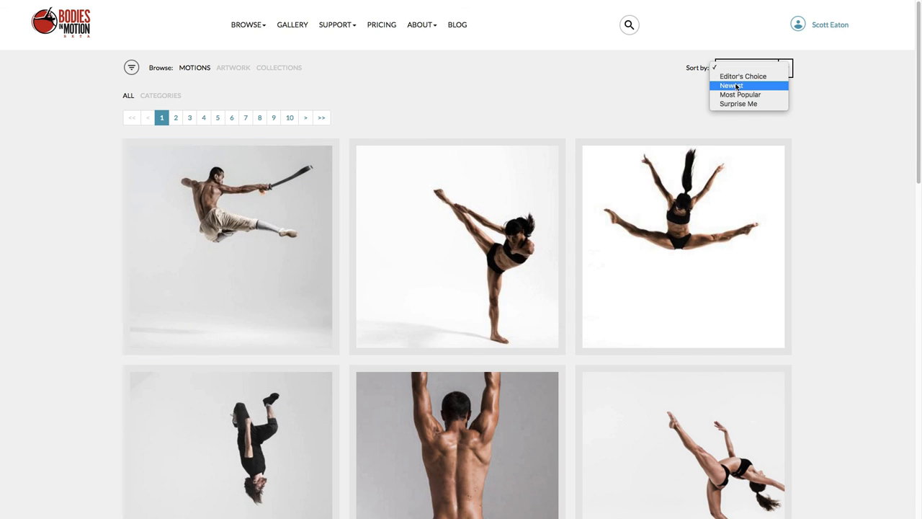
click(732, 85)
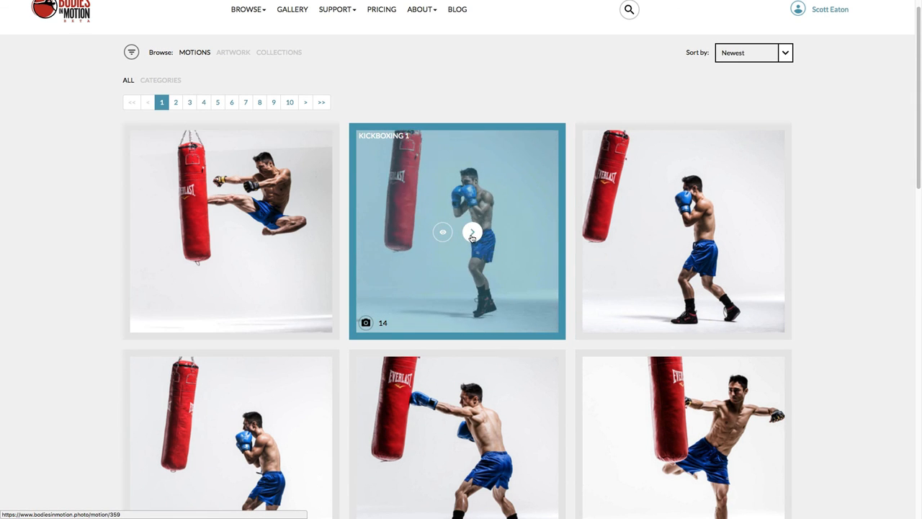
click(443, 232)
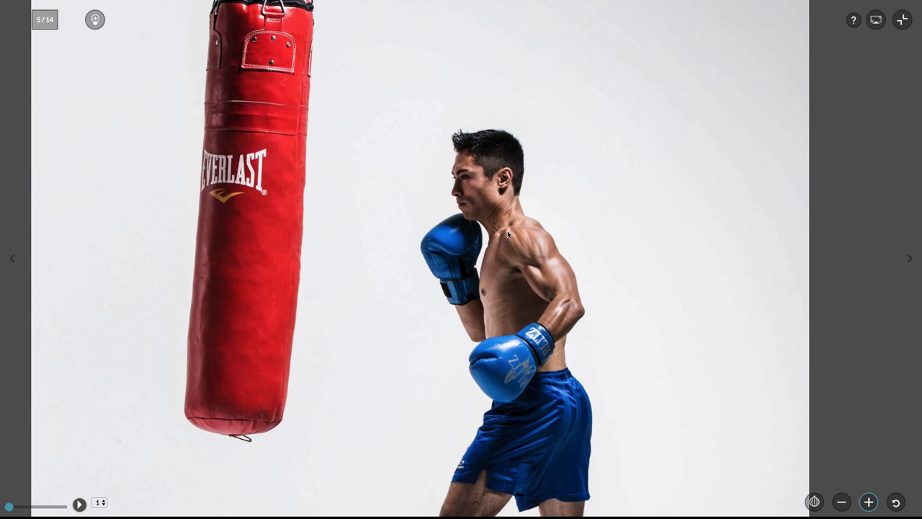
mouse_move(503, 268)
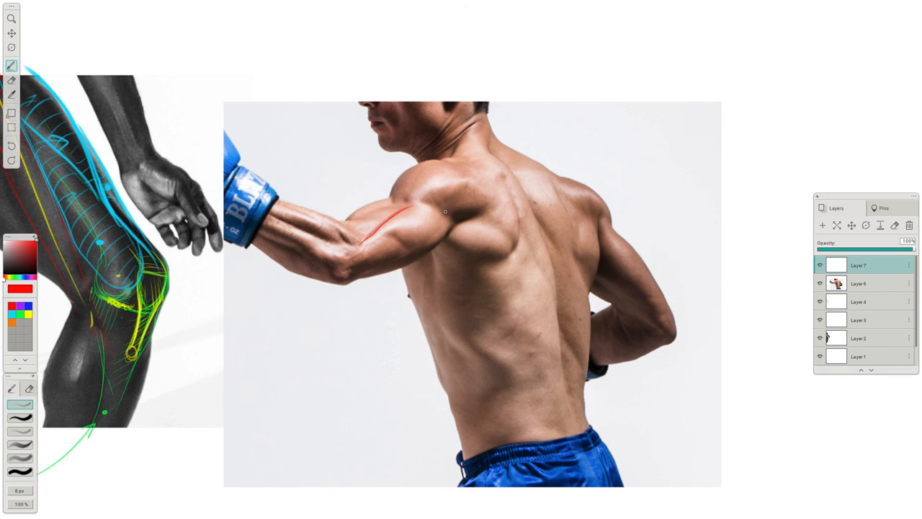
- Draw a red upper-arm muscle contour, then outline the arm's underside in purple
drag(445, 211, 404, 244)
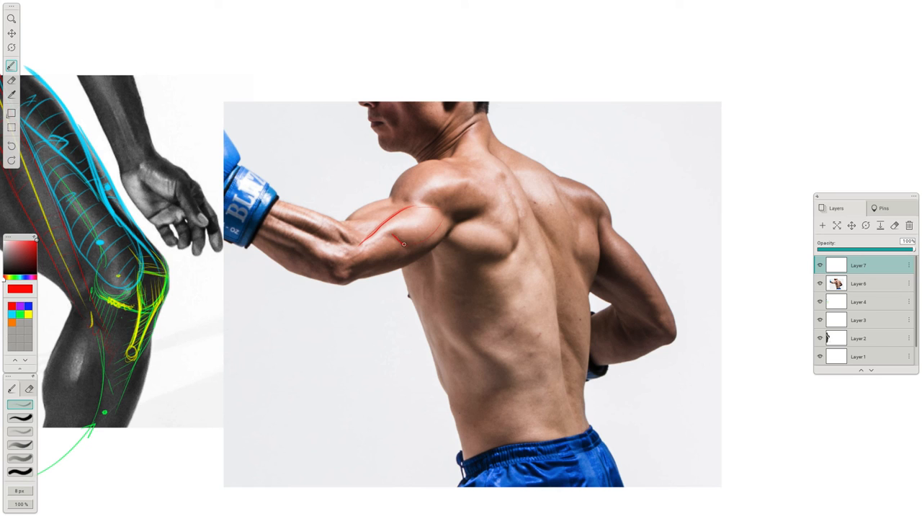
drag(404, 243, 367, 238)
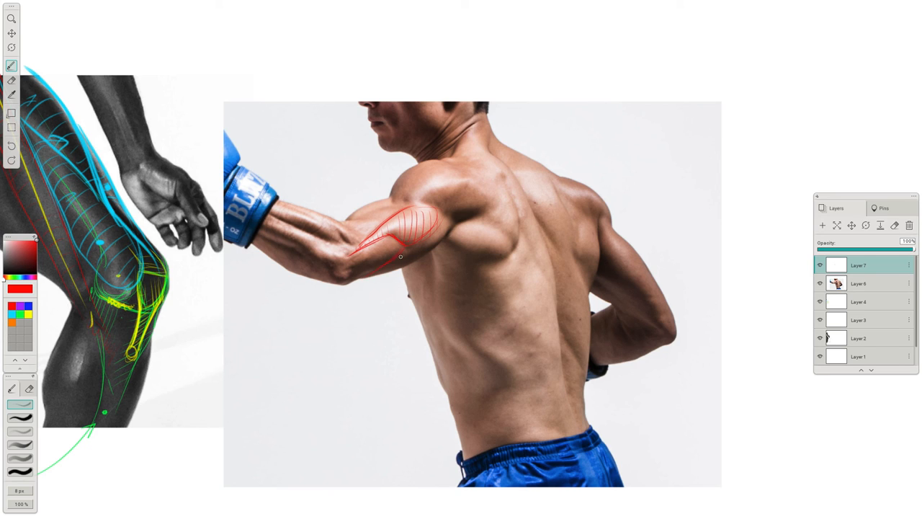
click(20, 256)
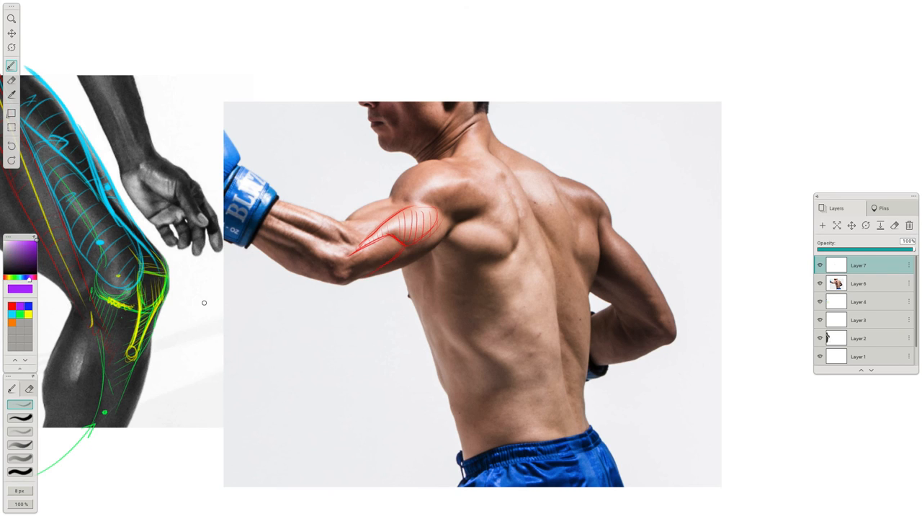
drag(404, 248, 364, 276)
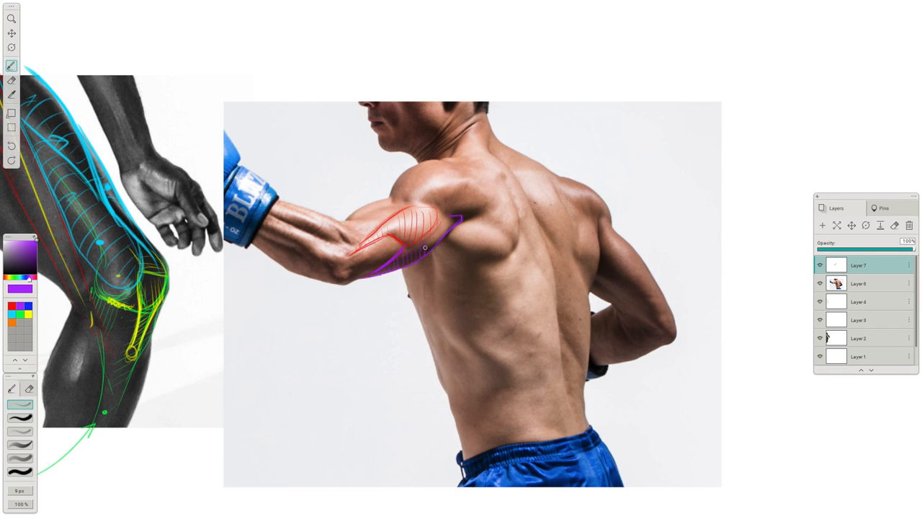
drag(425, 247, 455, 217)
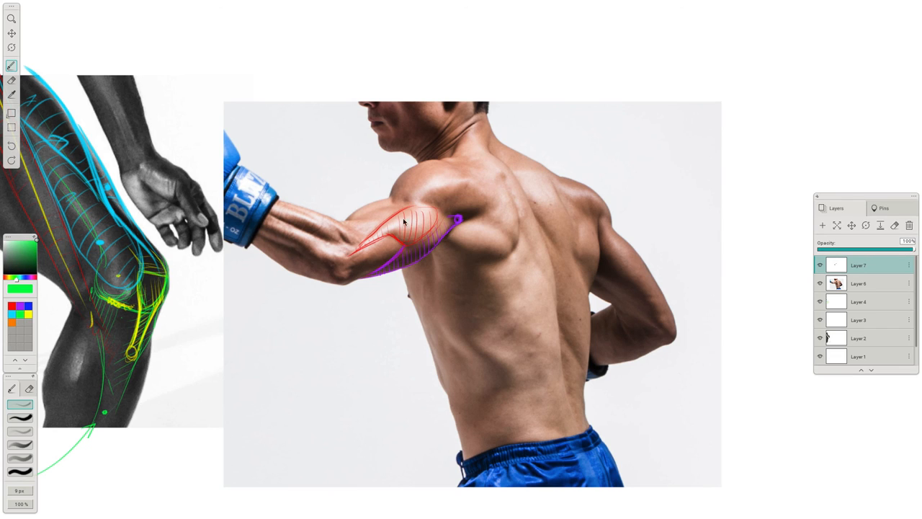
- Sketch a green hatched deltoid contour over the boxer's shoulder
drag(393, 207, 415, 205)
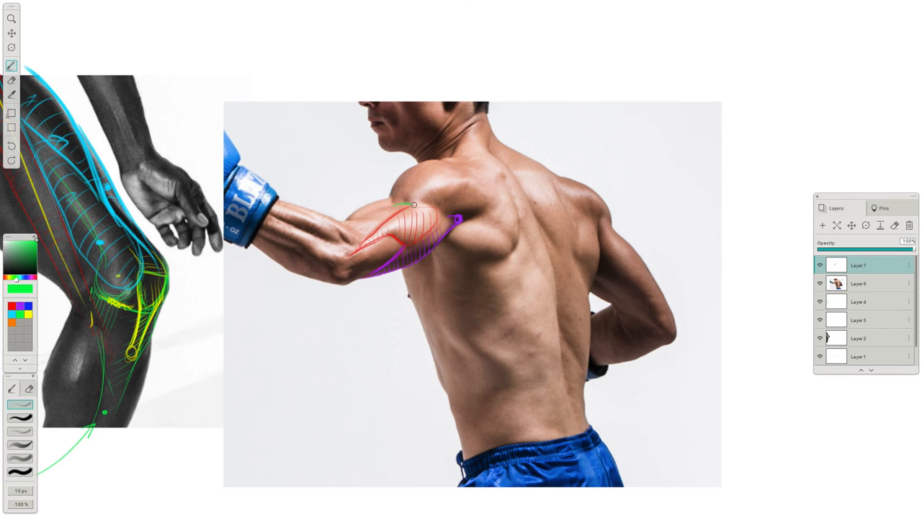
drag(414, 205, 490, 195)
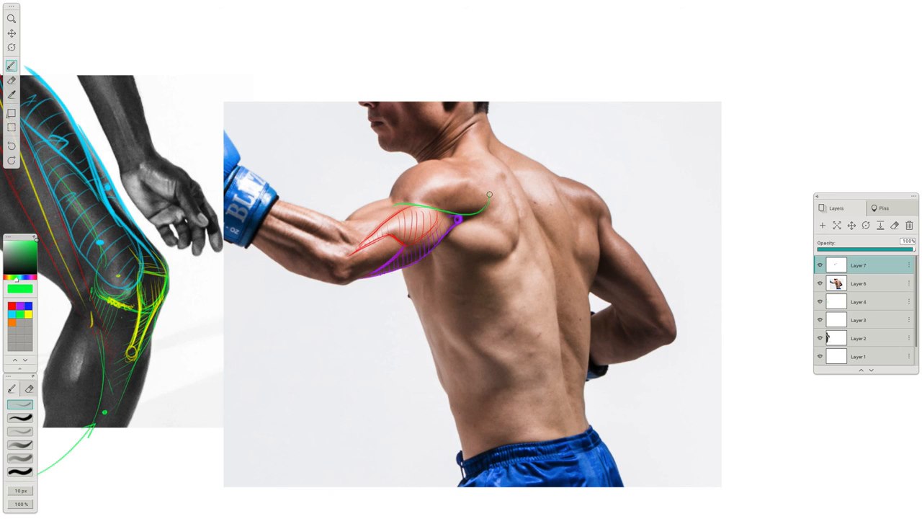
drag(490, 195, 474, 174)
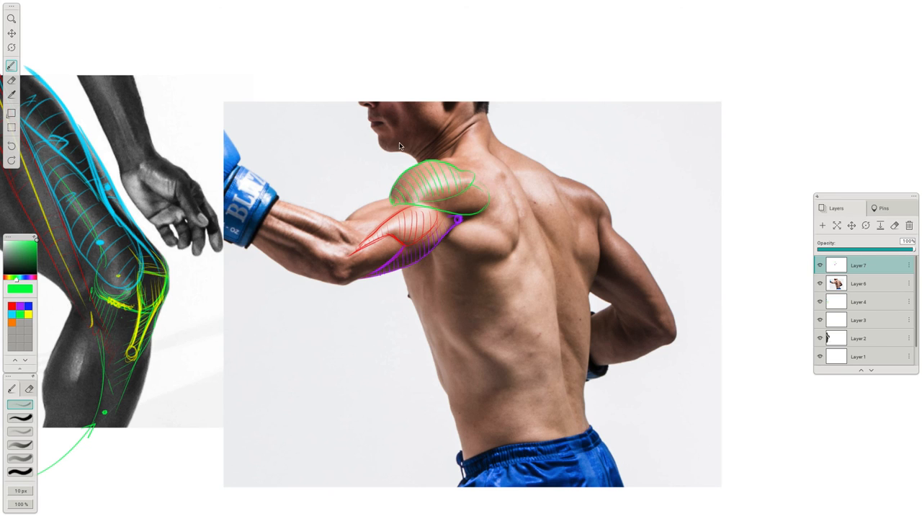
- Write ACROMIAL with a curved arrow, and add green back lines and deltoid divisions
drag(313, 97, 400, 170)
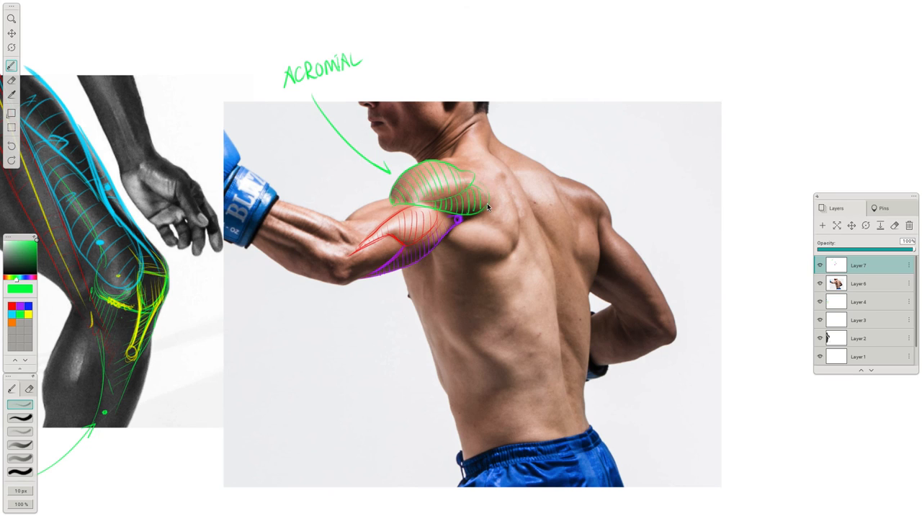
drag(548, 93, 494, 184)
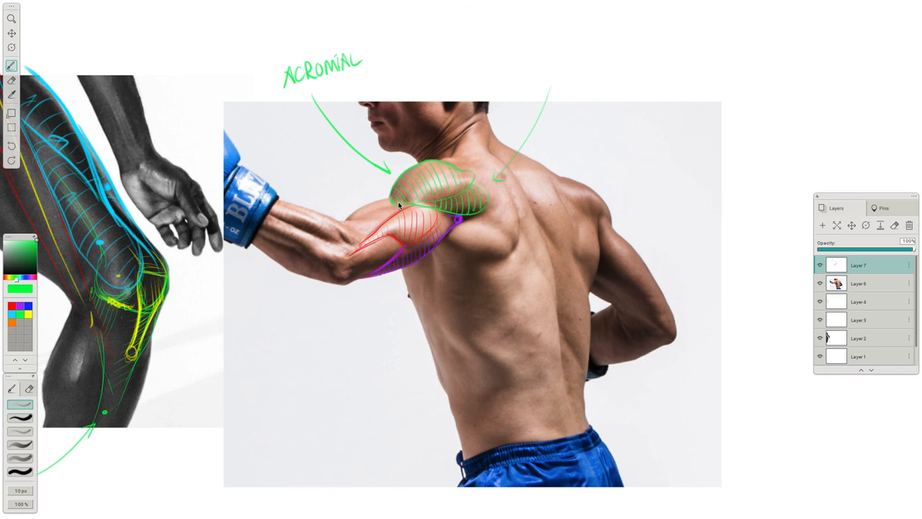
drag(447, 170, 490, 175)
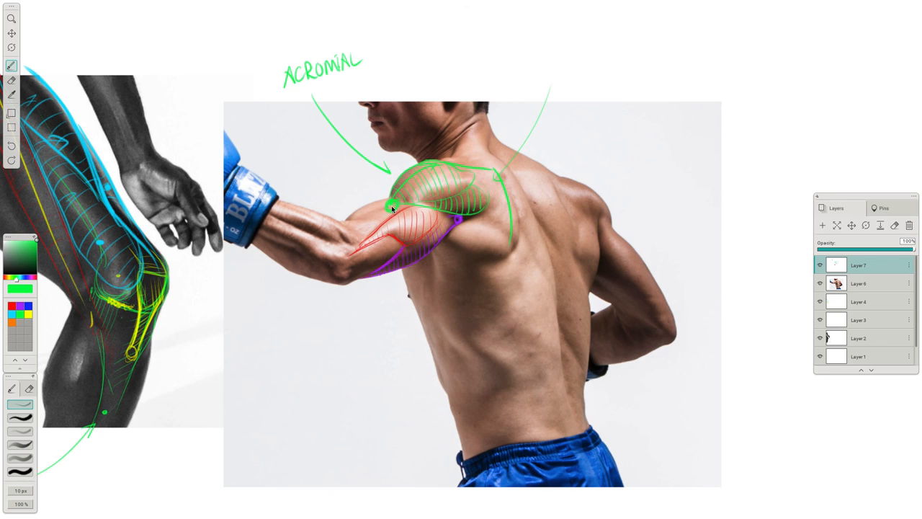
mouse_move(429, 171)
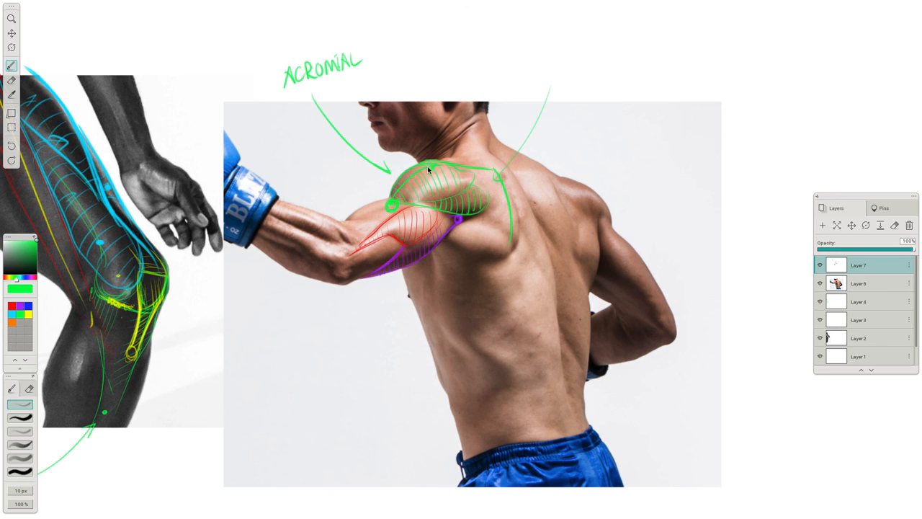
drag(389, 203, 472, 200)
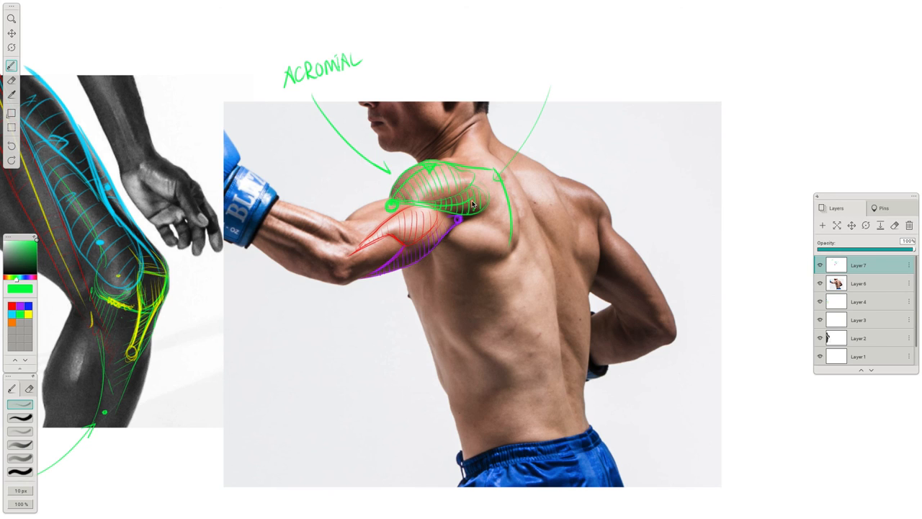
mouse_move(465, 168)
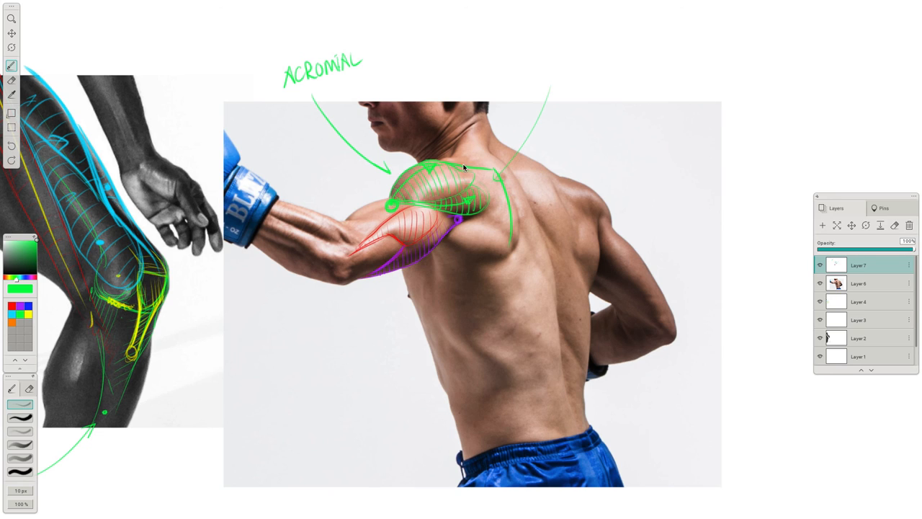
click(20, 288)
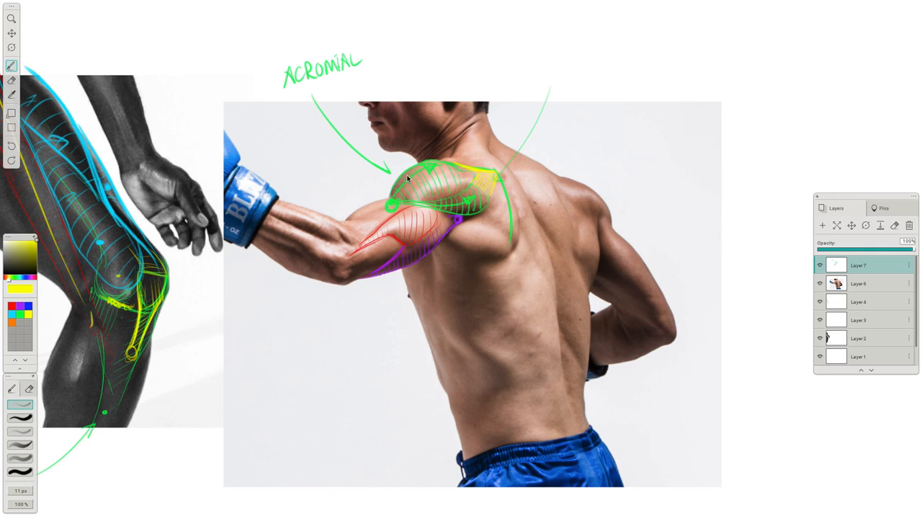
mouse_move(307, 303)
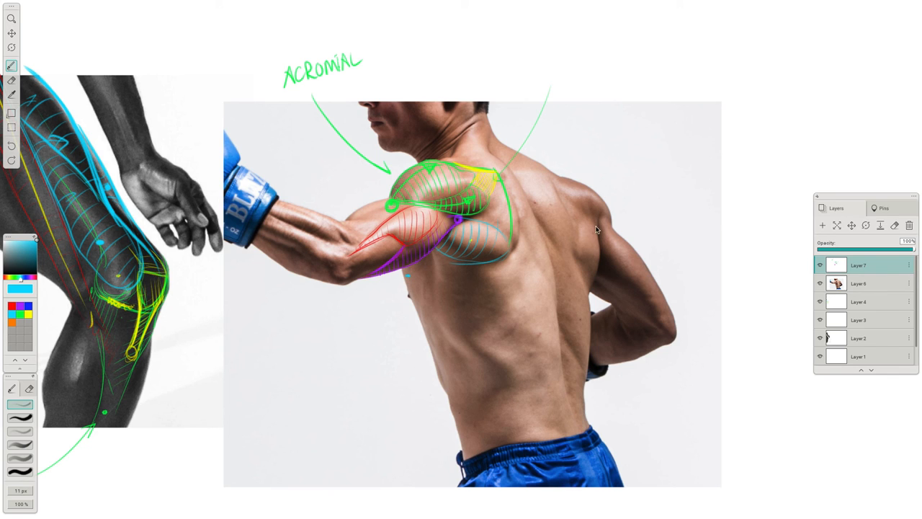
- Draw cyan teres major and back muscle outlines on the boxer, labelled 'Teres Major' and 'L.D'
drag(596, 229, 588, 268)
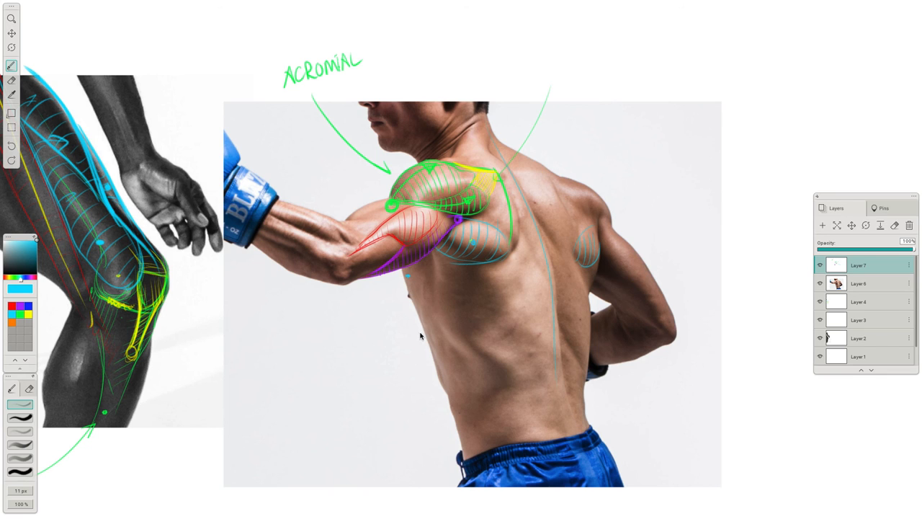
mouse_move(469, 315)
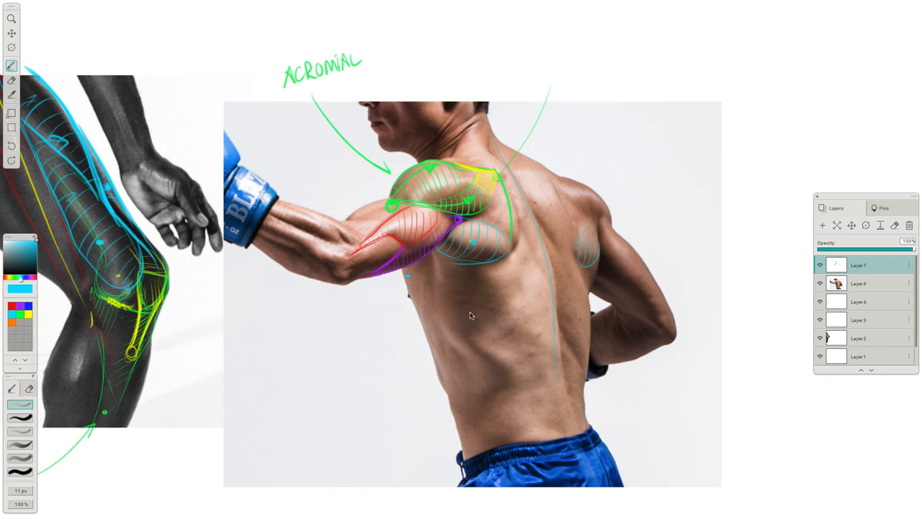
drag(310, 357, 318, 403)
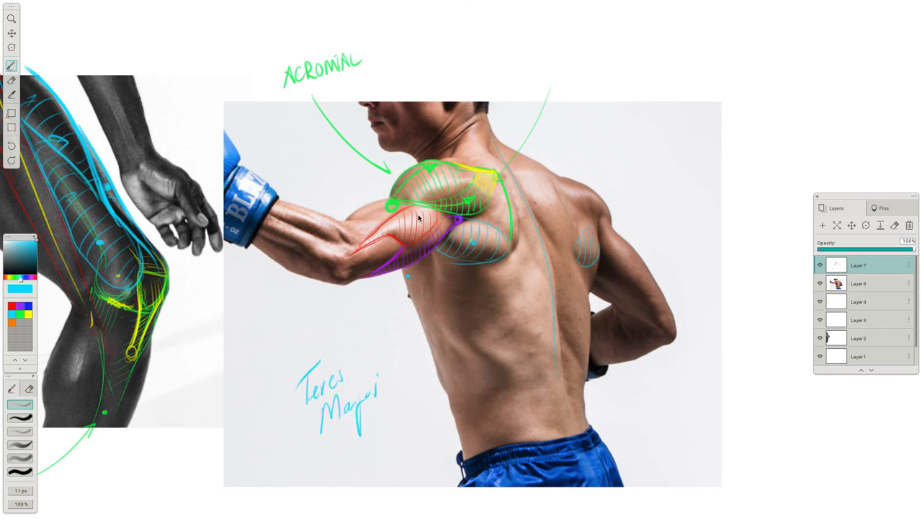
mouse_move(500, 258)
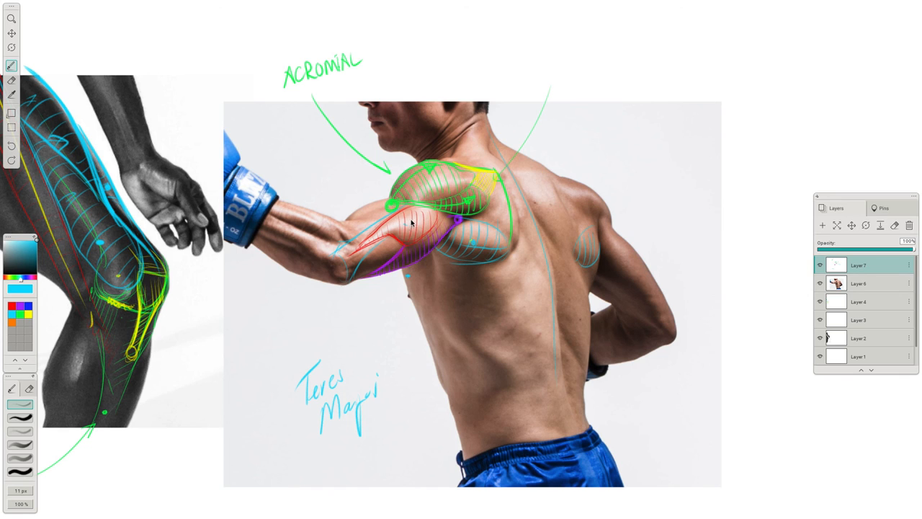
mouse_move(450, 315)
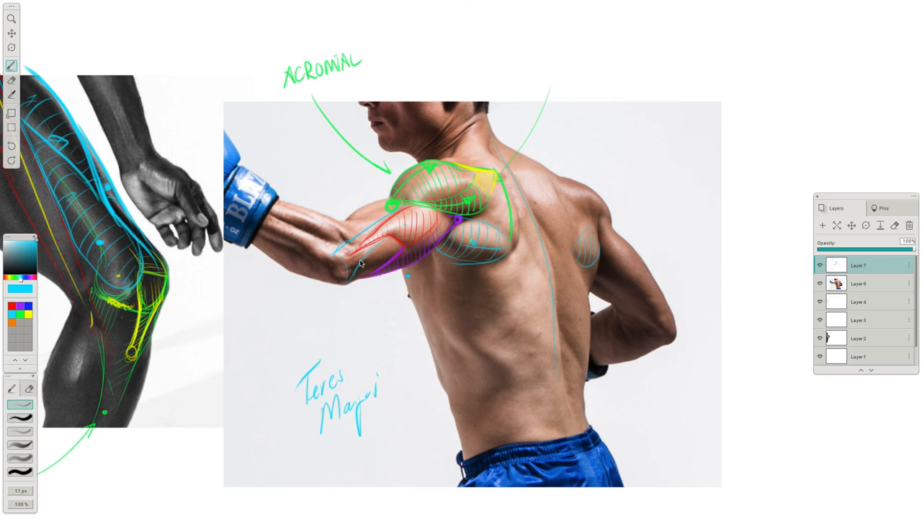
drag(342, 267, 450, 310)
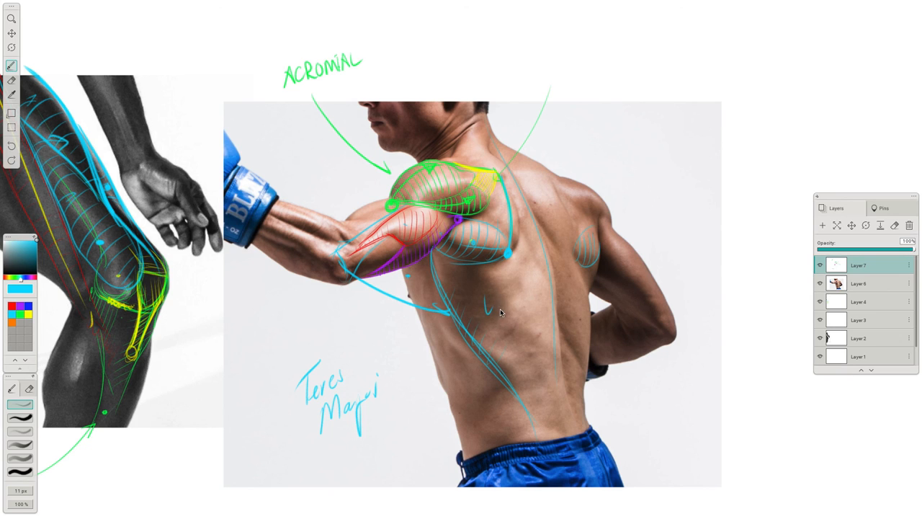
drag(498, 303, 505, 309)
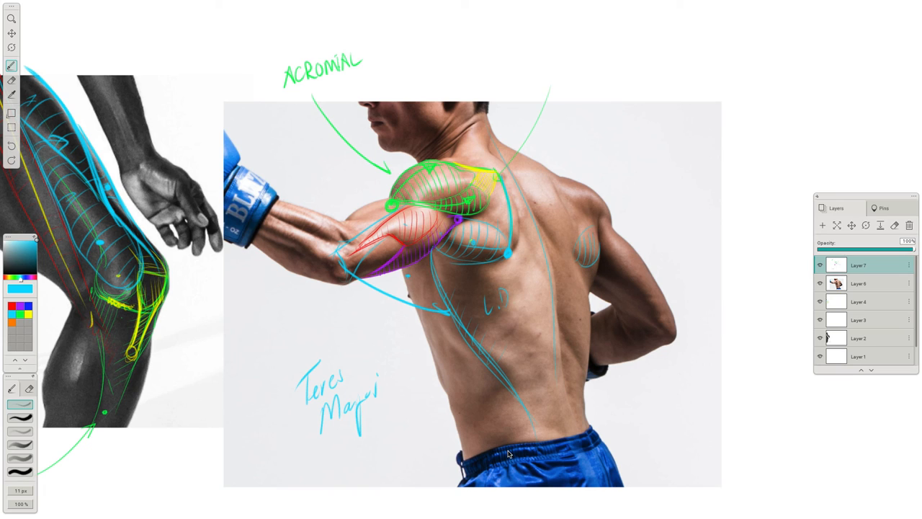
mouse_move(400, 493)
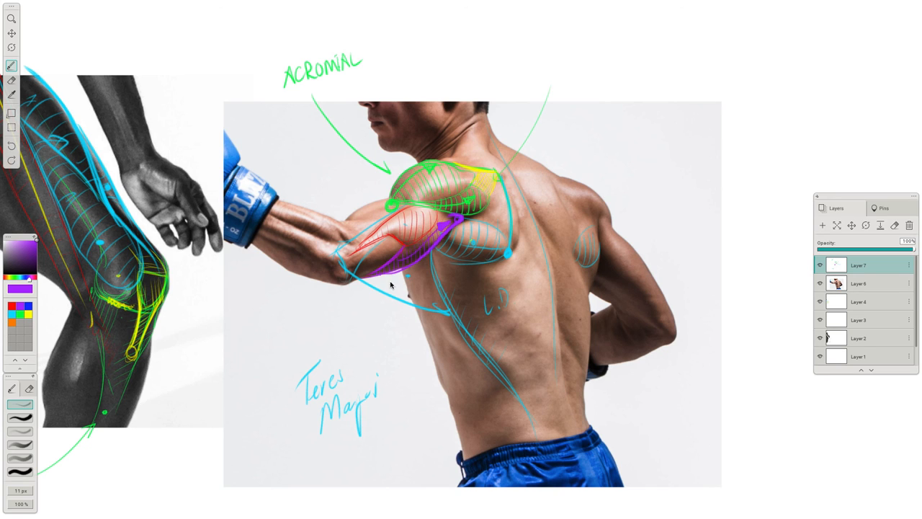
mouse_move(471, 214)
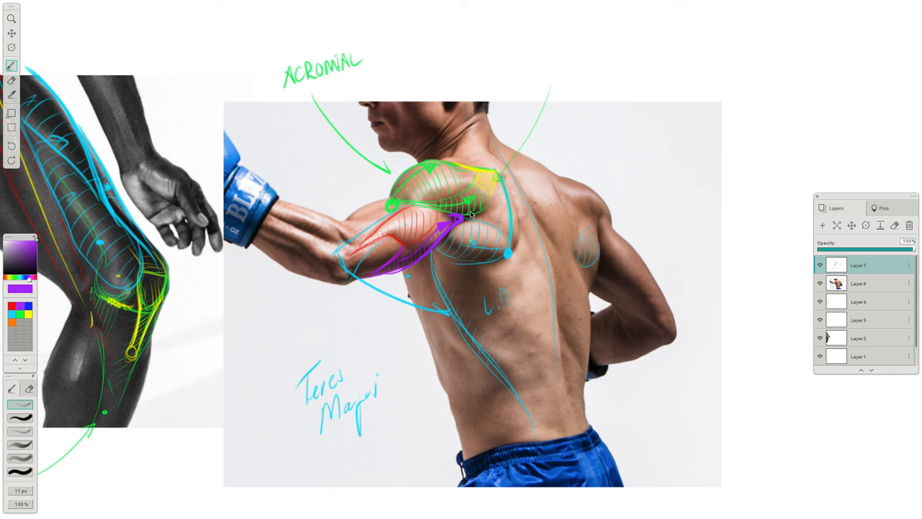
mouse_move(466, 210)
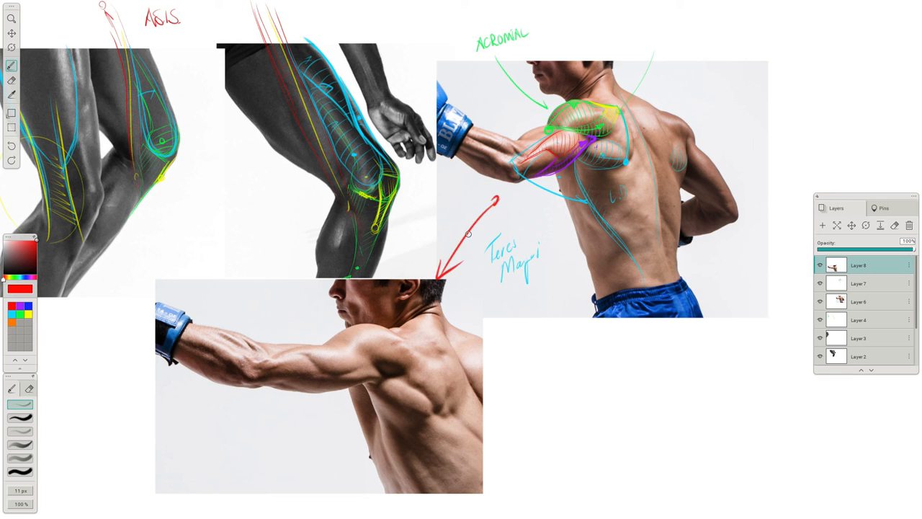
mouse_move(490, 143)
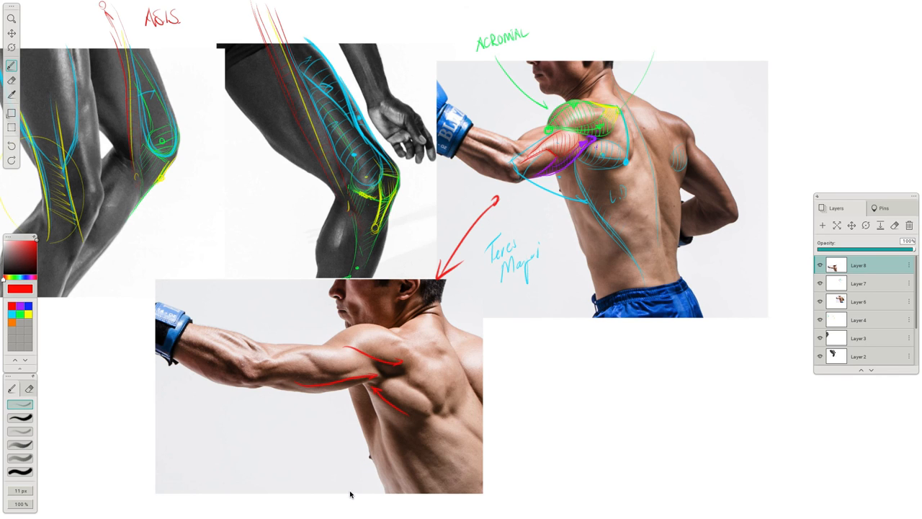
mouse_move(32, 347)
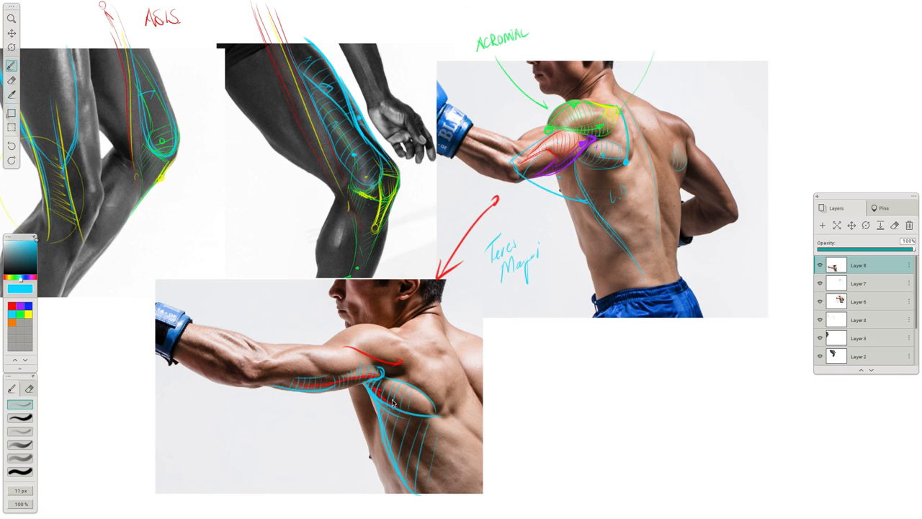
- Extend the cyan back muscle outline and outline the deltoid in cyan on the new photo
drag(393, 401, 445, 419)
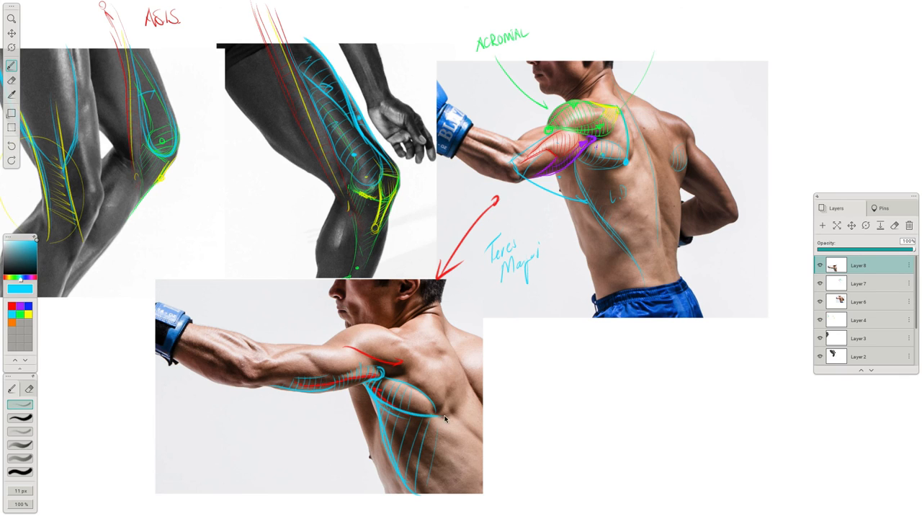
mouse_move(461, 451)
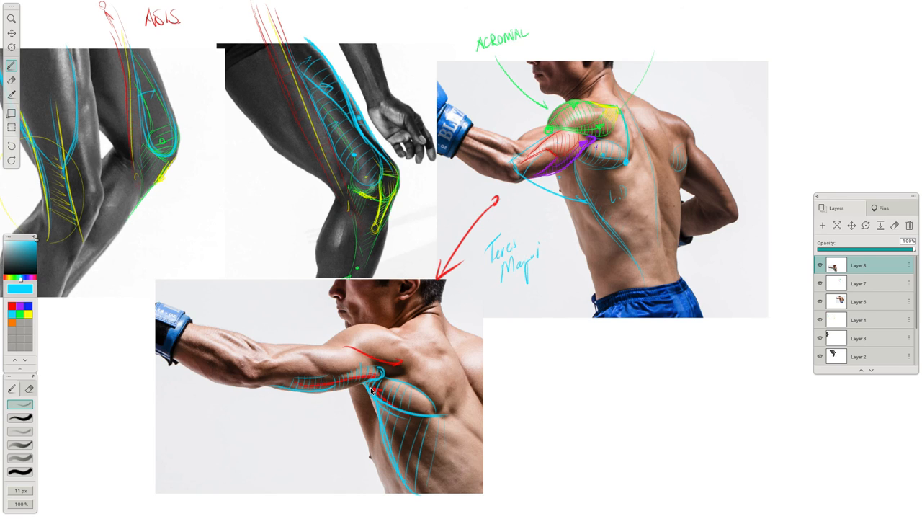
drag(339, 353, 432, 422)
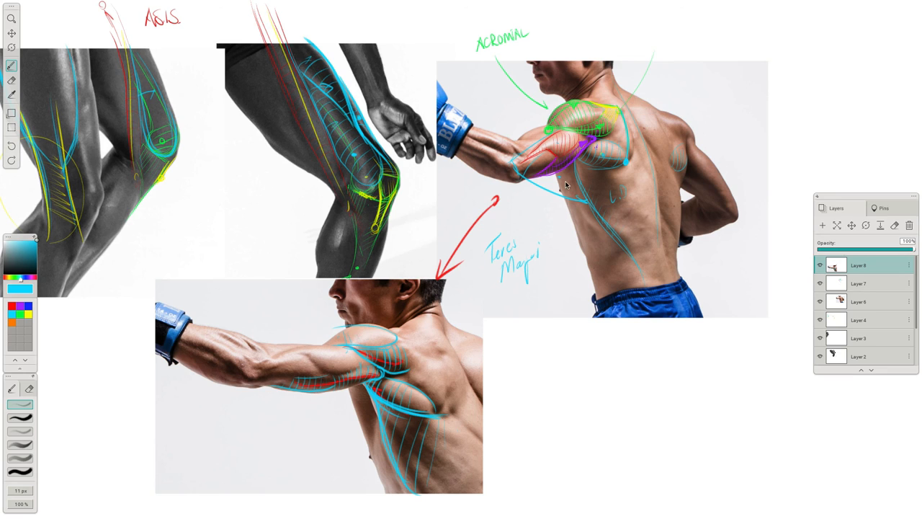
mouse_move(561, 178)
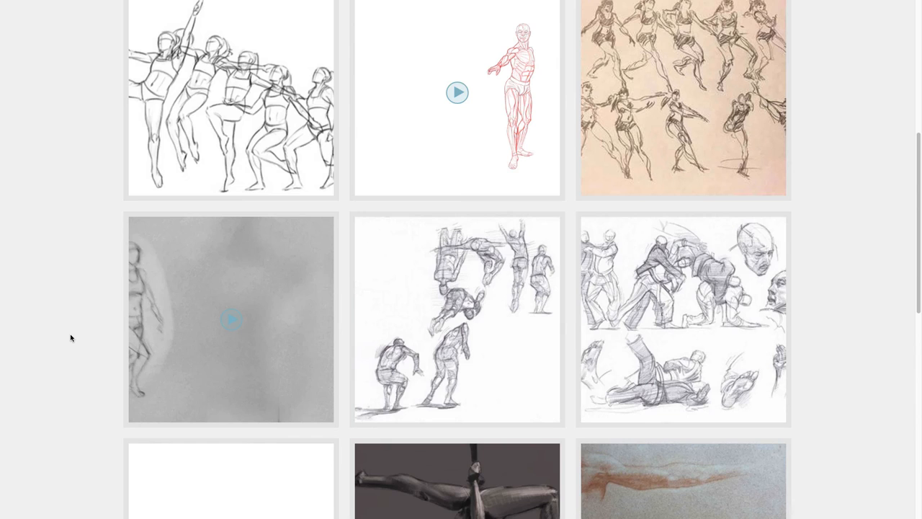
scroll(up, 3)
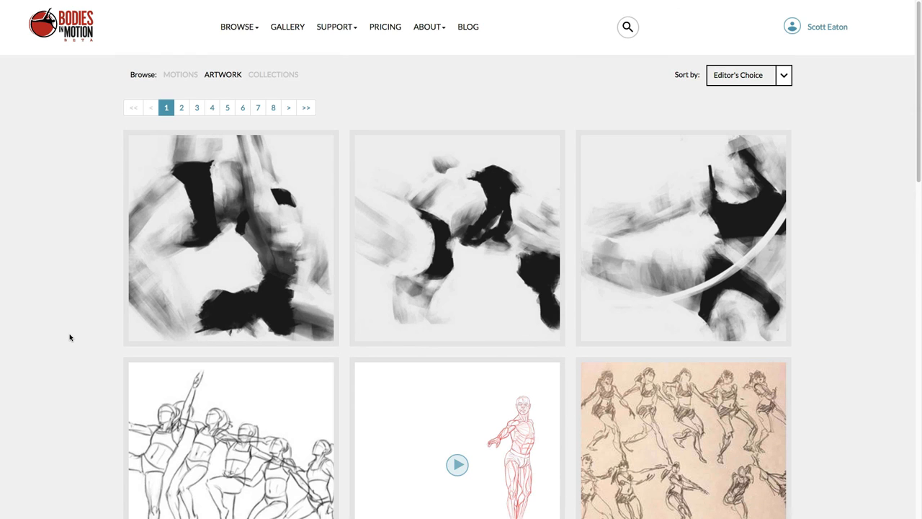
scroll(down, 3)
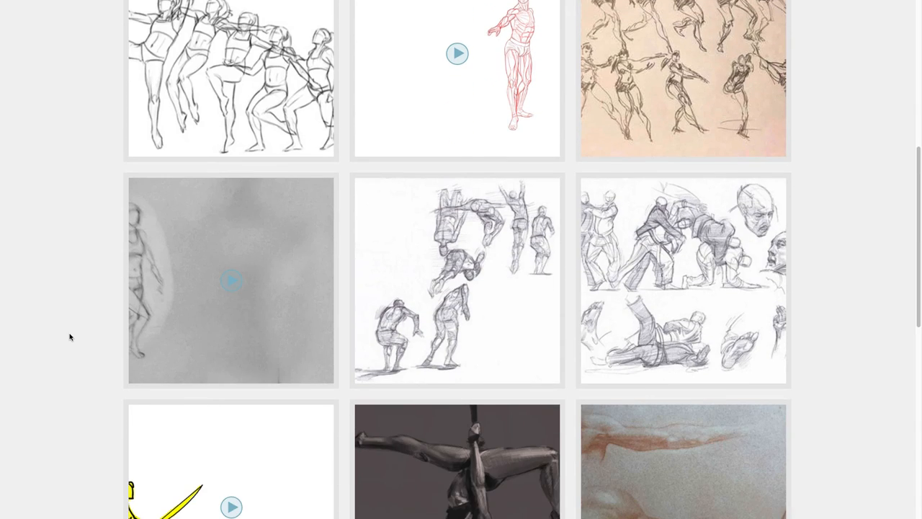
scroll(down, 3)
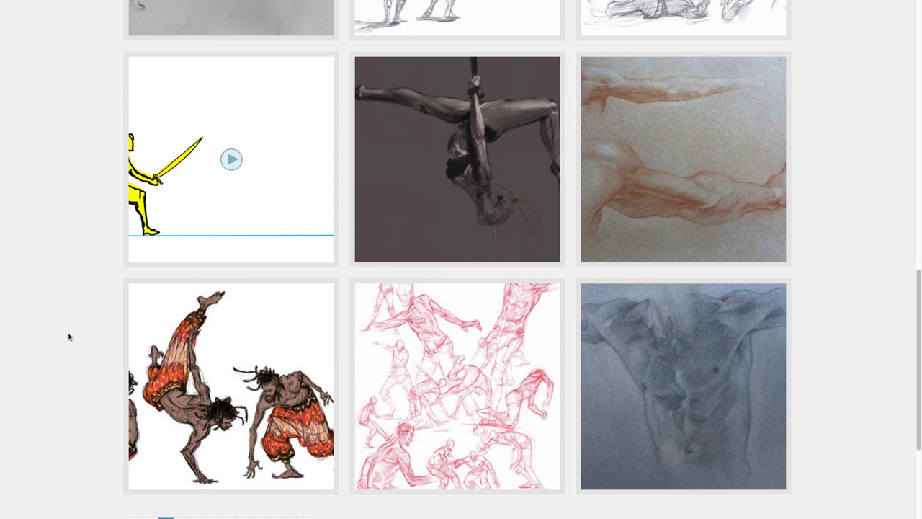
scroll(down, 3)
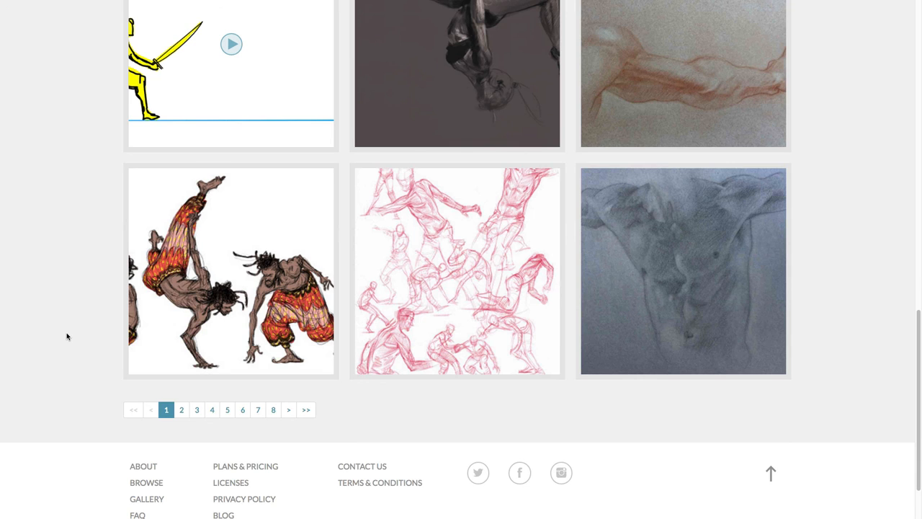
scroll(down, 3)
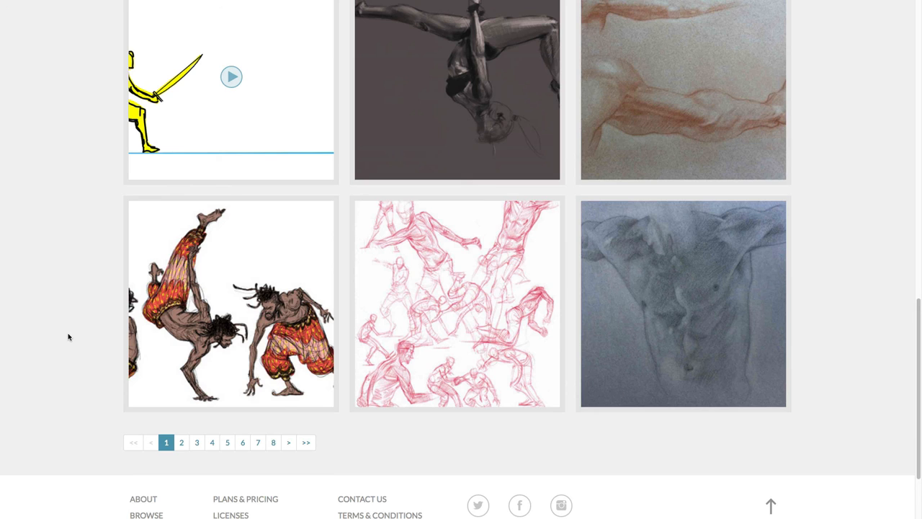
mouse_move(92, 326)
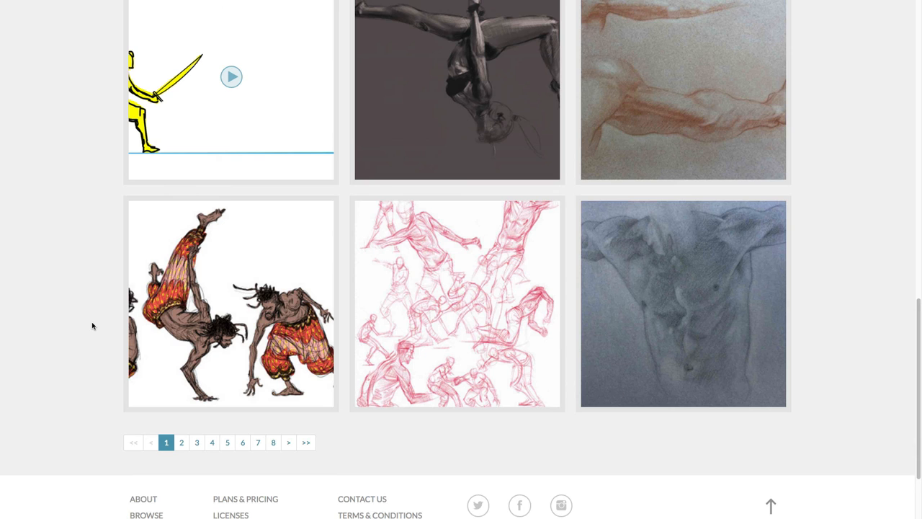
scroll(up, 3)
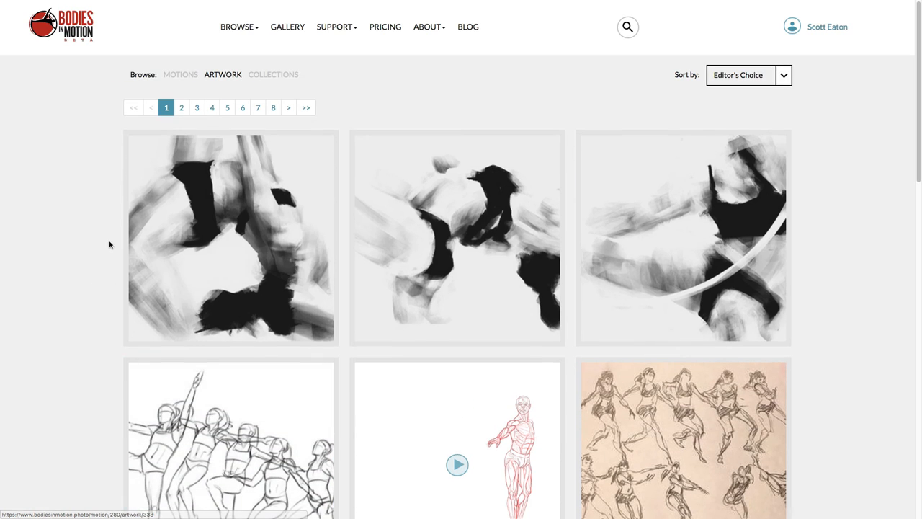
mouse_move(593, 107)
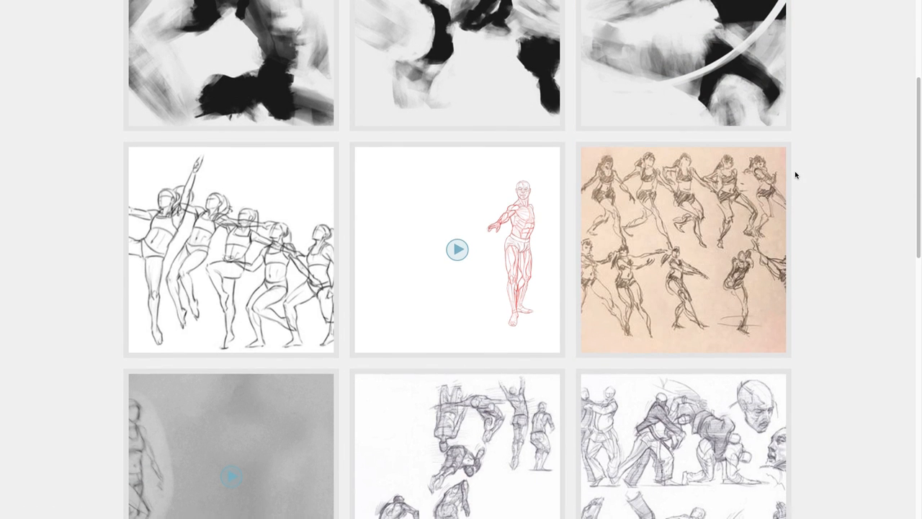
scroll(down, 3)
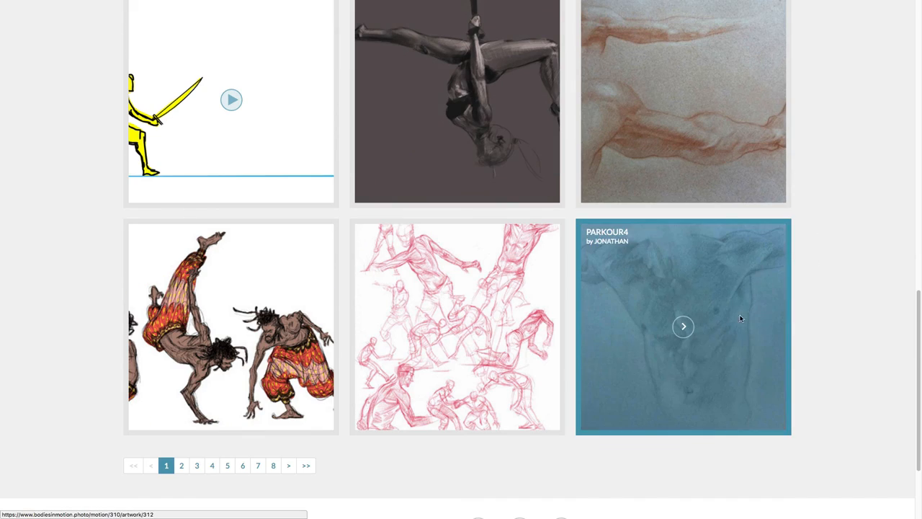
mouse_move(834, 263)
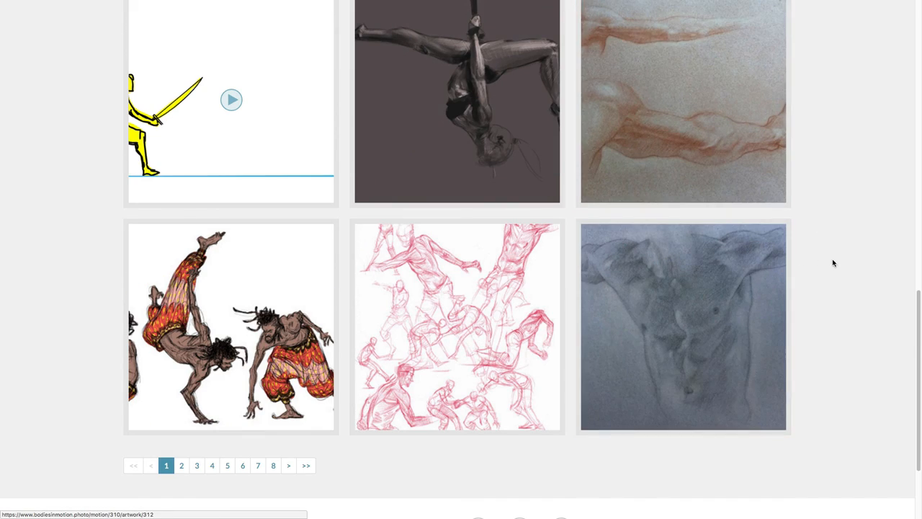
mouse_move(666, 138)
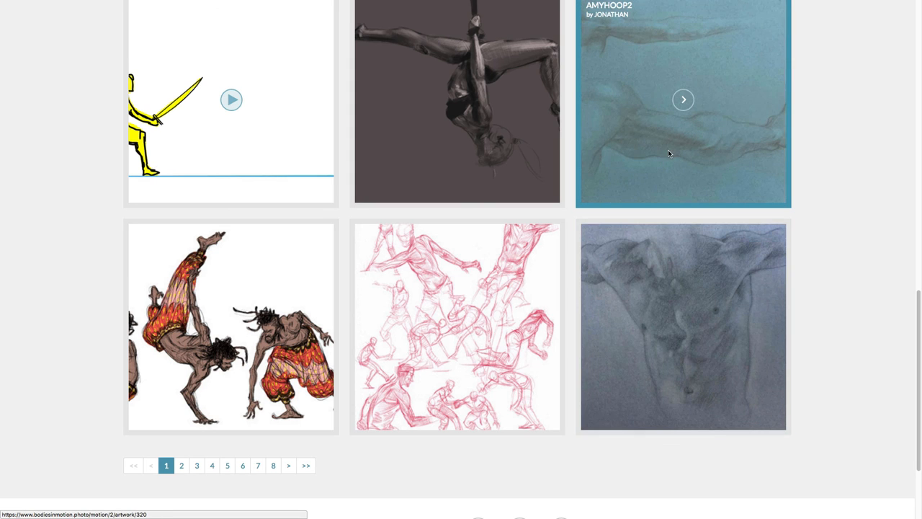
scroll(down, 3)
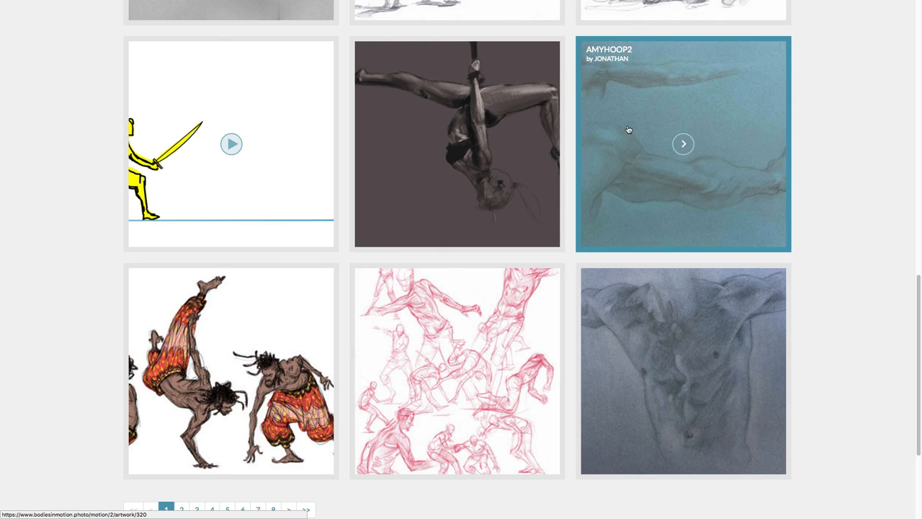
mouse_move(675, 94)
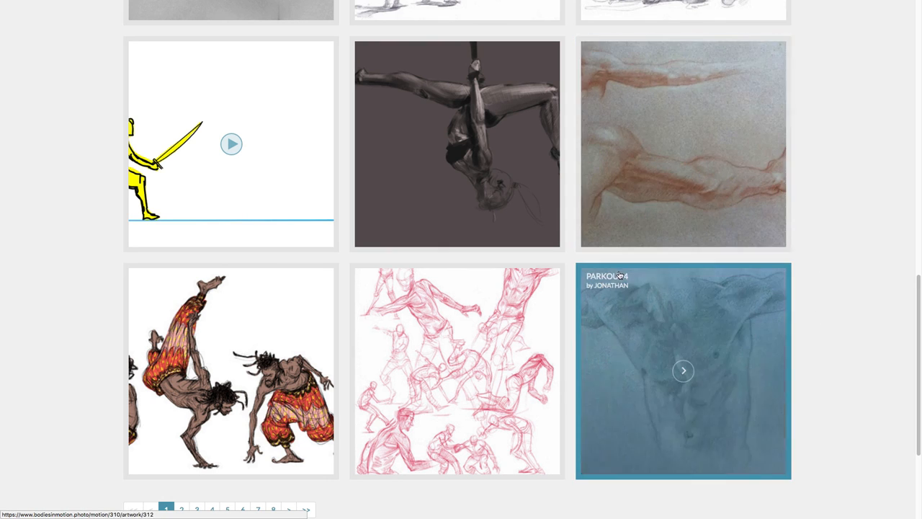
scroll(down, 3)
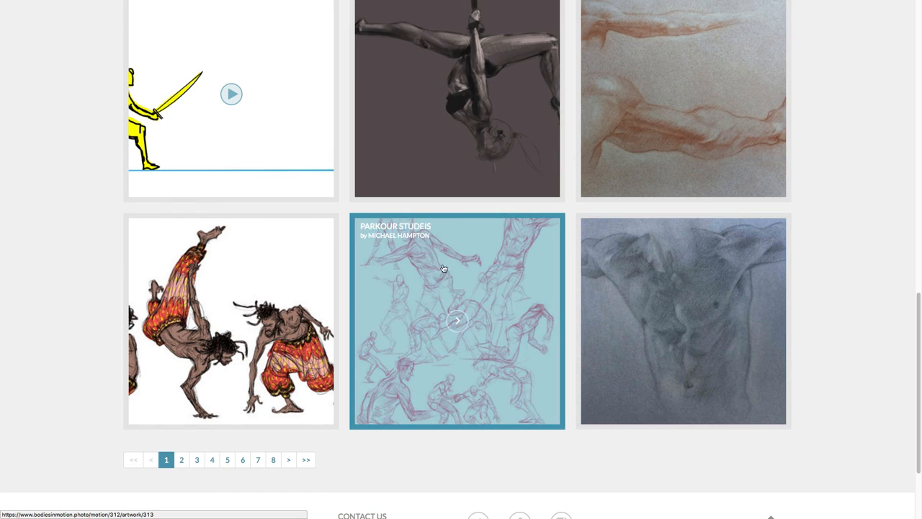
mouse_move(374, 301)
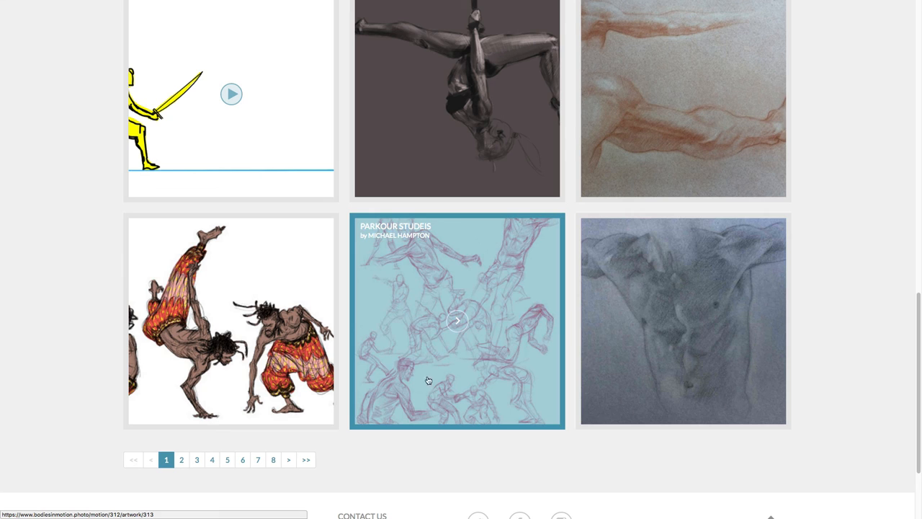
mouse_move(490, 271)
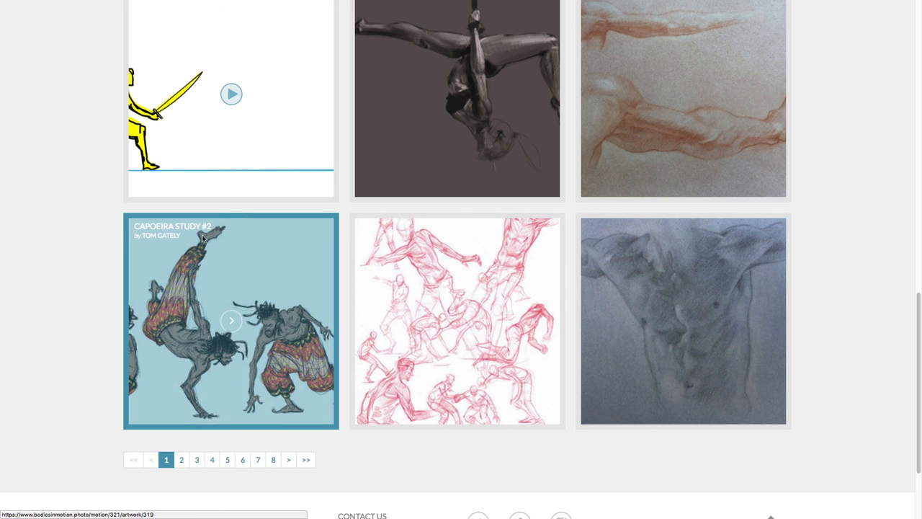
mouse_move(185, 306)
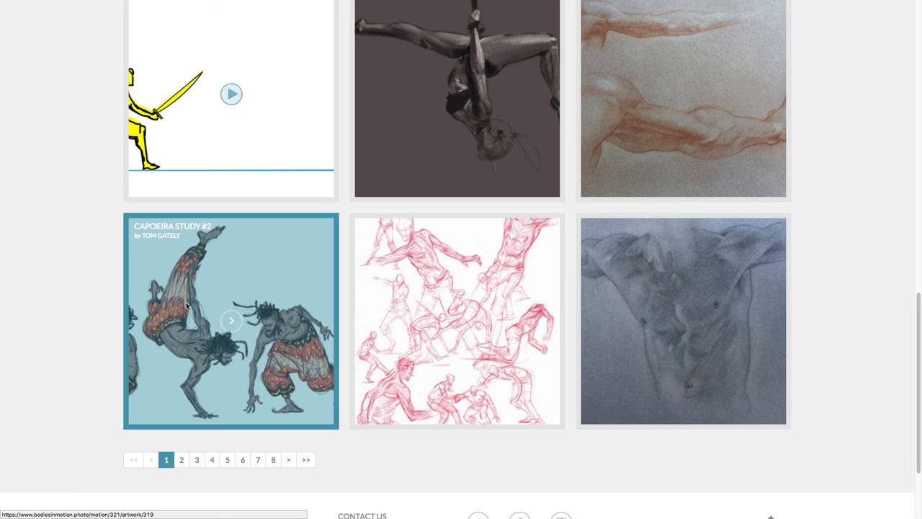
scroll(down, 3)
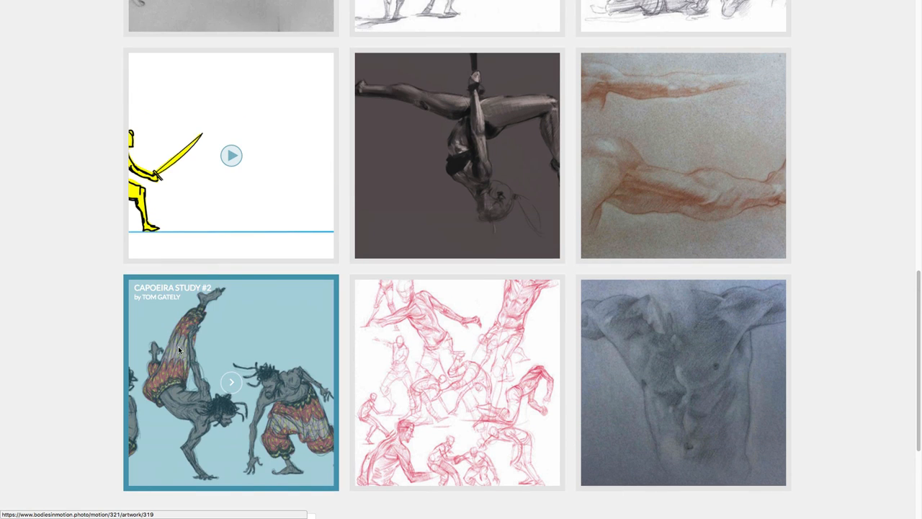
scroll(down, 3)
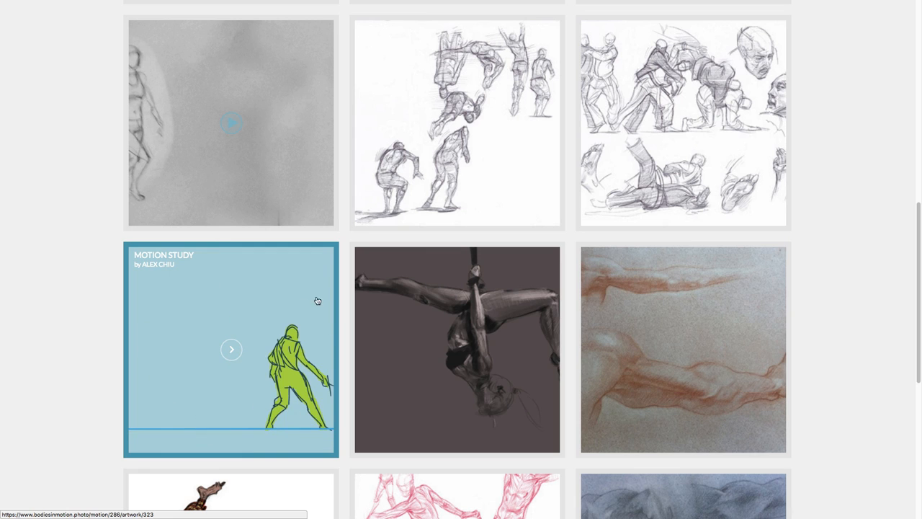
mouse_move(162, 324)
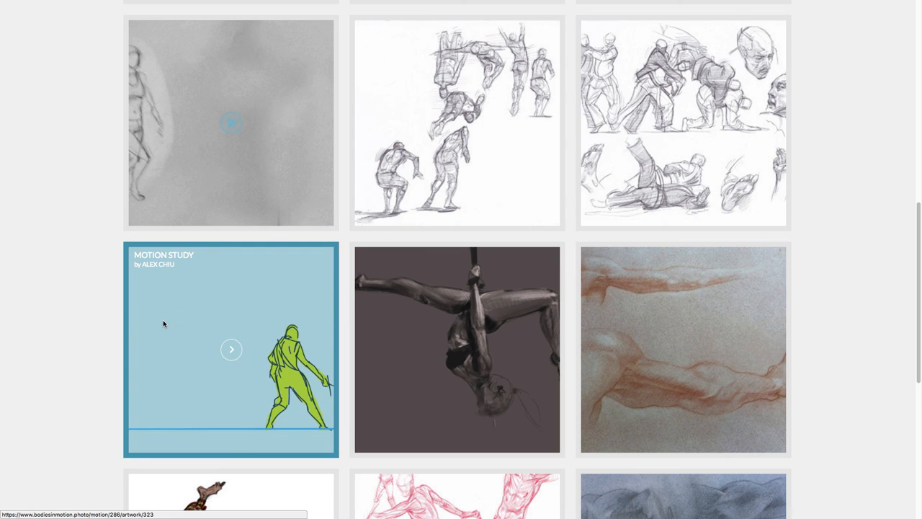
scroll(down, 3)
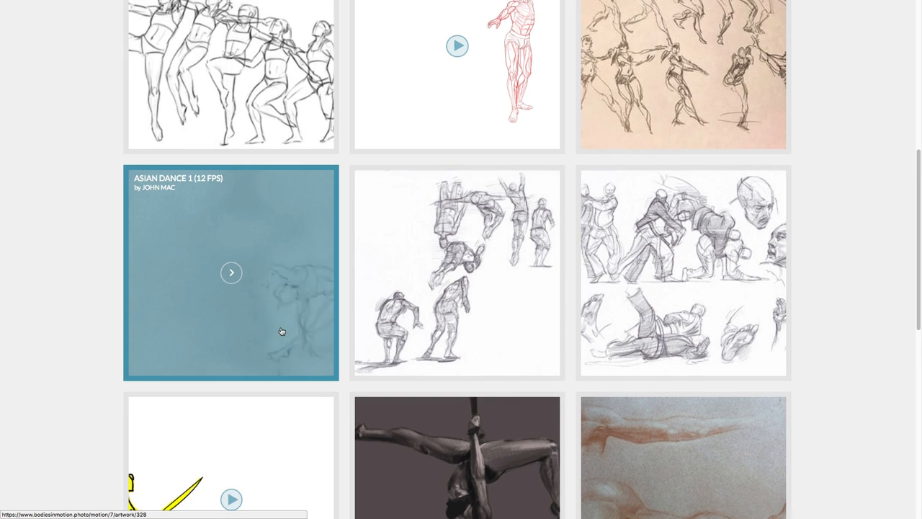
scroll(down, 3)
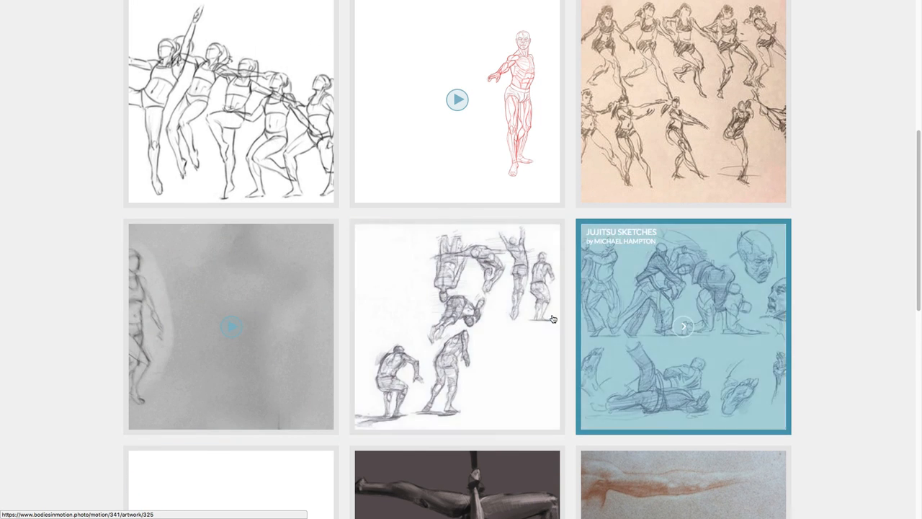
scroll(down, 3)
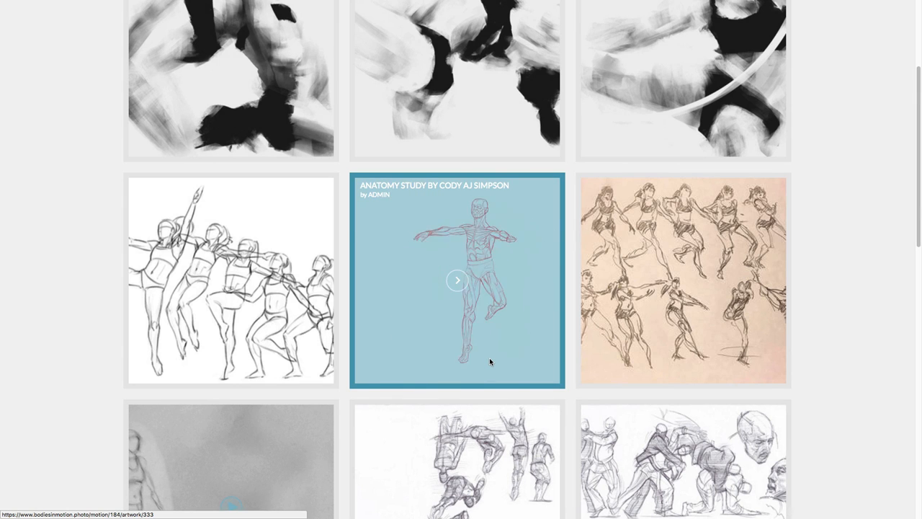
scroll(down, 3)
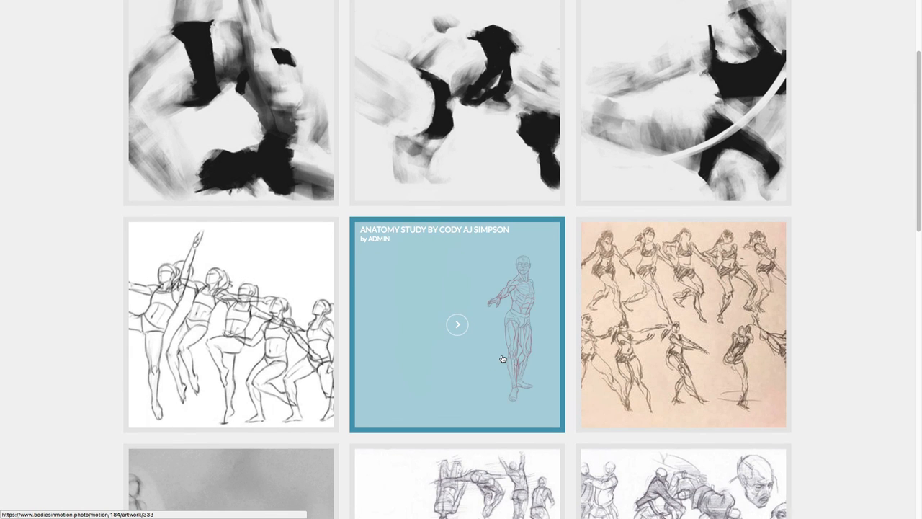
scroll(up, 3)
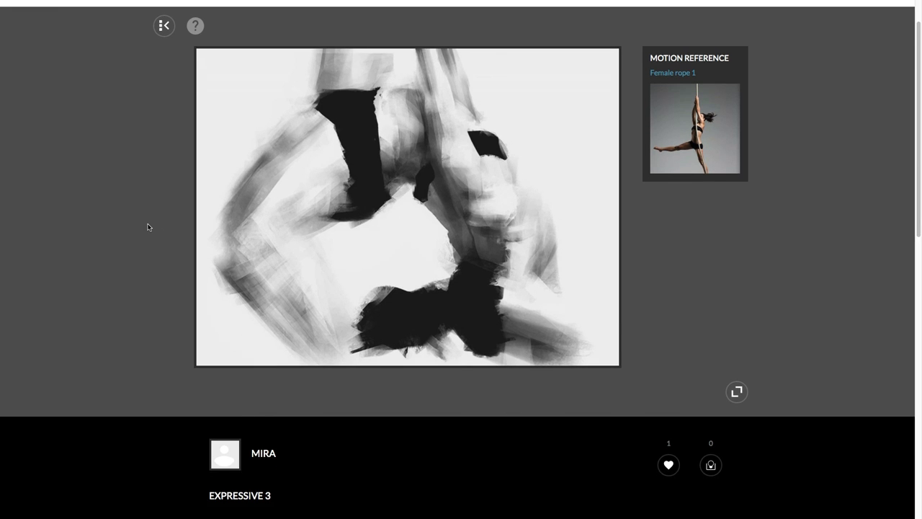
- Scroll the Expressive 3 artwork page beside its Female rope 1 reference
scroll(down, 3)
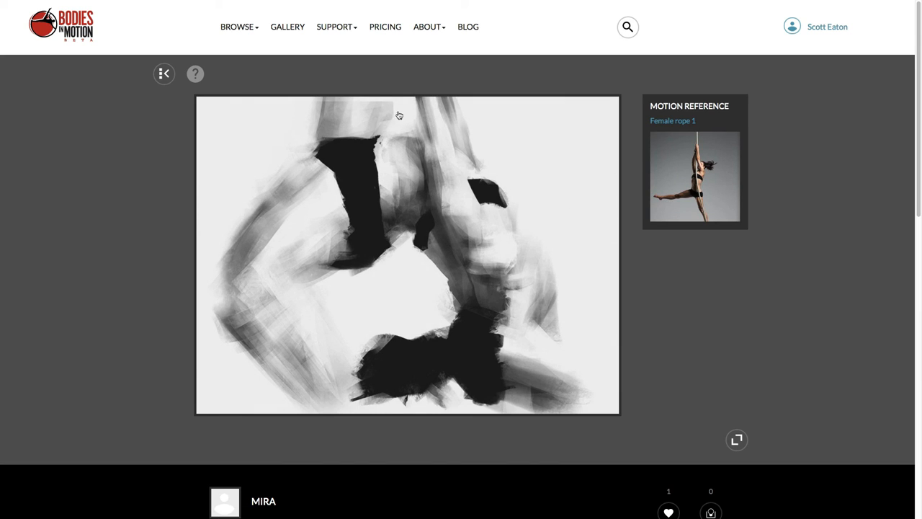
mouse_move(209, 305)
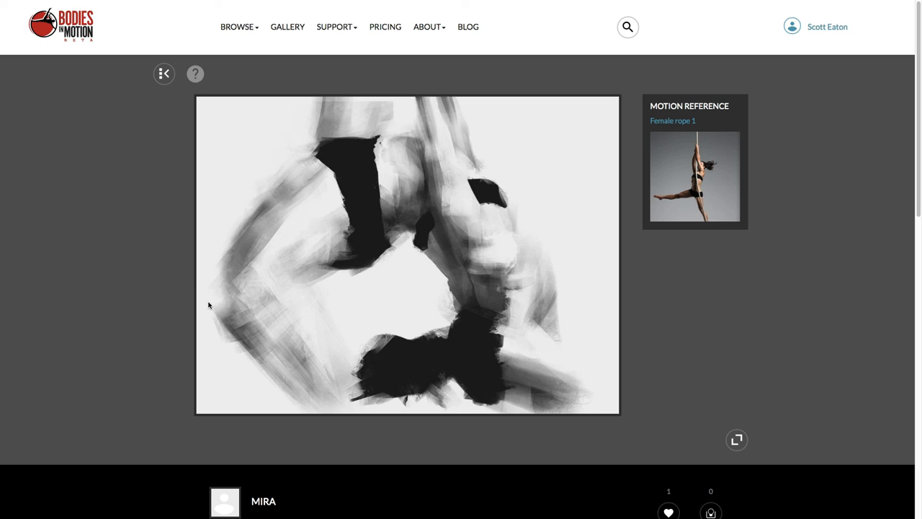
mouse_move(201, 281)
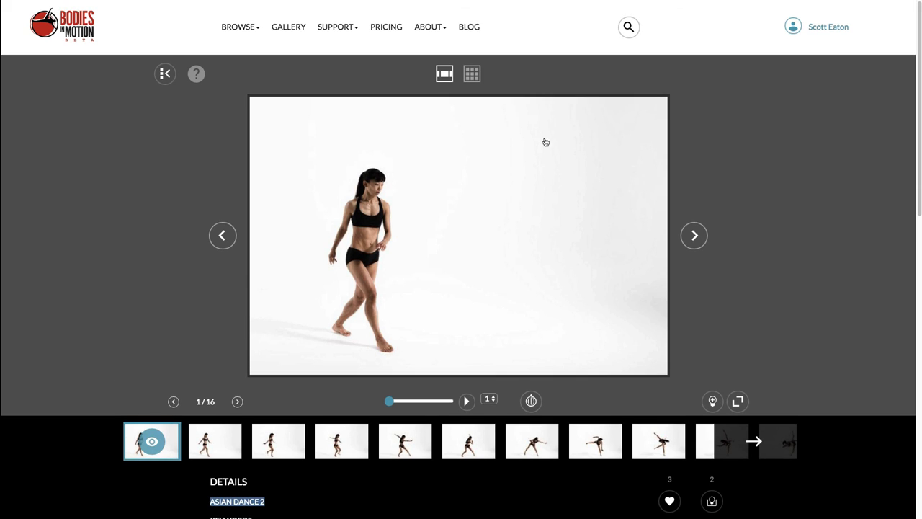
mouse_move(178, 263)
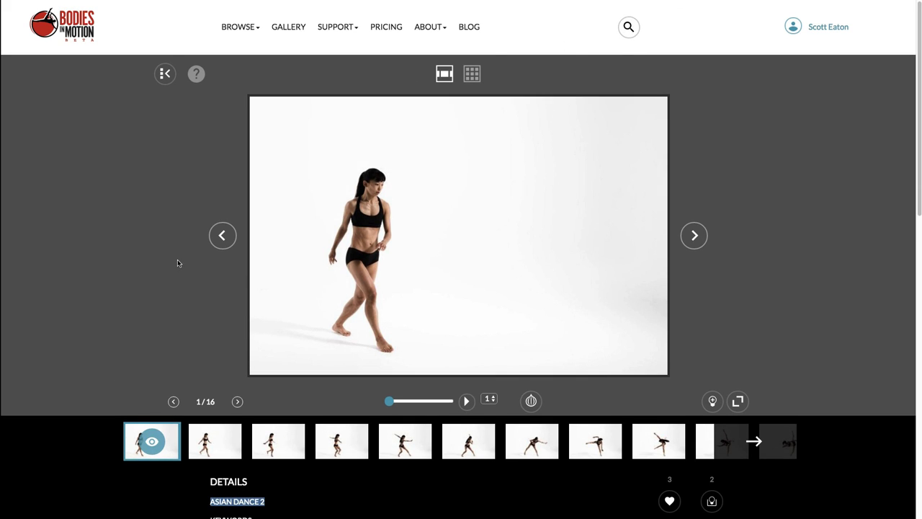
mouse_move(270, 193)
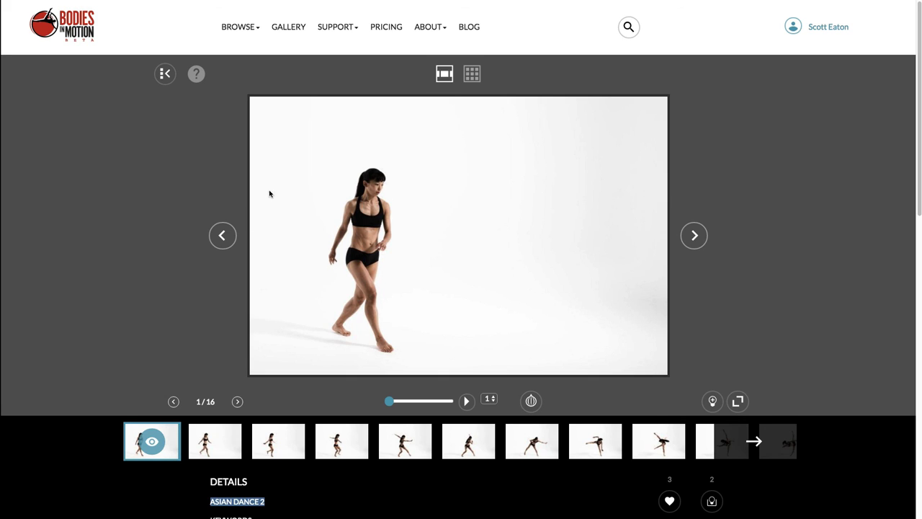
mouse_move(316, 217)
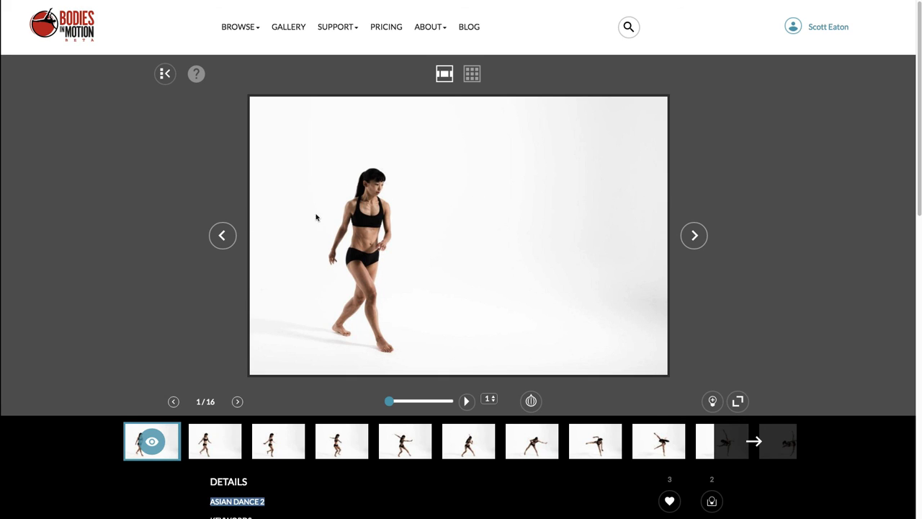
- Step through Asian Dance 2 frames 3, 11, 12 and 3, ending on frame 14 of 16
click(278, 441)
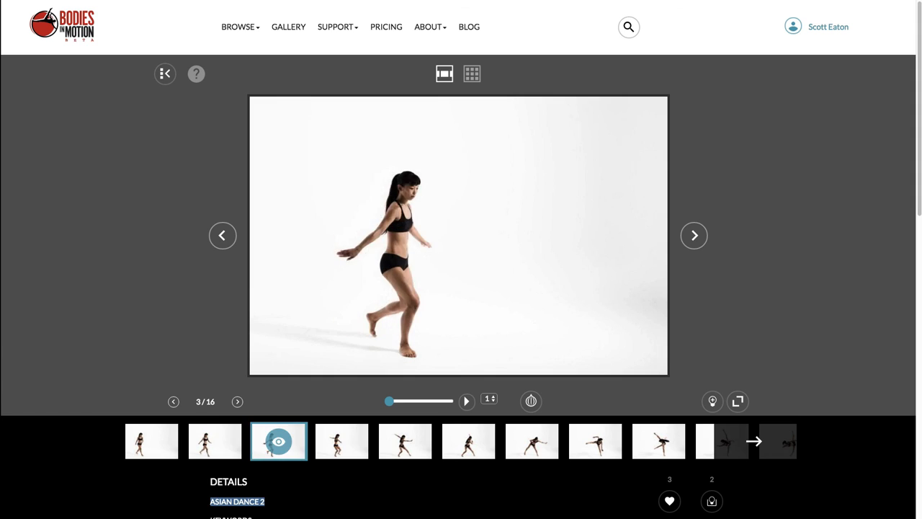
click(704, 441)
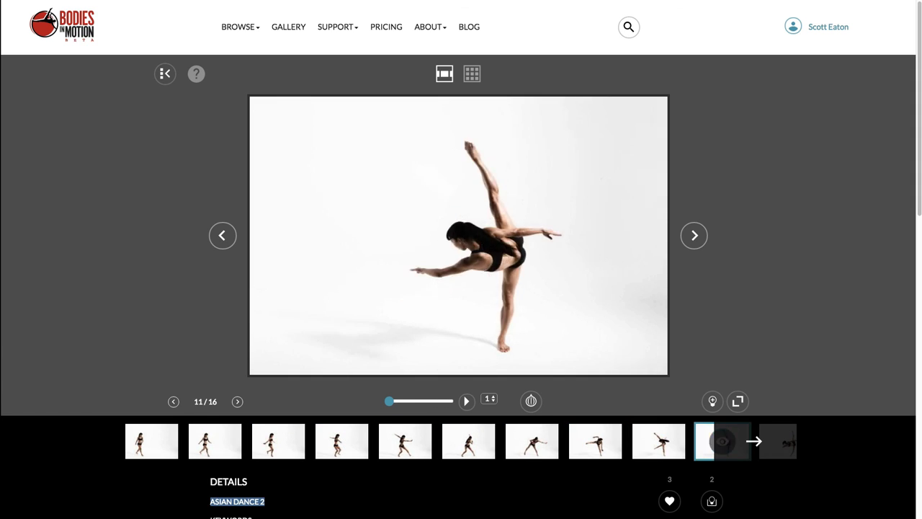
click(693, 235)
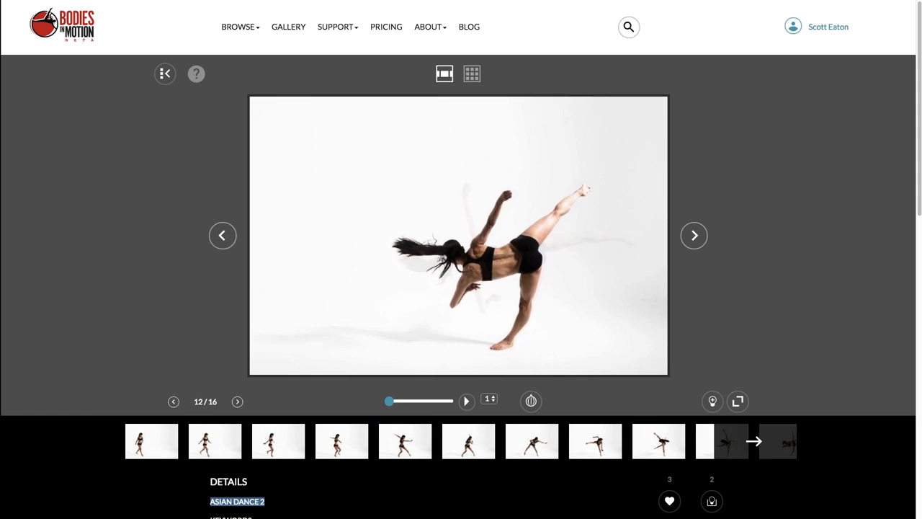
click(278, 440)
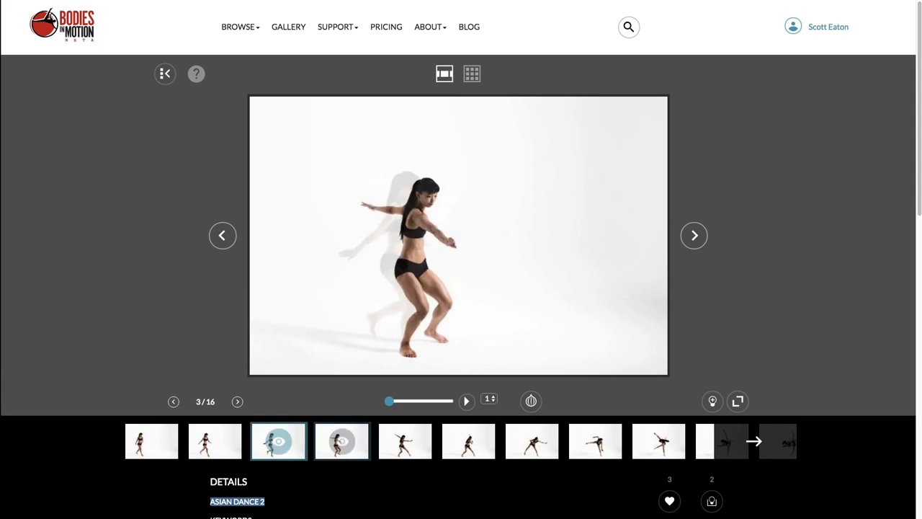
click(469, 441)
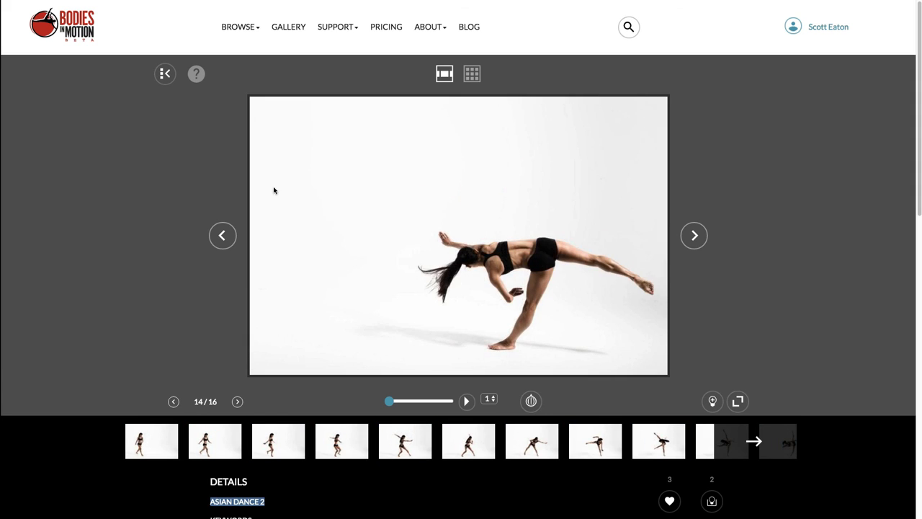
scroll(down, 3)
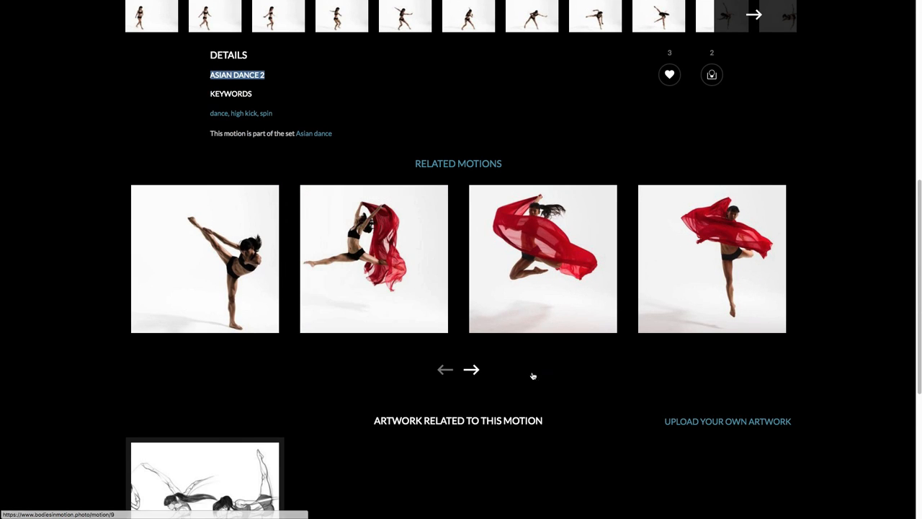
scroll(down, 3)
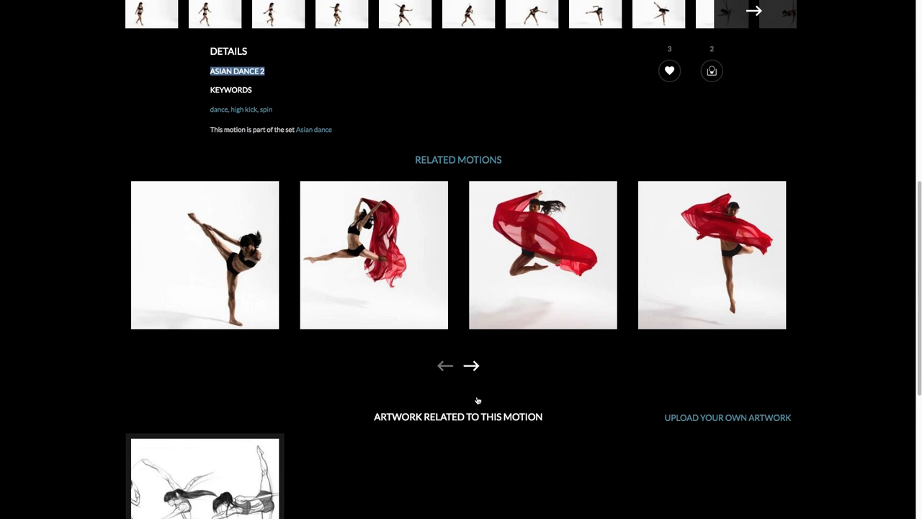
scroll(down, 3)
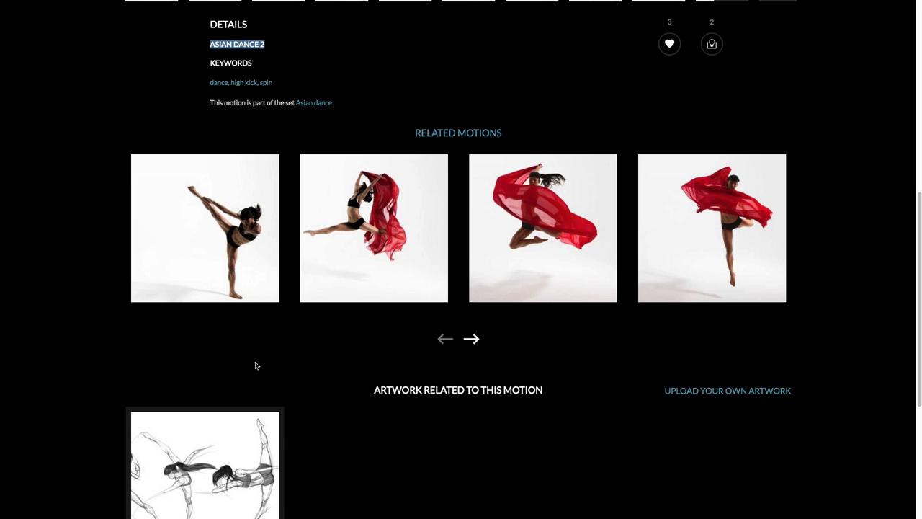
scroll(down, 3)
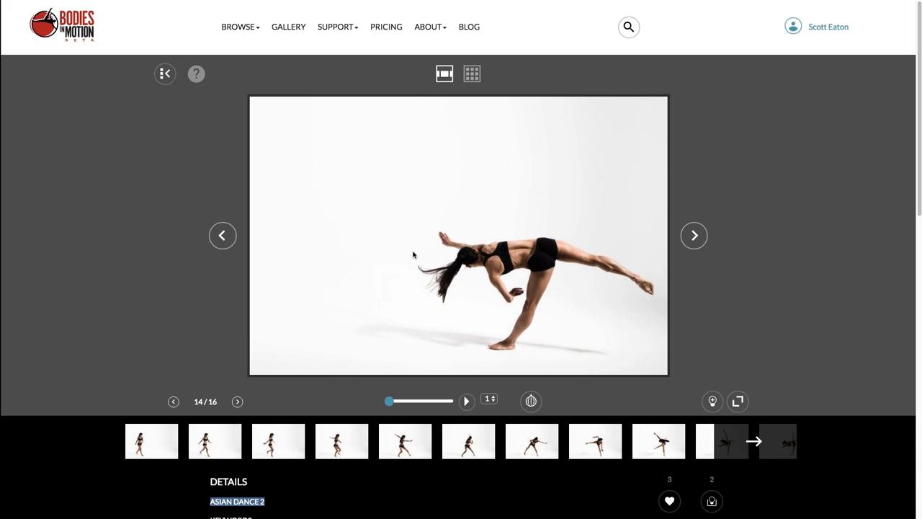
- Show Asian Dance 2 frame 8 of 16, then scroll down to Details and Related Motions
scroll(down, 3)
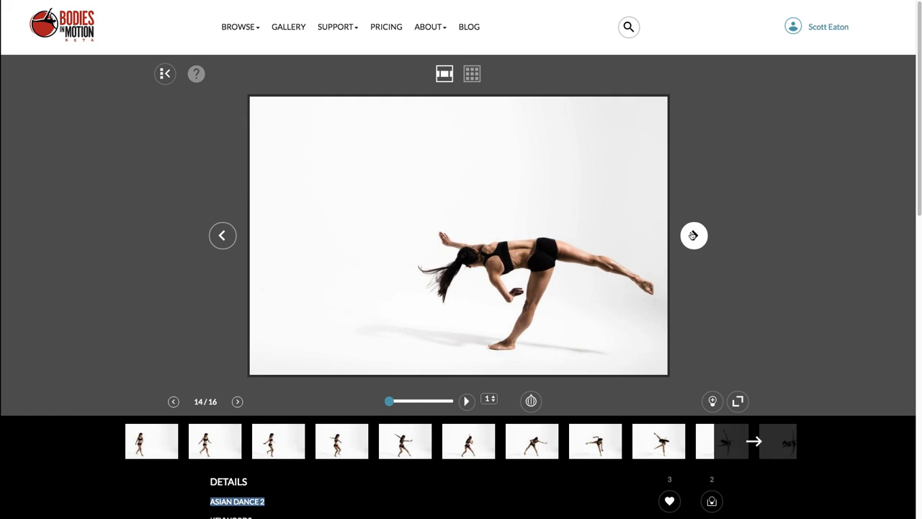
click(342, 441)
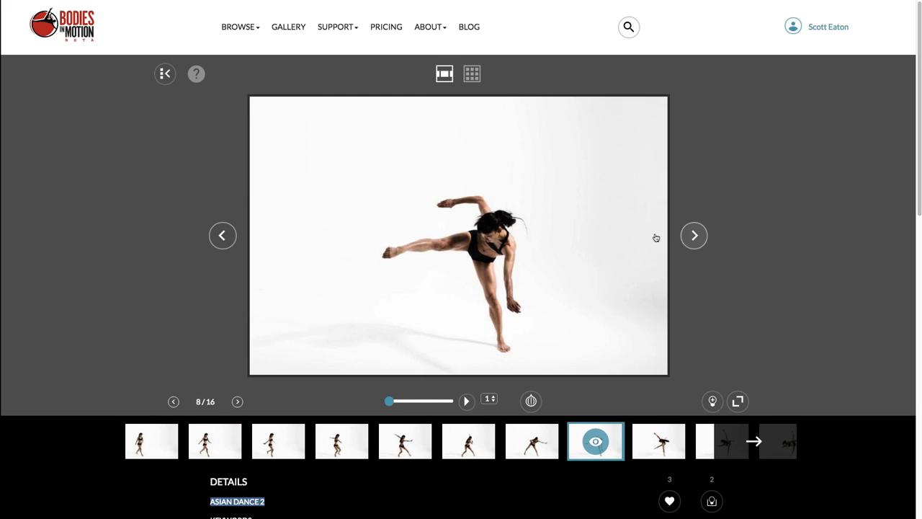
scroll(down, 3)
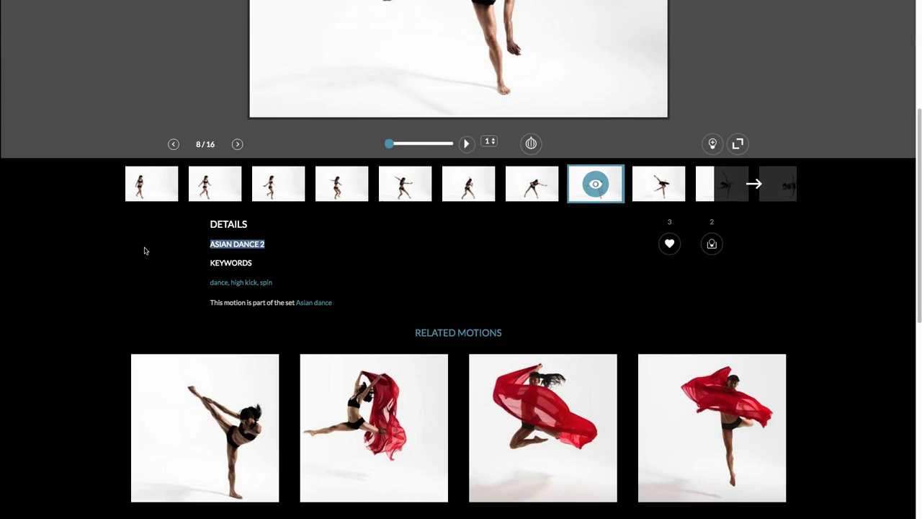
scroll(down, 3)
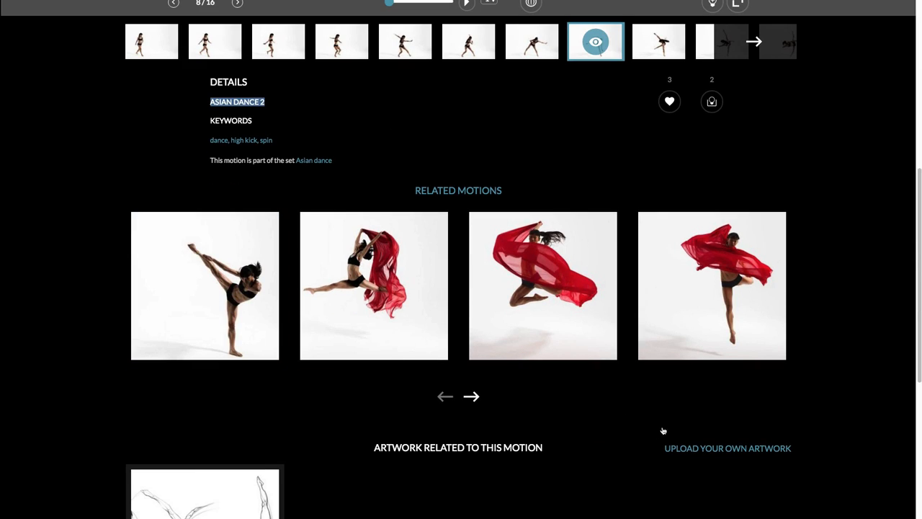
mouse_move(542, 443)
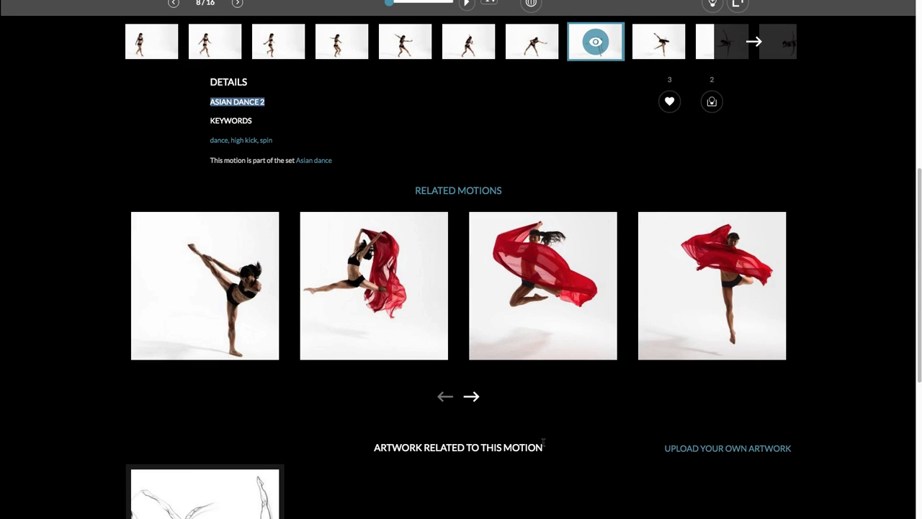